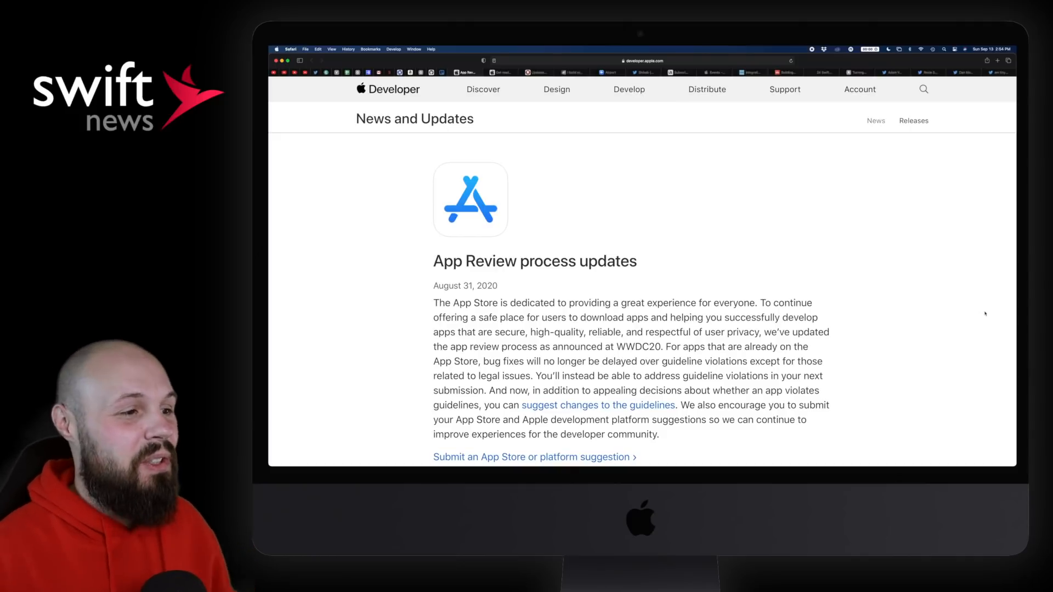
Read down the 'Get ready for subscription offer codes' post, highlighting a line, then move to the MacStories article.
{"action": "scroll", "scroll_direction": "down", "scroll_amount": 3}
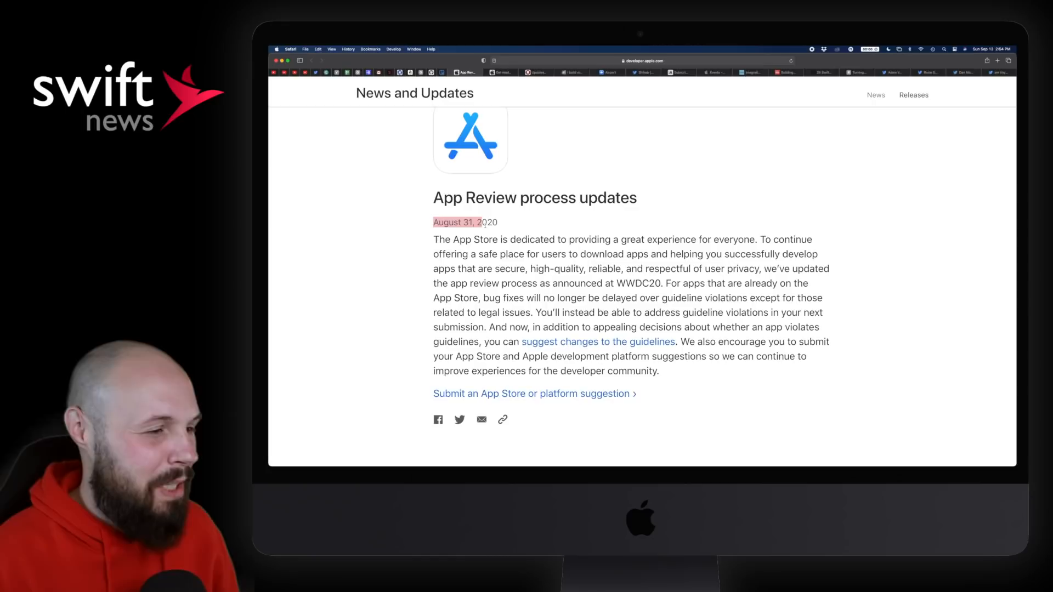
{"action": "scroll", "scroll_direction": "down", "scroll_amount": 3}
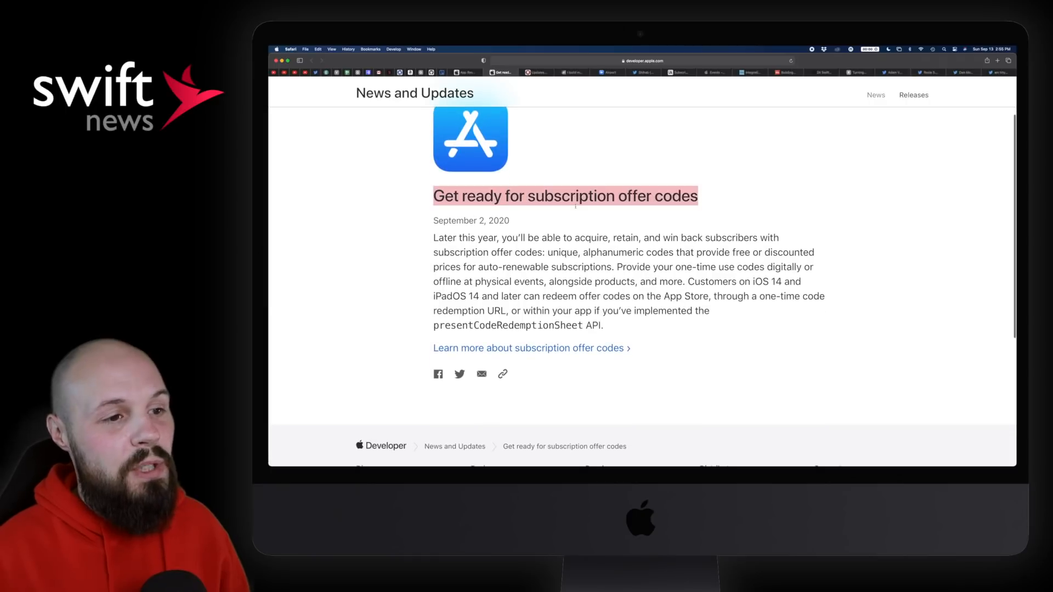
{"action": "left_click", "coordinate": [565, 197]}
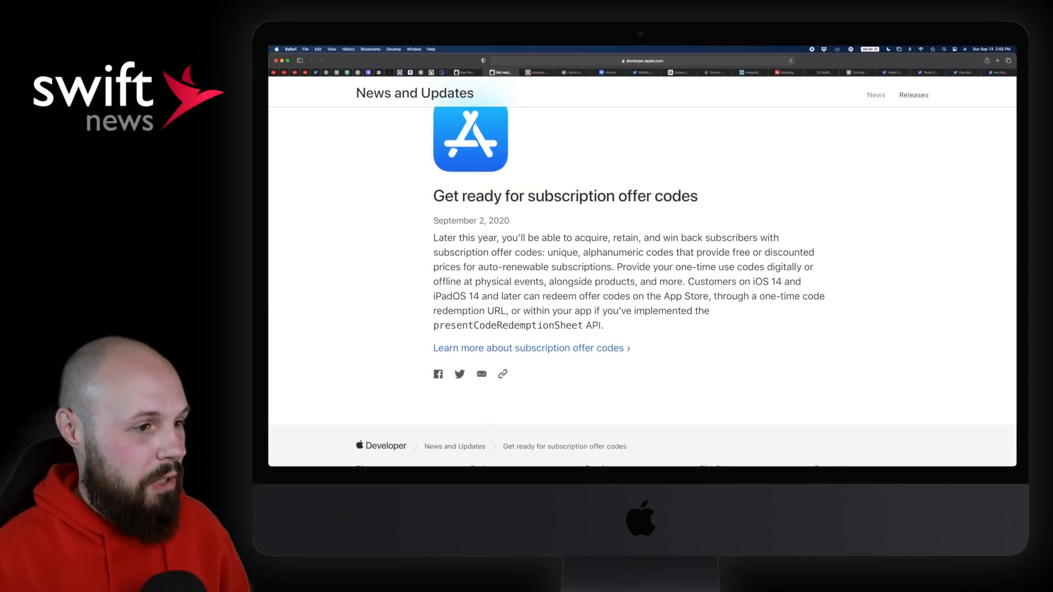
{"action": "scroll", "scroll_direction": "down", "scroll_amount": 3}
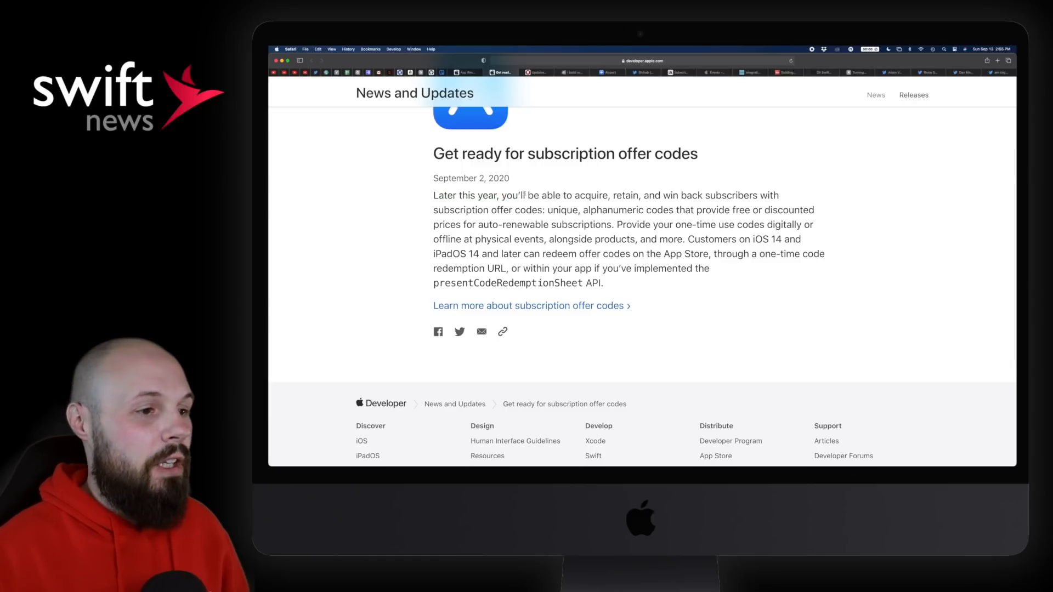
{"action": "left_click_drag", "start_coordinate": [523, 195], "coordinate": [611, 195]}
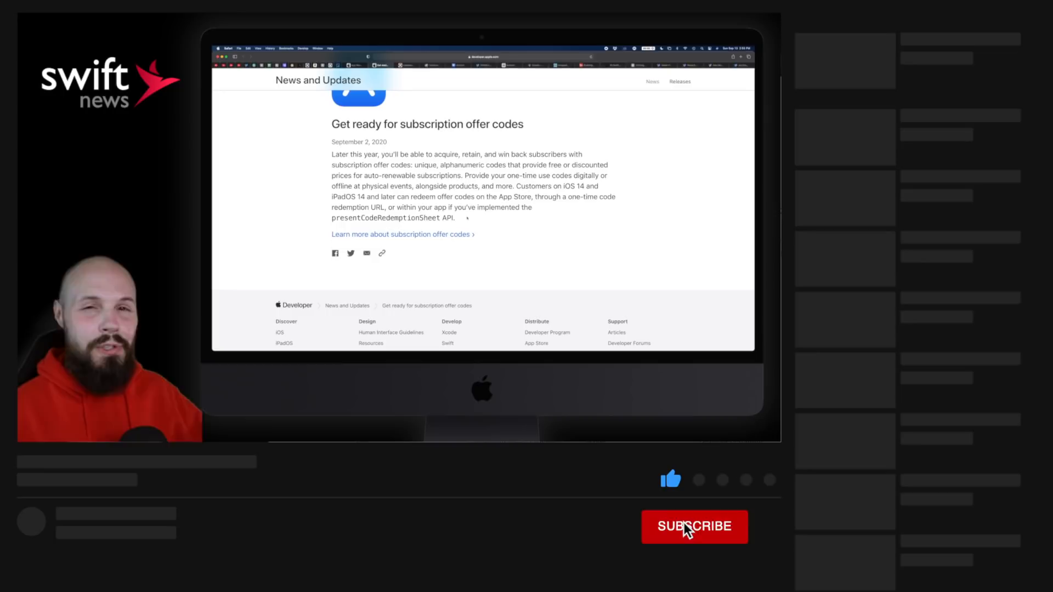
{"action": "left_click", "coordinate": [694, 526]}
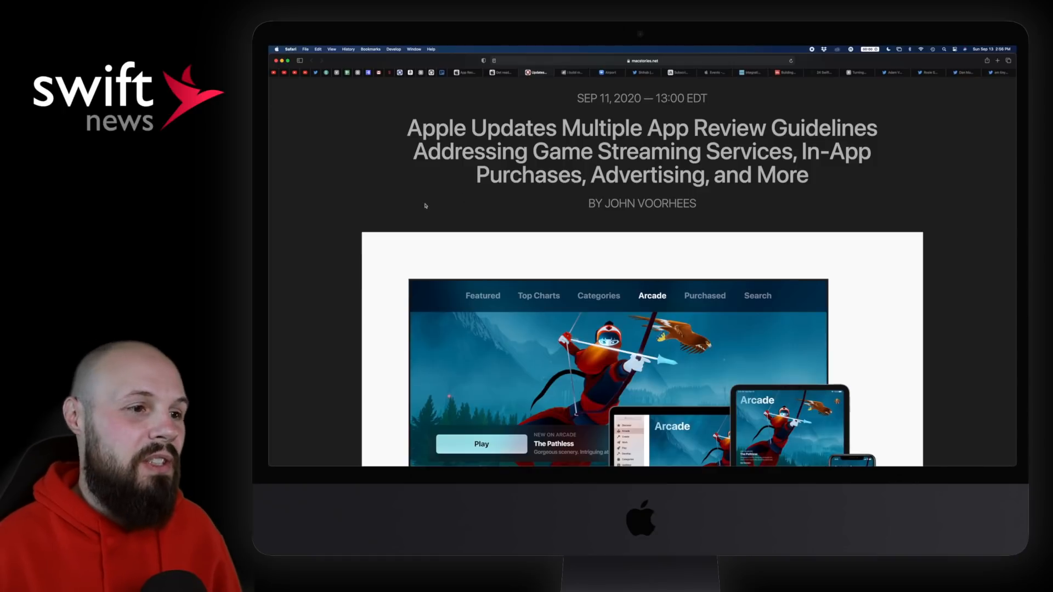
Scroll the MacStories App Review Guidelines article from its intro all the way down to the tags.
{"action": "scroll", "scroll_direction": "down", "scroll_amount": 3}
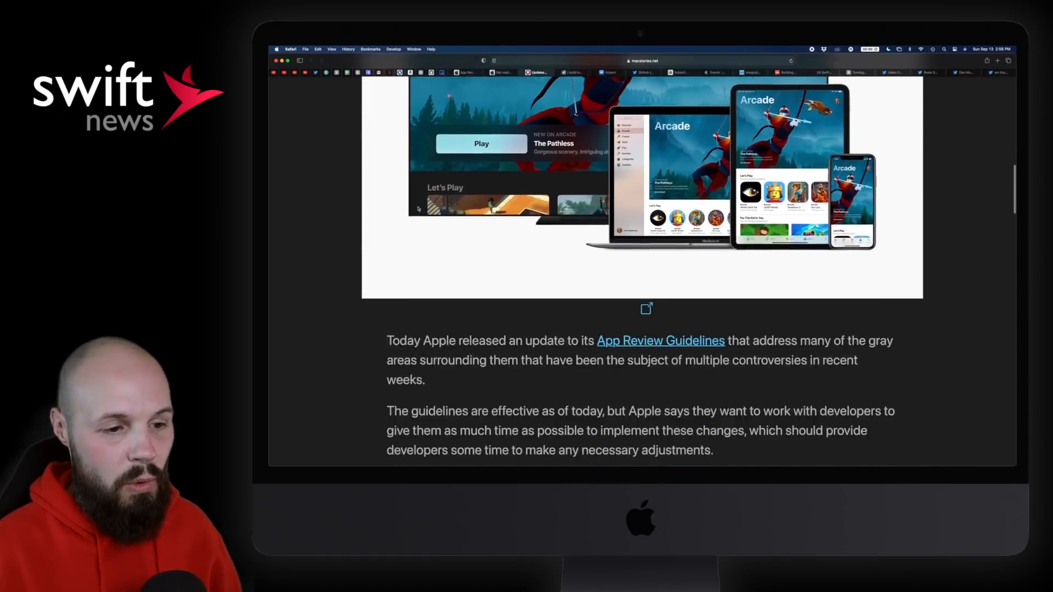
{"action": "scroll", "scroll_direction": "down", "scroll_amount": 3}
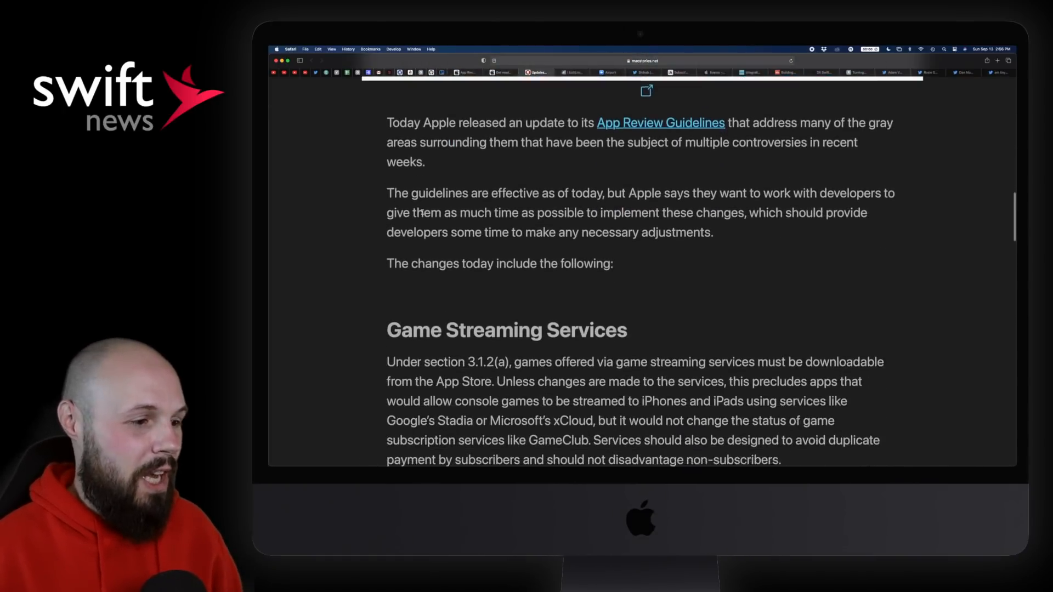
{"action": "scroll", "scroll_direction": "down", "scroll_amount": 3}
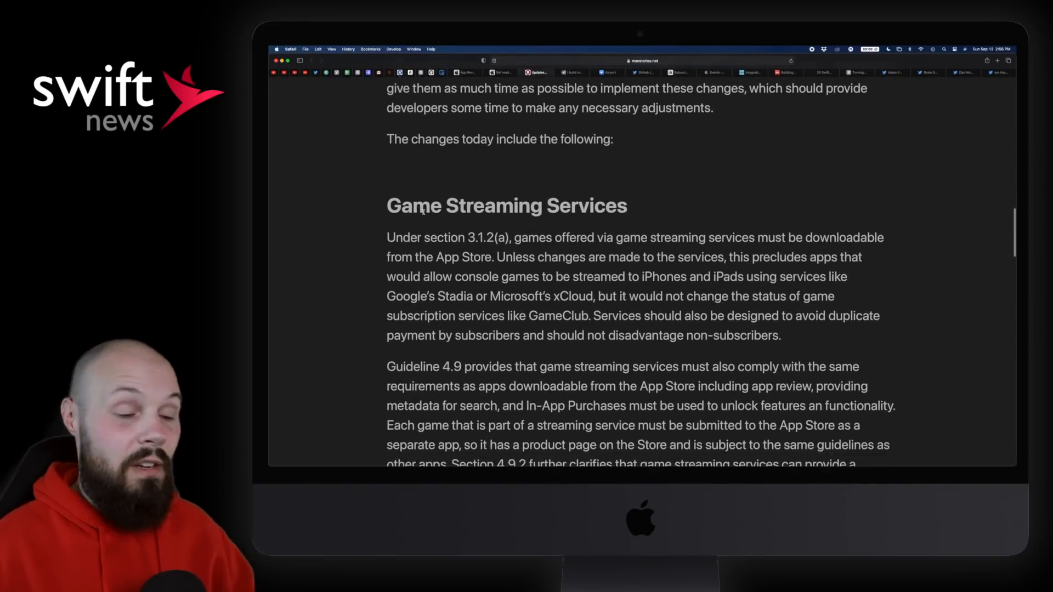
{"action": "scroll", "scroll_direction": "down", "scroll_amount": 3}
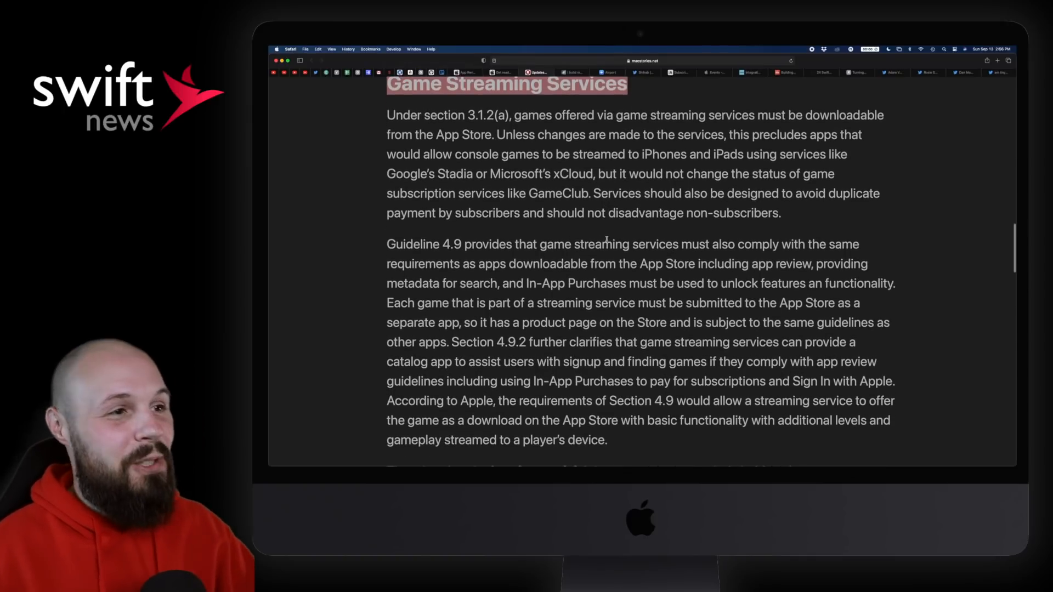
{"action": "scroll", "scroll_direction": "down", "scroll_amount": 3}
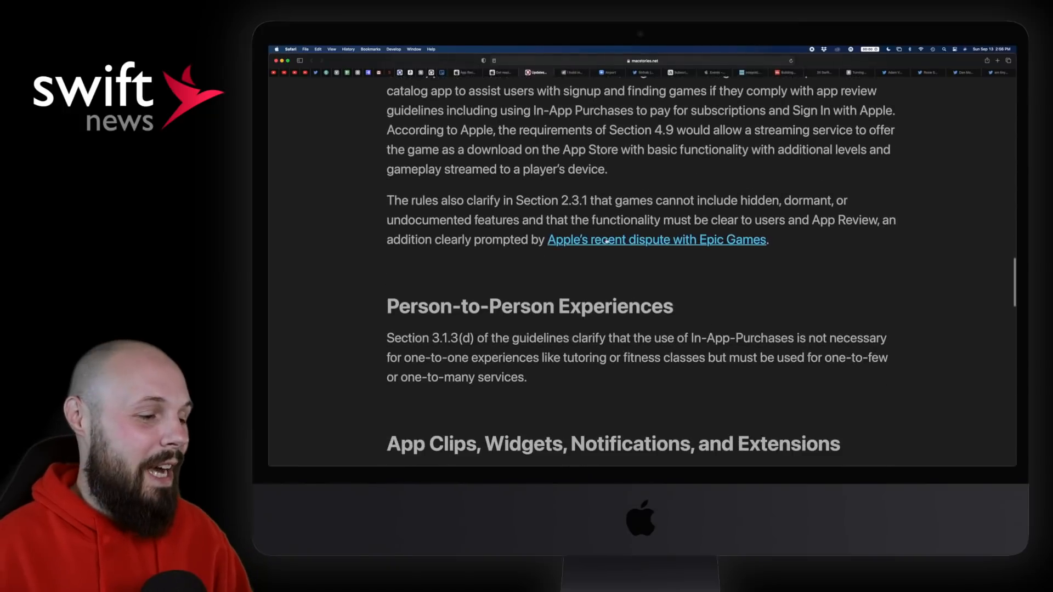
{"action": "scroll", "scroll_direction": "down", "scroll_amount": 3}
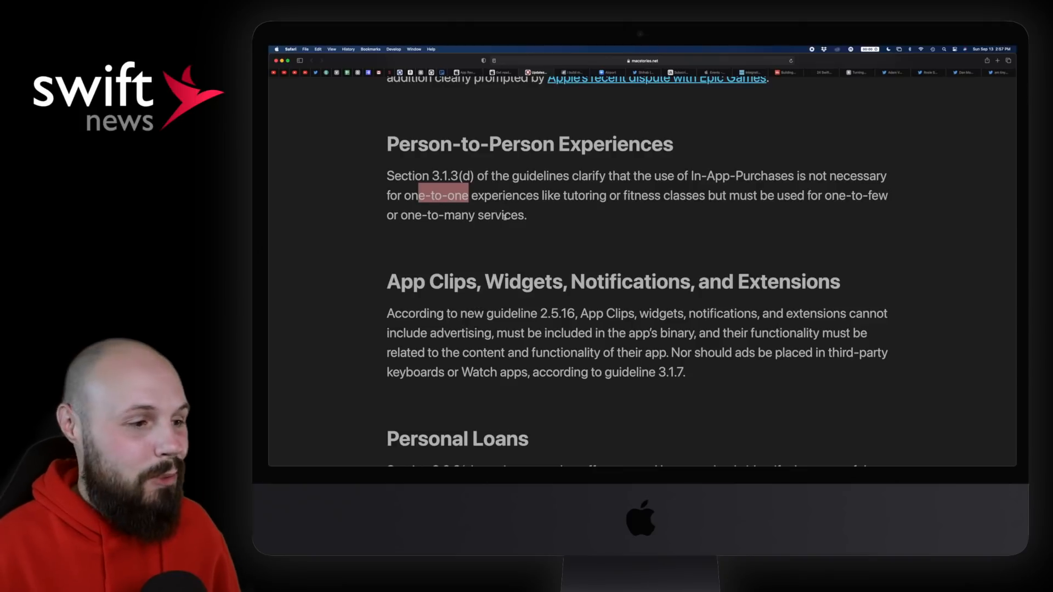
{"action": "scroll", "scroll_direction": "down", "scroll_amount": 3}
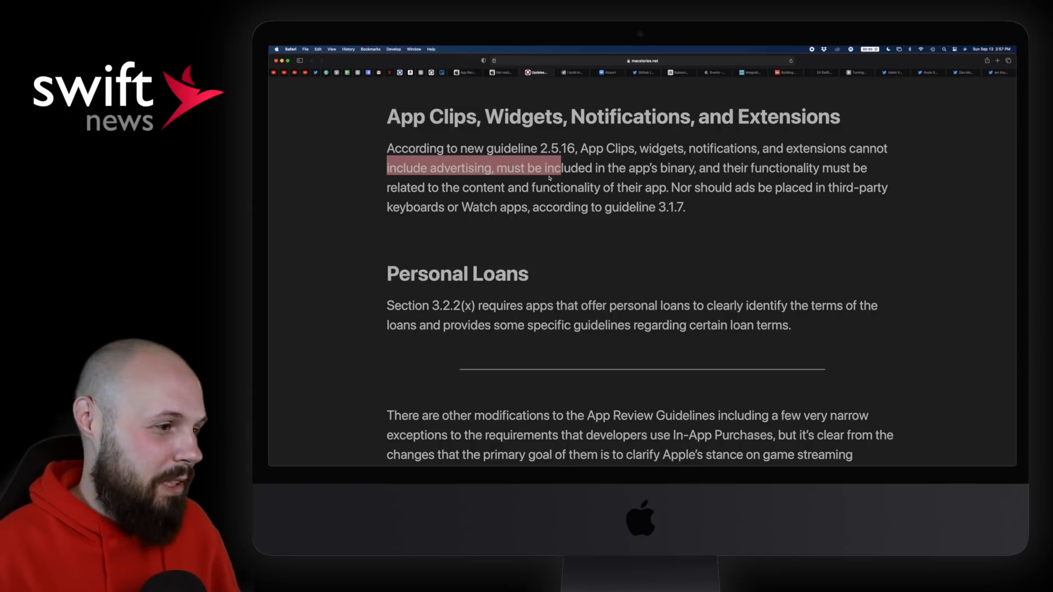
{"action": "scroll", "scroll_direction": "down", "scroll_amount": 3}
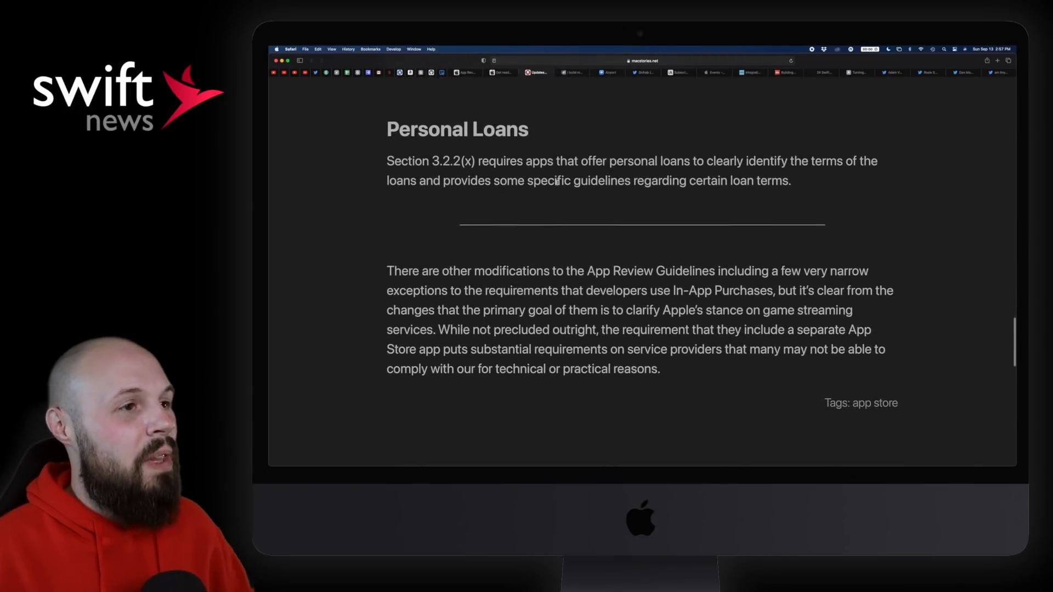
{"action": "scroll", "scroll_direction": "down", "scroll_amount": 3}
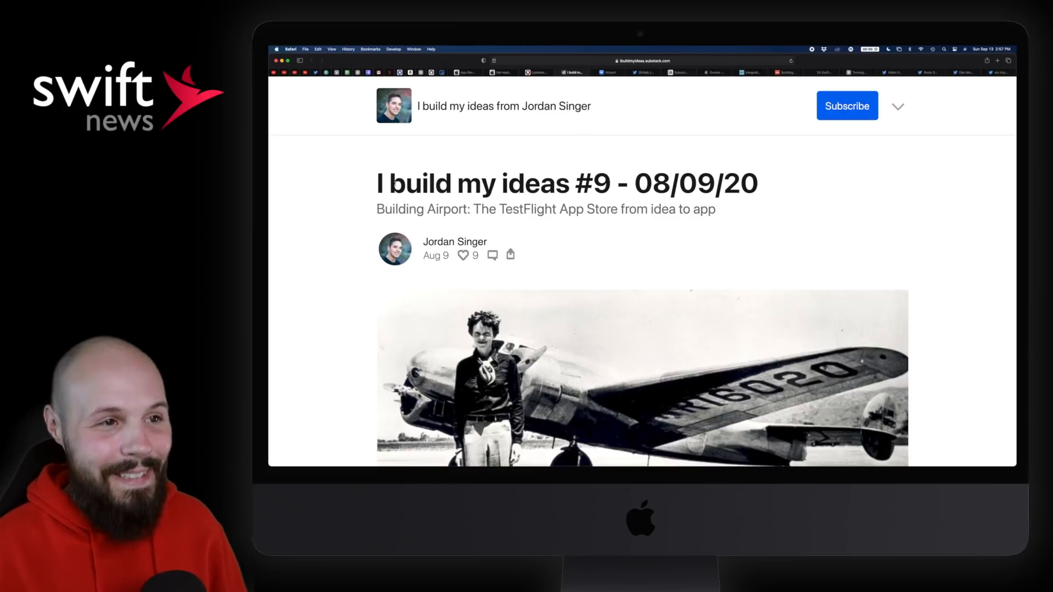
Skim Jordan Singer's Airport write-up down the Substack post, briefly backing up to re-check a passage.
{"action": "scroll", "scroll_direction": "down", "scroll_amount": 3}
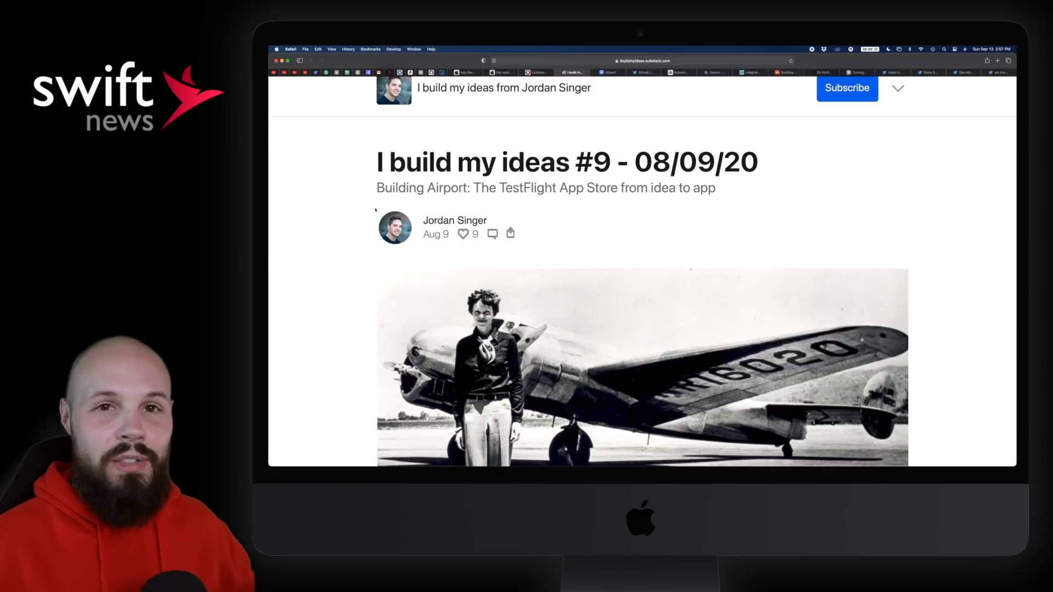
{"action": "scroll", "scroll_direction": "down", "scroll_amount": 3}
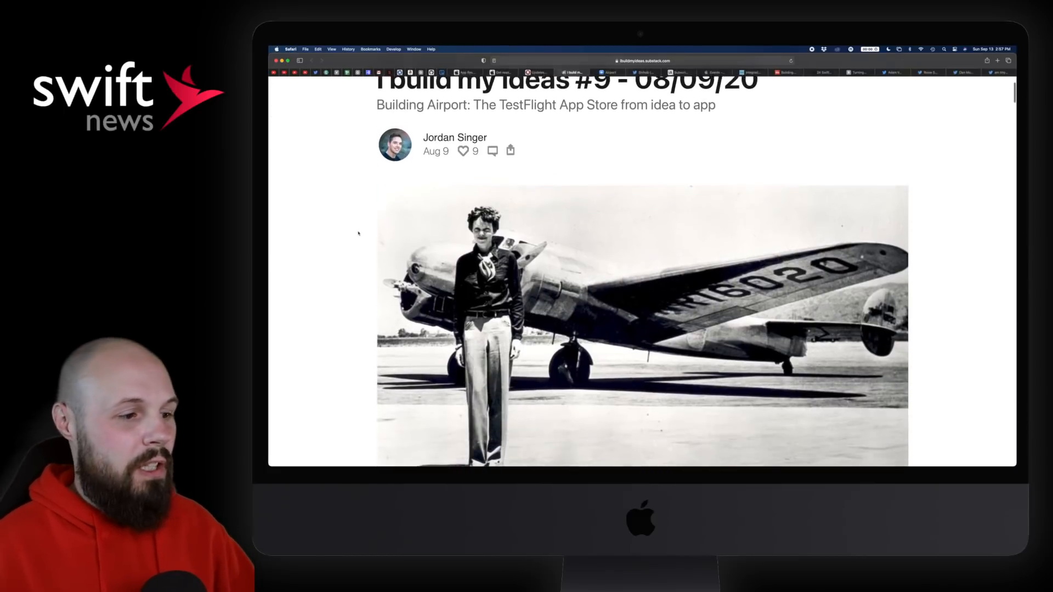
{"action": "scroll", "scroll_direction": "down", "scroll_amount": 3}
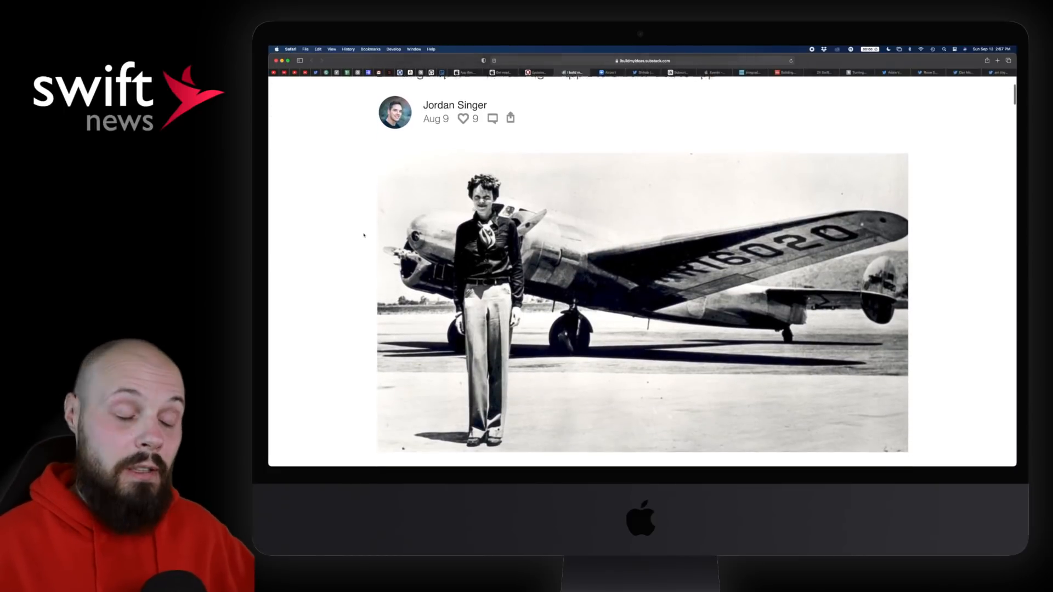
{"action": "scroll", "scroll_direction": "down", "scroll_amount": 3}
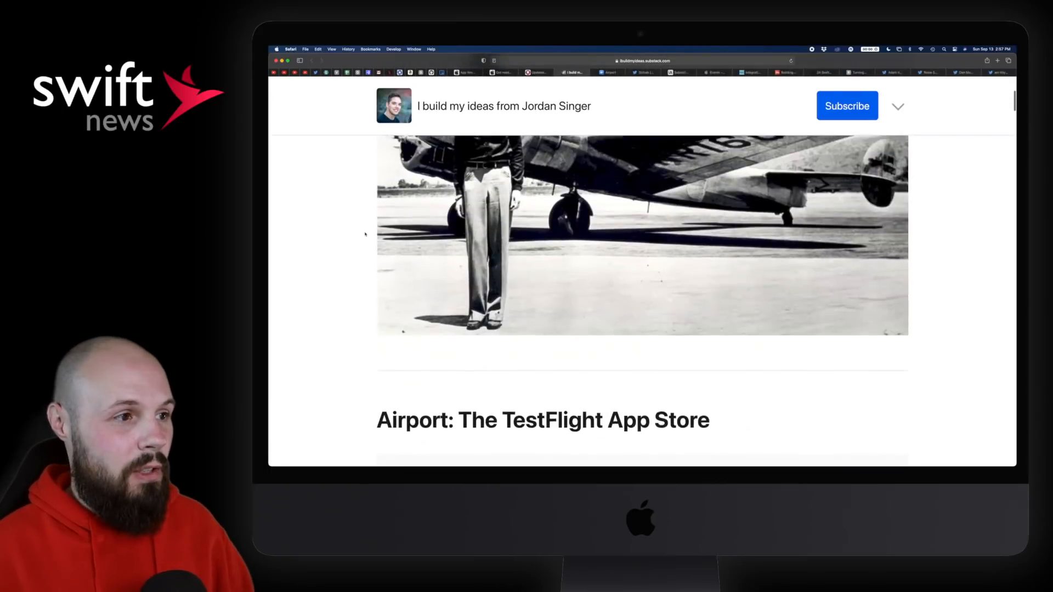
{"action": "scroll", "scroll_direction": "up", "scroll_amount": 3}
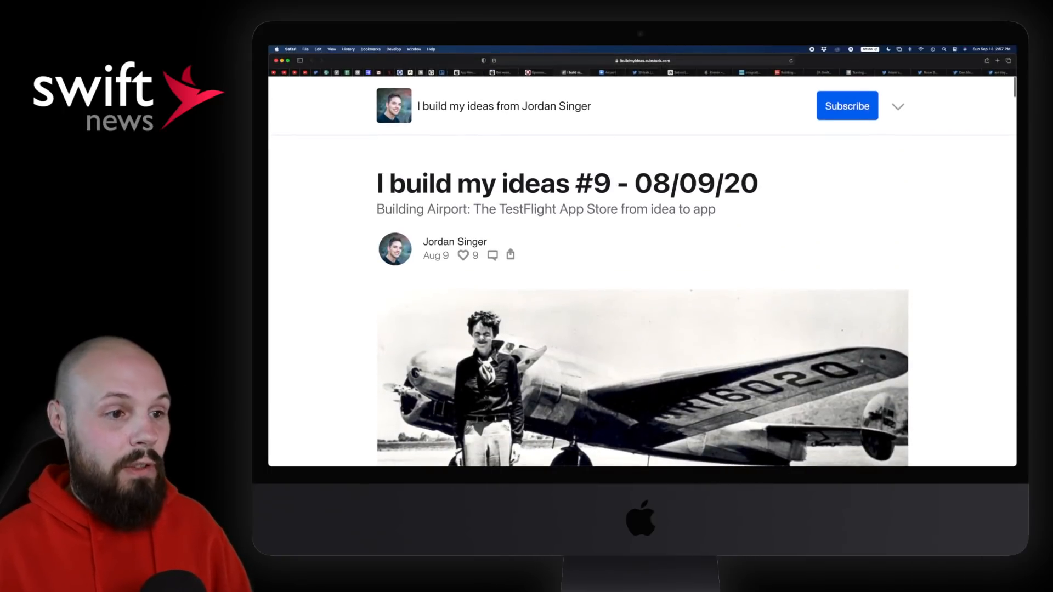
{"action": "scroll", "scroll_direction": "down", "scroll_amount": 3}
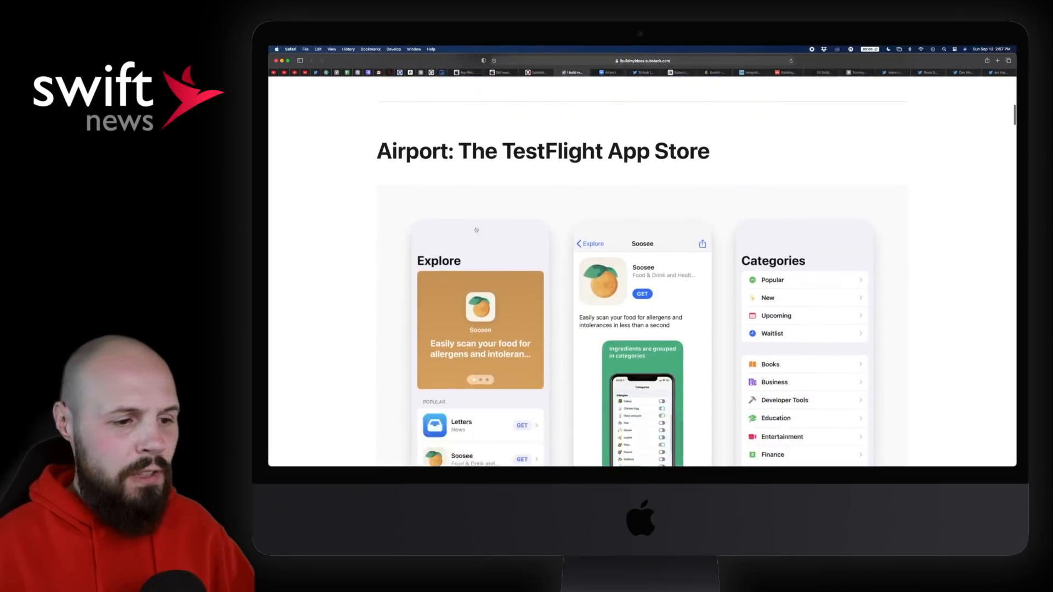
{"action": "scroll", "scroll_direction": "down", "scroll_amount": 3}
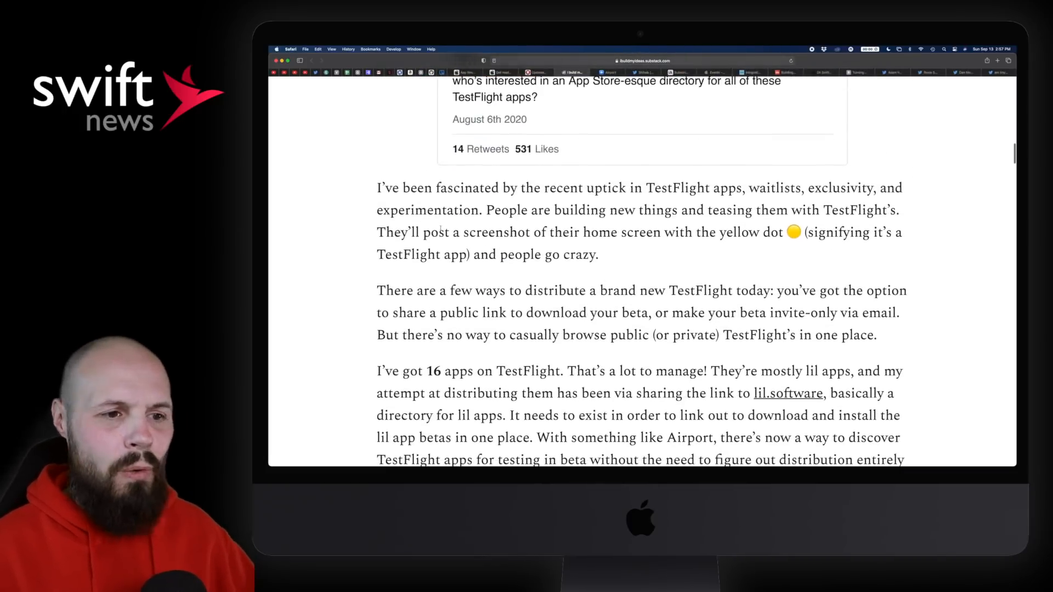
{"action": "scroll", "scroll_direction": "down", "scroll_amount": 3}
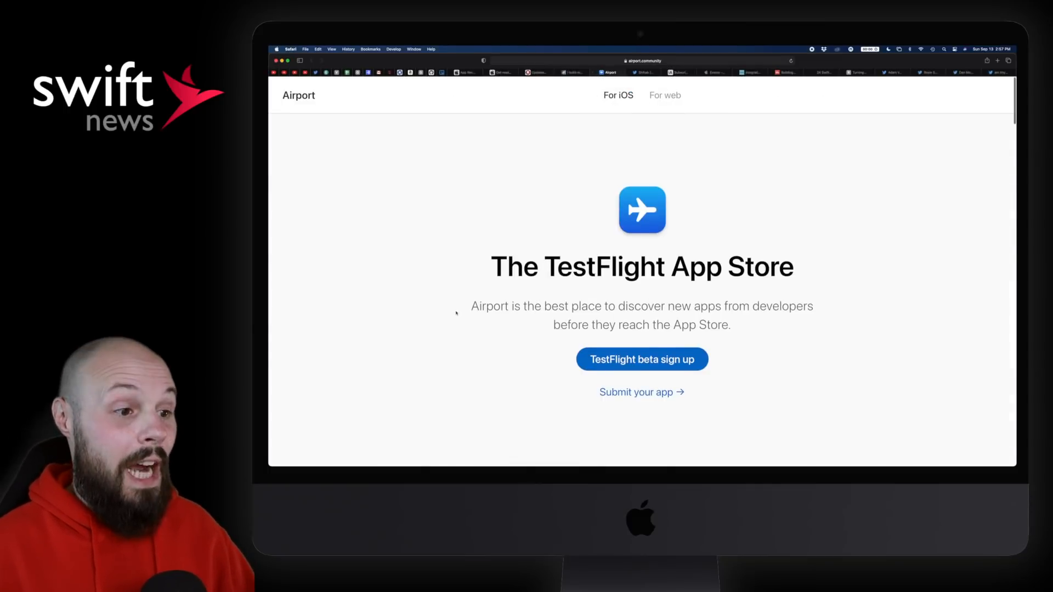
Scroll the airport.community page through Explore and Categories down to the Your app showcase.
{"action": "scroll", "scroll_direction": "down", "scroll_amount": 3}
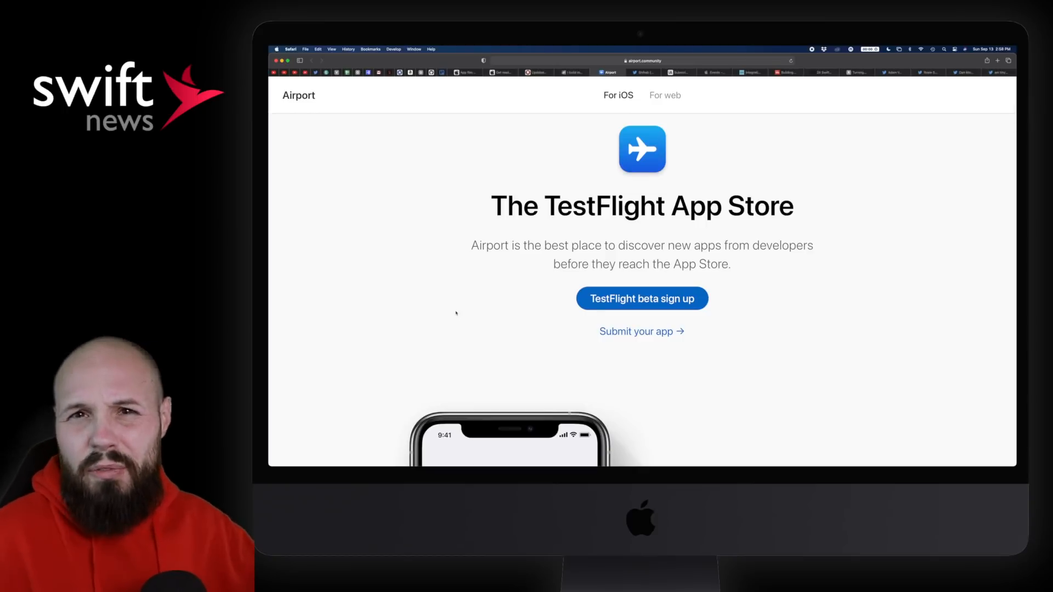
{"action": "scroll", "scroll_direction": "down", "scroll_amount": 3}
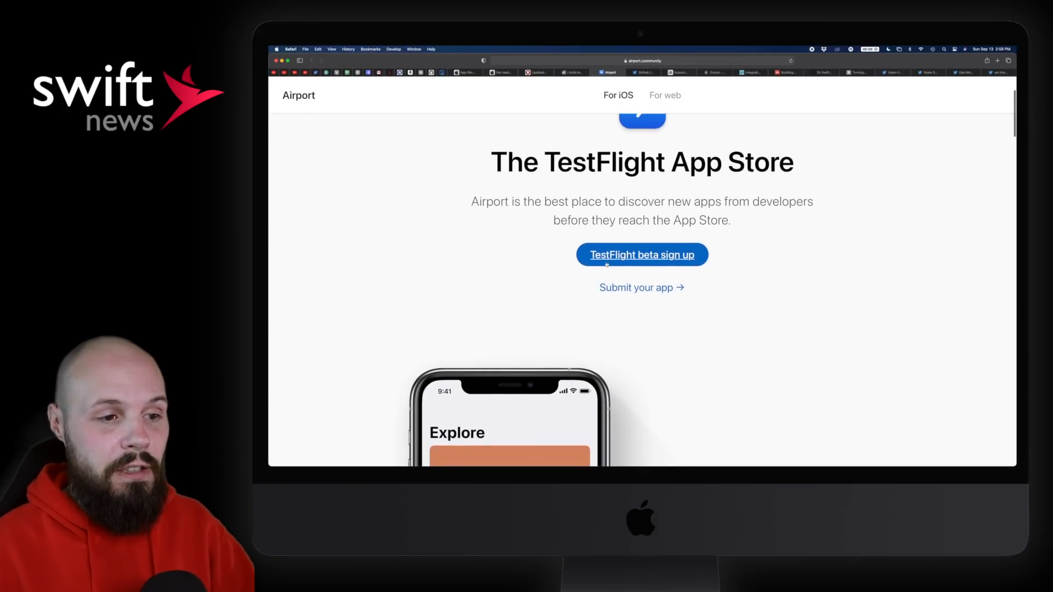
{"action": "scroll", "scroll_direction": "down", "scroll_amount": 3}
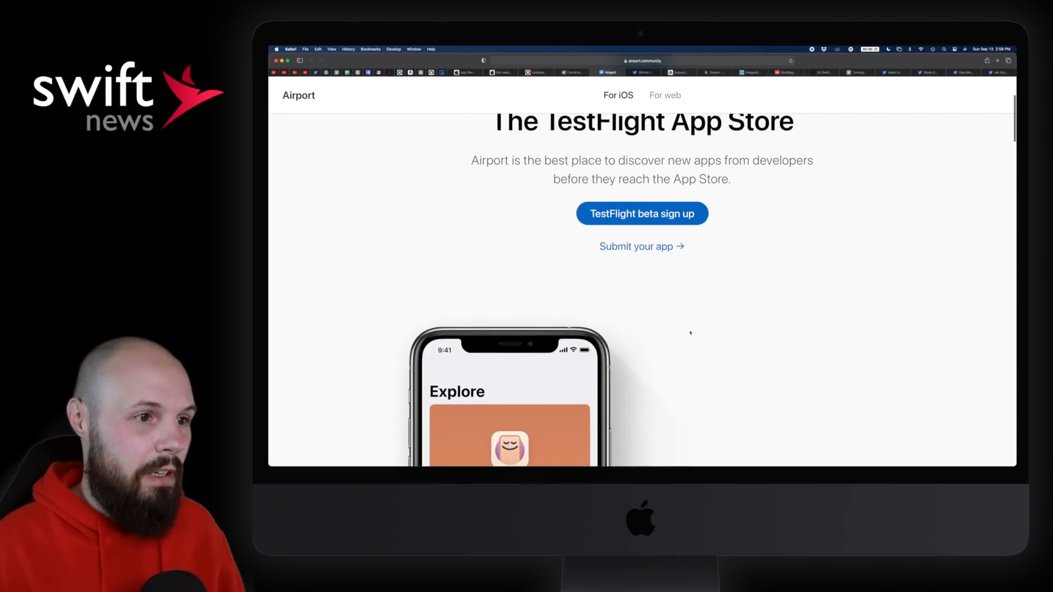
{"action": "scroll", "scroll_direction": "down", "scroll_amount": 3}
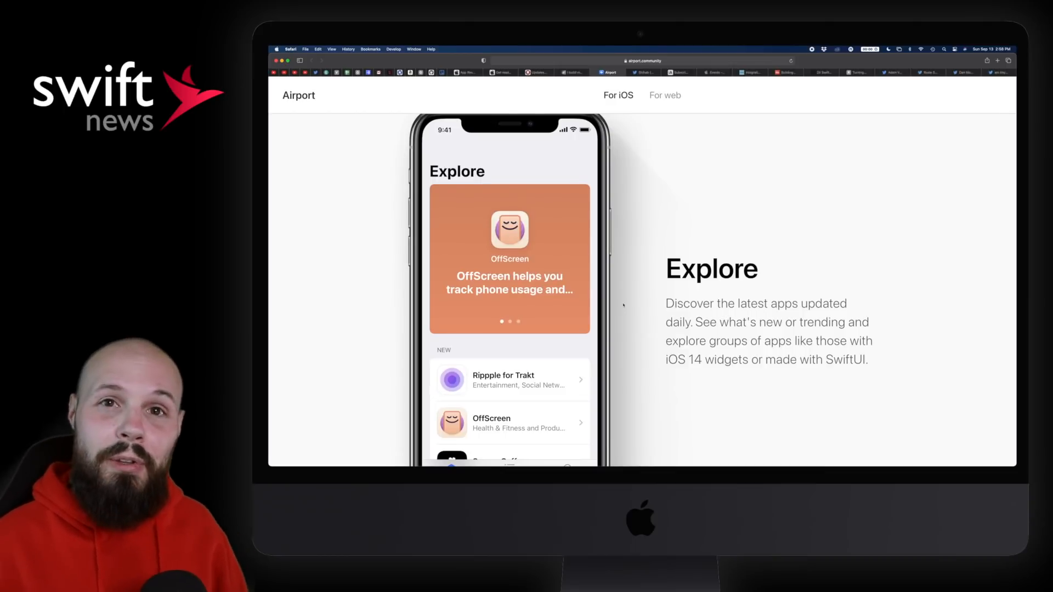
{"action": "scroll", "scroll_direction": "down", "scroll_amount": 3}
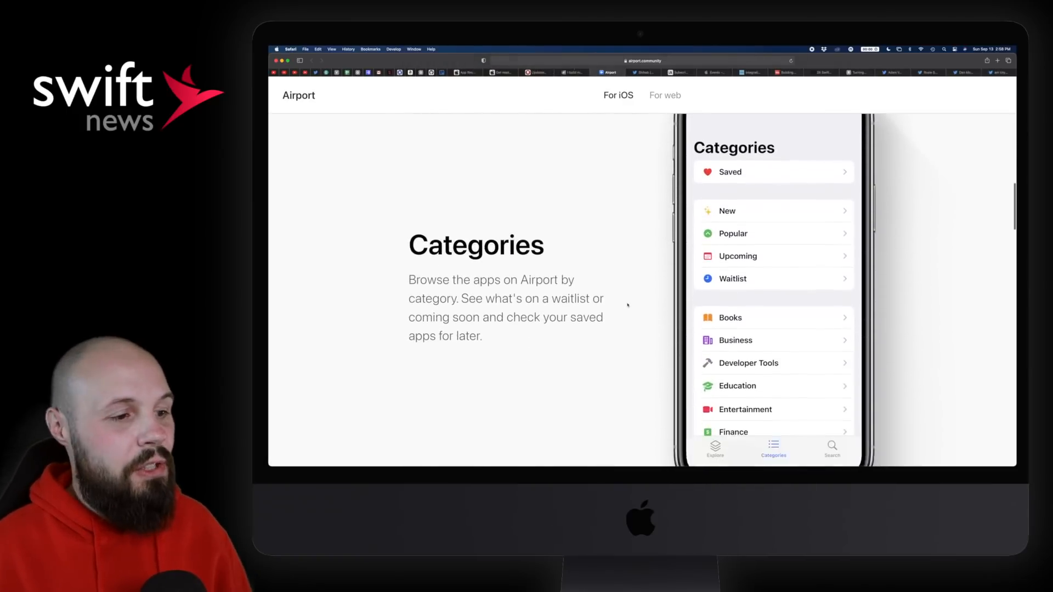
{"action": "left_click", "coordinate": [831, 448]}
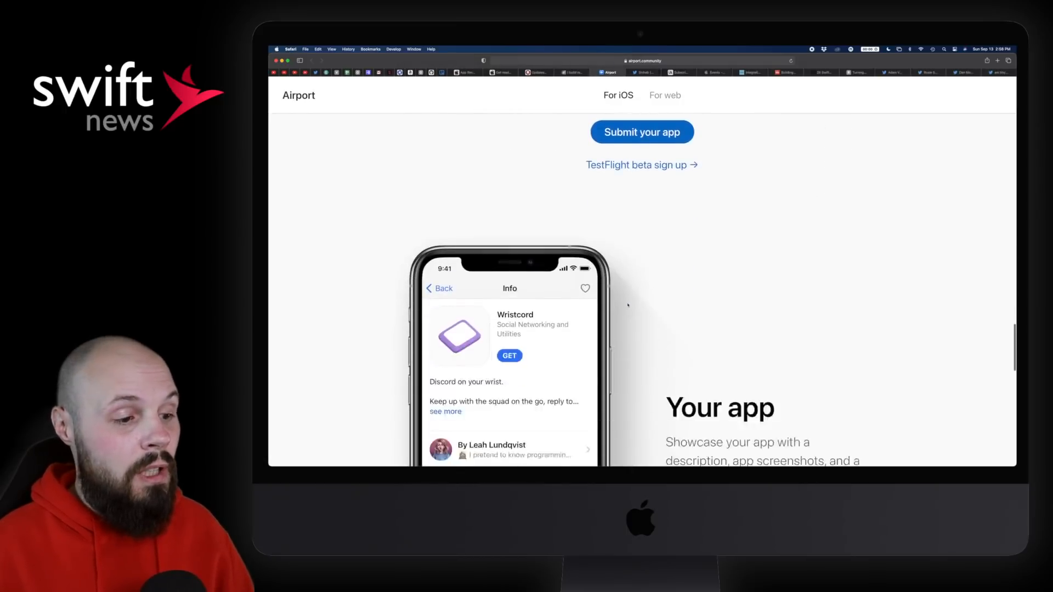
{"action": "scroll", "scroll_direction": "down", "scroll_amount": 3}
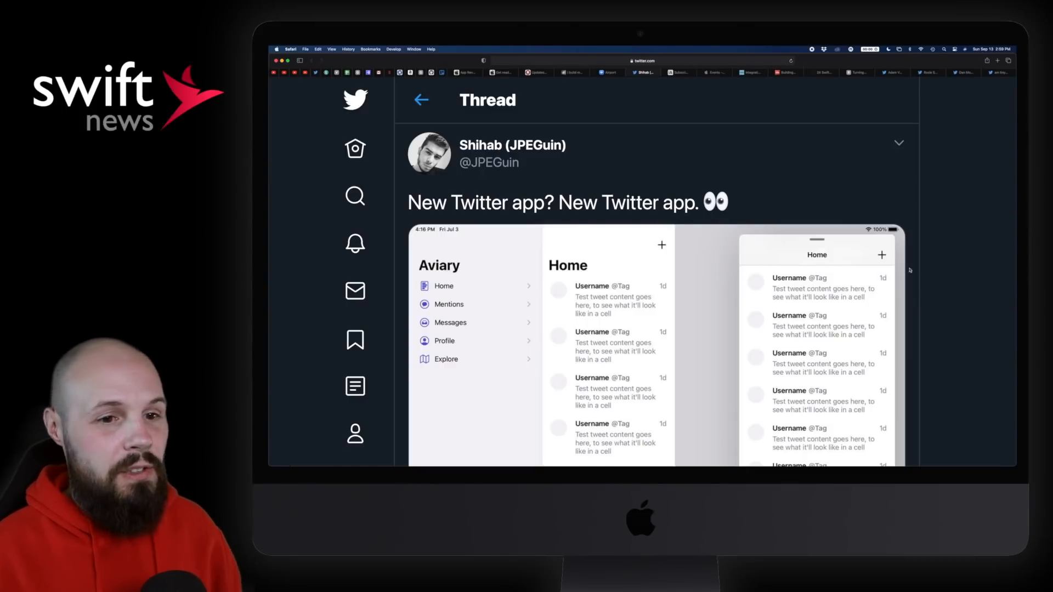
Scroll the Aviary thread through its profile and tint picker tweets.
{"action": "scroll", "scroll_direction": "down", "scroll_amount": 3}
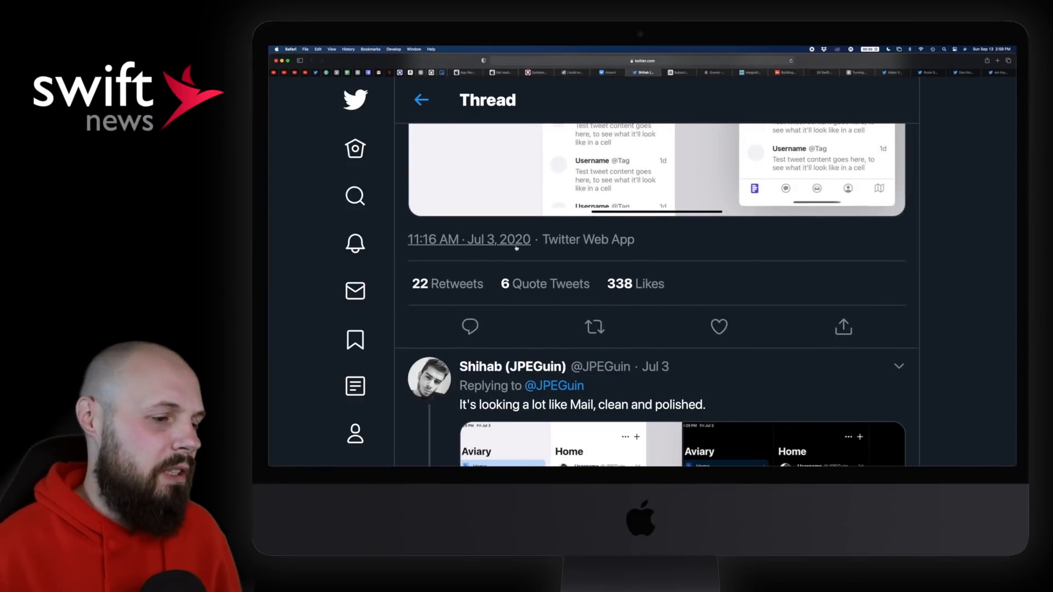
{"action": "scroll", "scroll_direction": "down", "scroll_amount": 3}
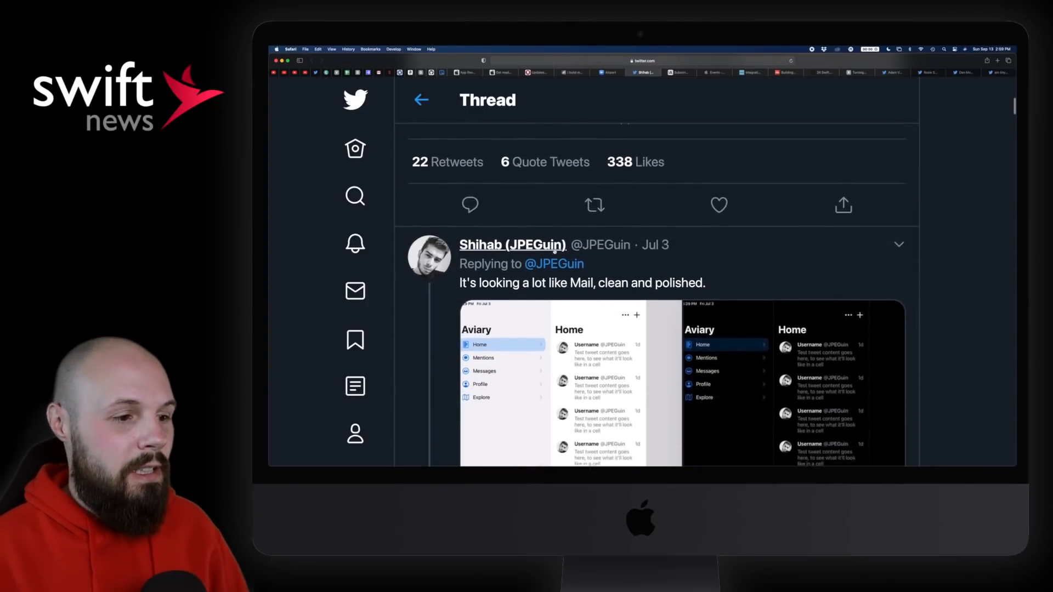
{"action": "scroll", "scroll_direction": "down", "scroll_amount": 3}
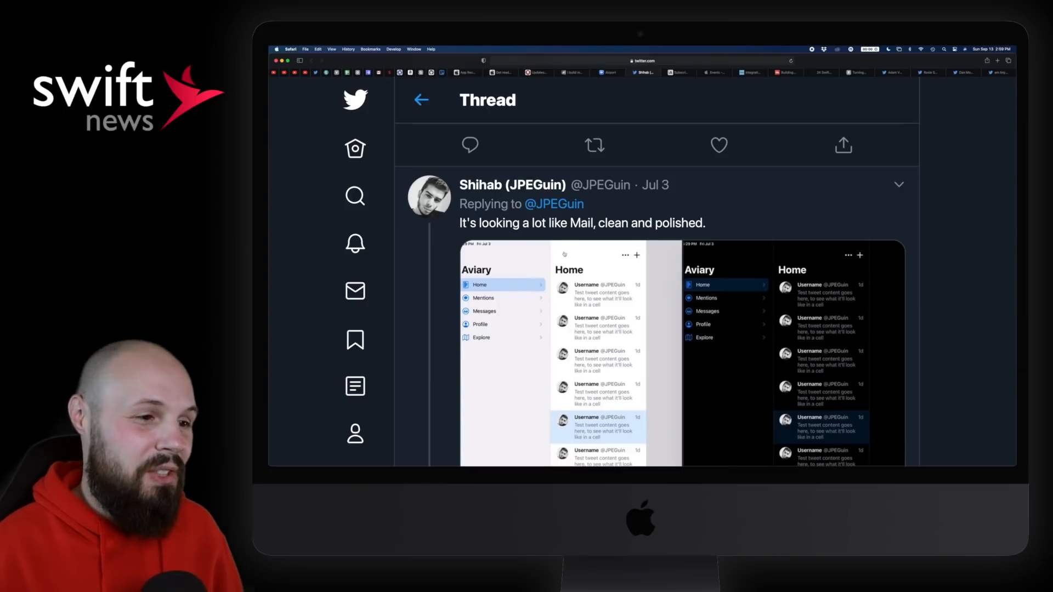
{"action": "scroll", "scroll_direction": "down", "scroll_amount": 3}
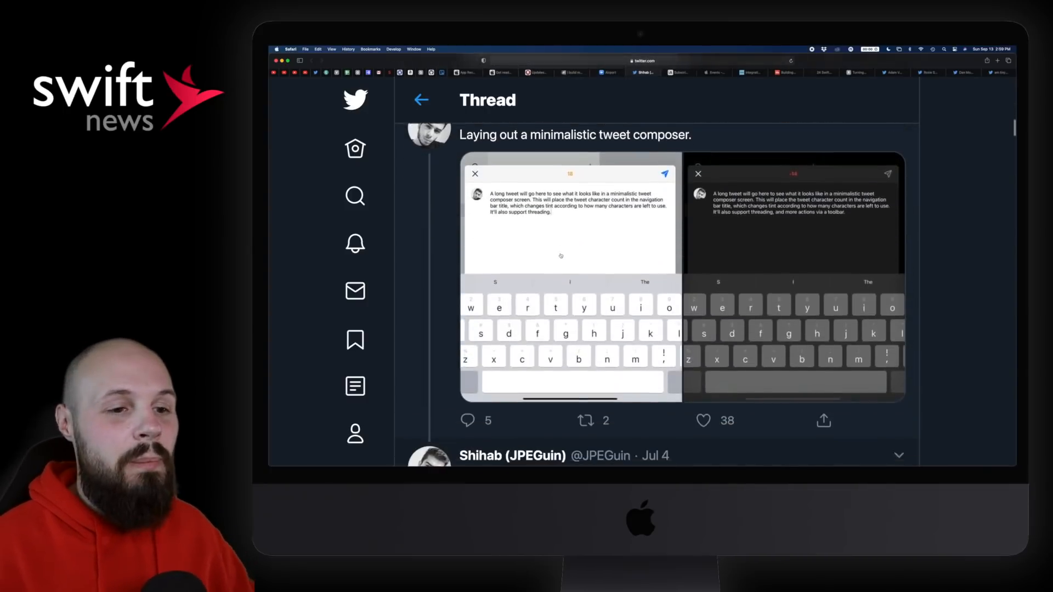
{"action": "scroll", "scroll_direction": "down", "scroll_amount": 3}
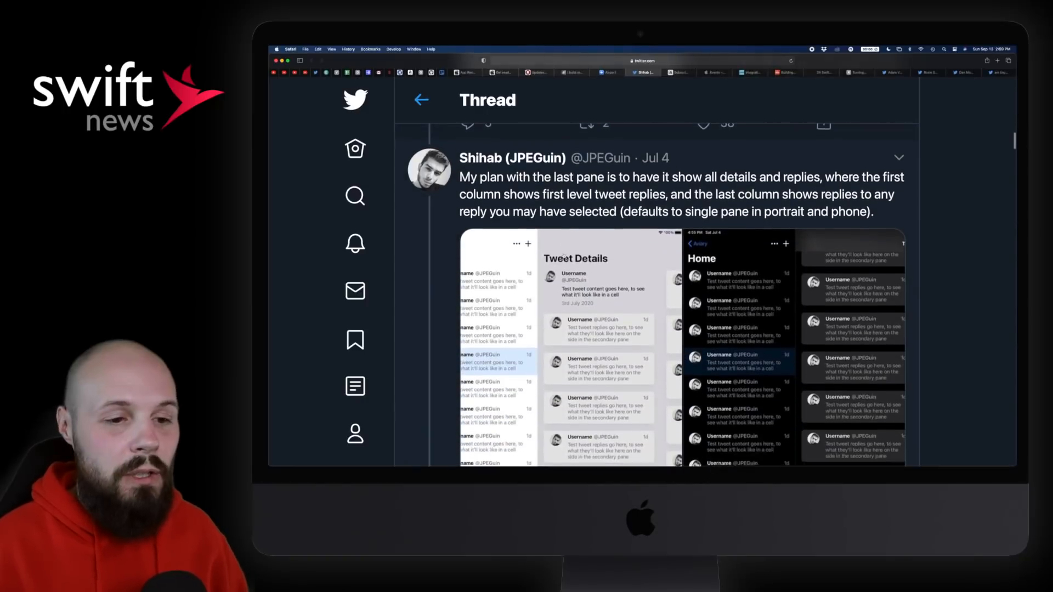
{"action": "scroll", "scroll_direction": "down", "scroll_amount": 3}
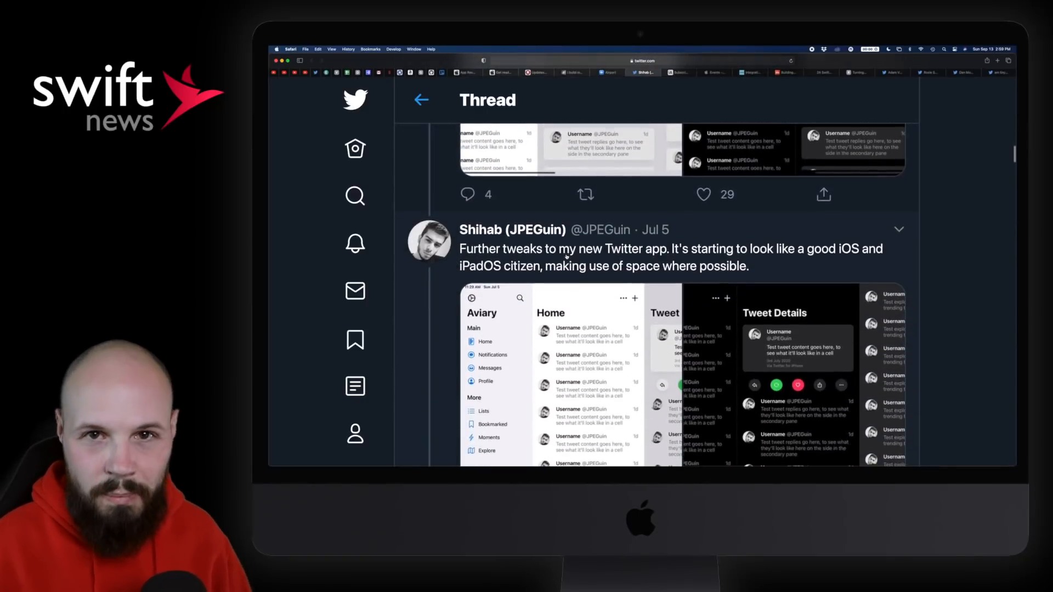
{"action": "scroll", "scroll_direction": "down", "scroll_amount": 3}
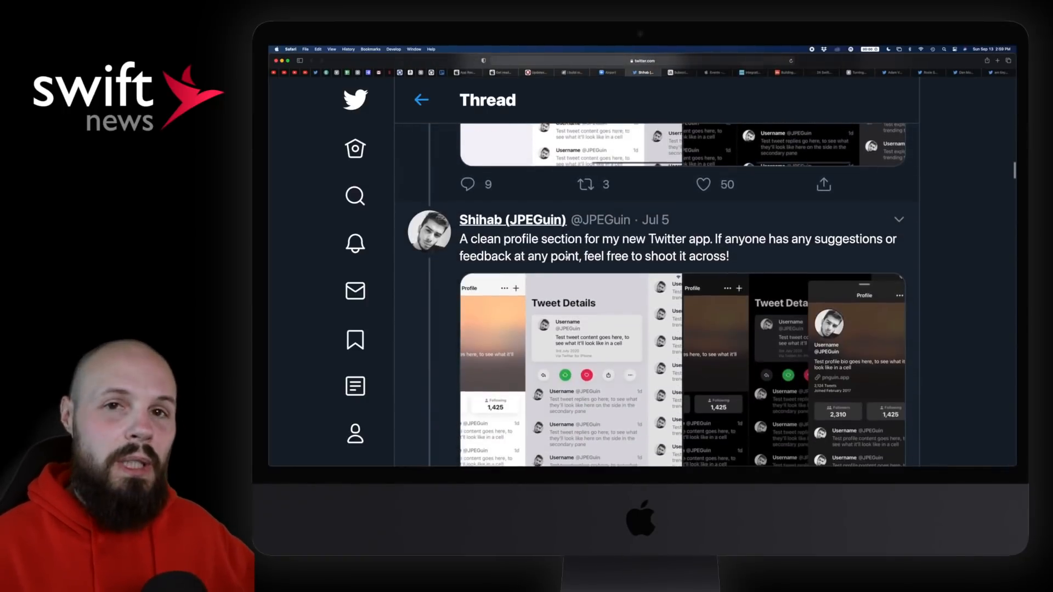
Continue to the keyboard shortcuts tweet, close the enlarged color picker screenshot, and move to the iA post.
{"action": "scroll", "scroll_direction": "down", "scroll_amount": 3}
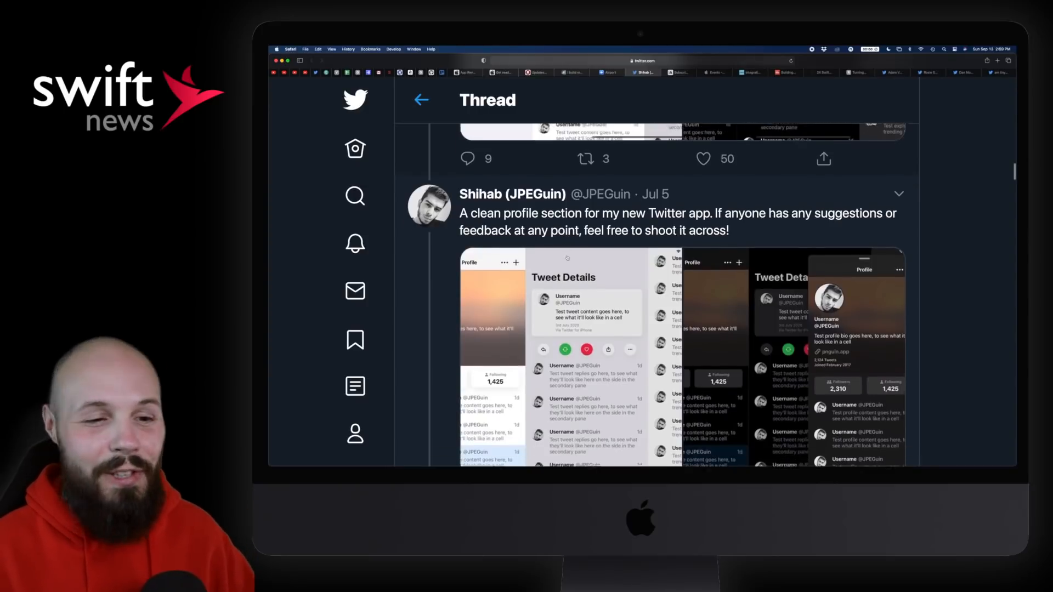
{"action": "scroll", "scroll_direction": "down", "scroll_amount": 3}
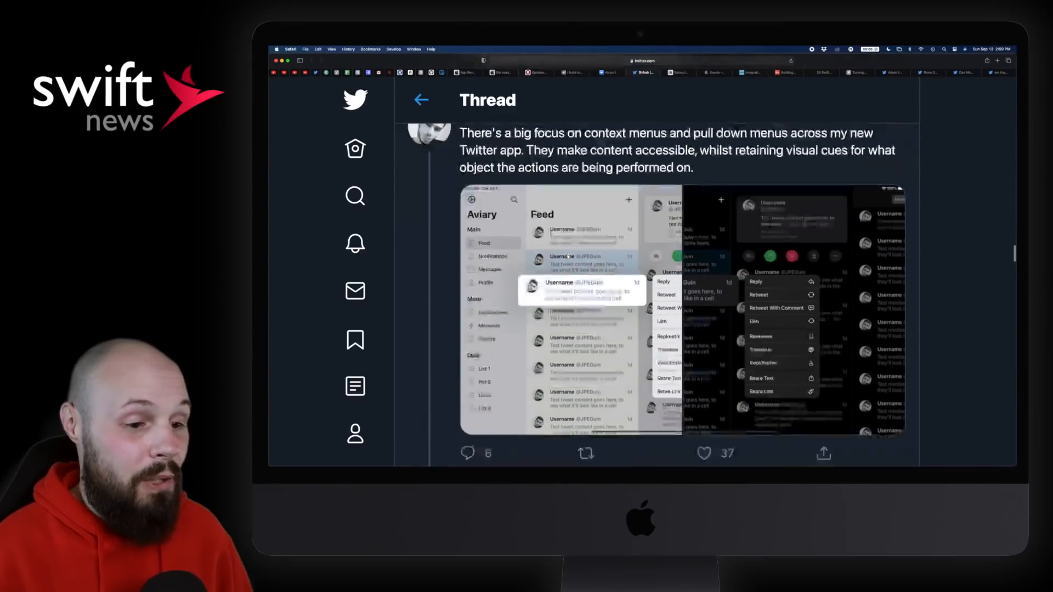
{"action": "scroll", "scroll_direction": "down", "scroll_amount": 3}
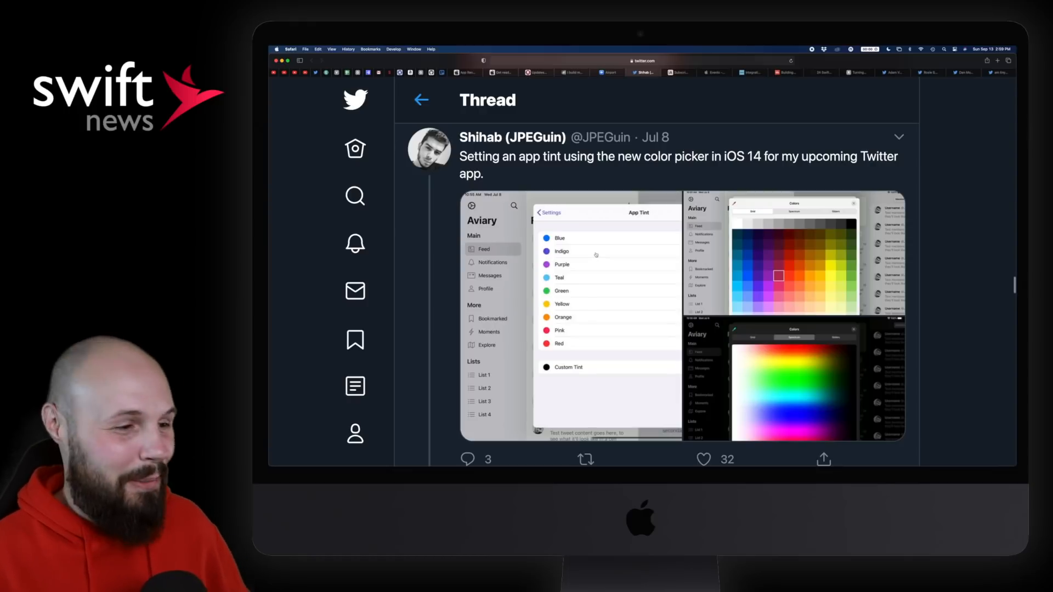
{"action": "mouse_move", "coordinate": [566, 171]}
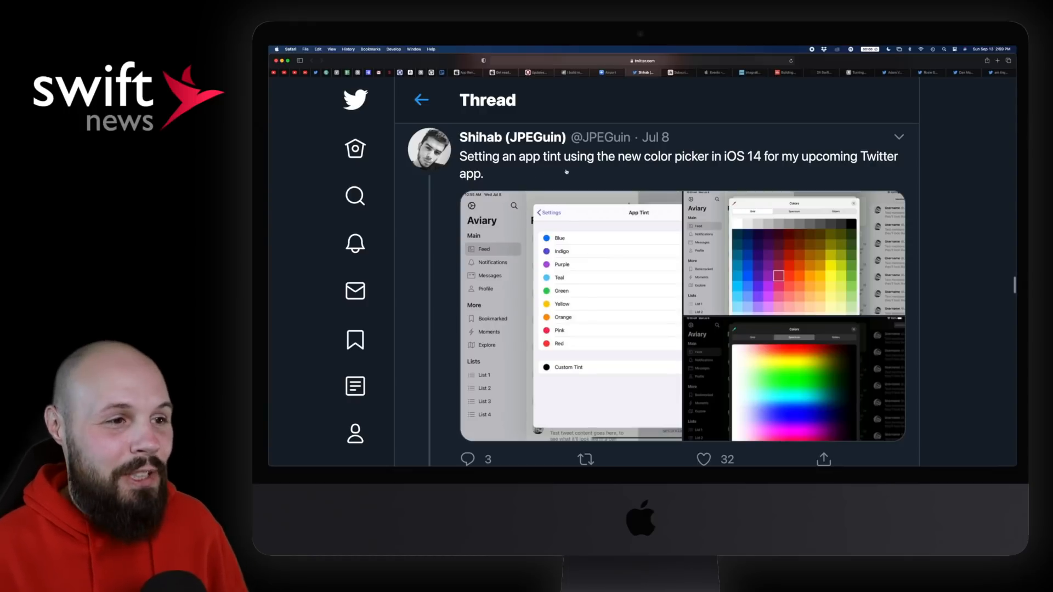
{"action": "mouse_move", "coordinate": [610, 267]}
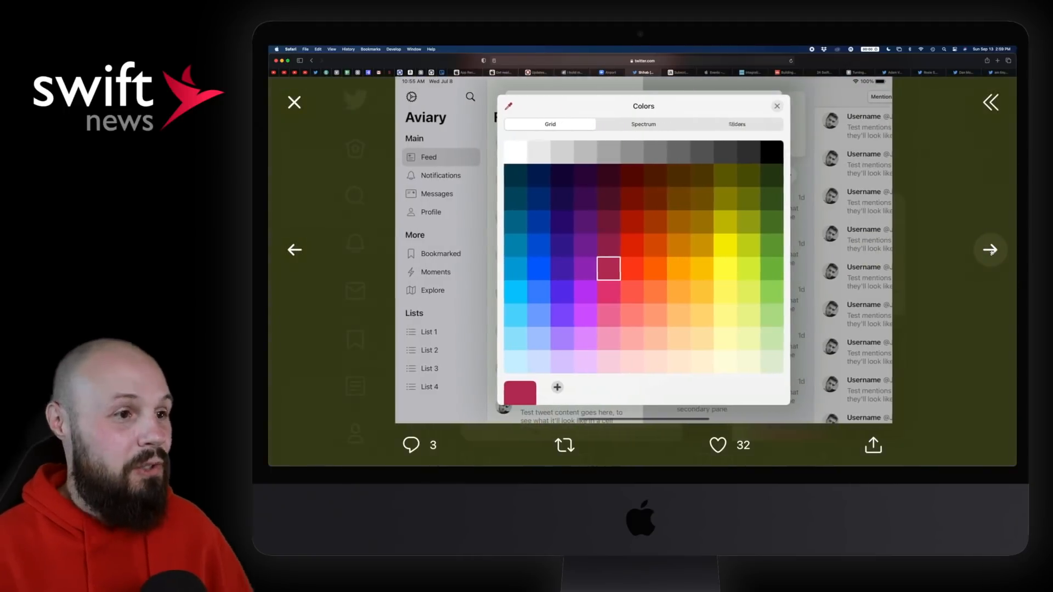
{"action": "left_click", "coordinate": [641, 123]}
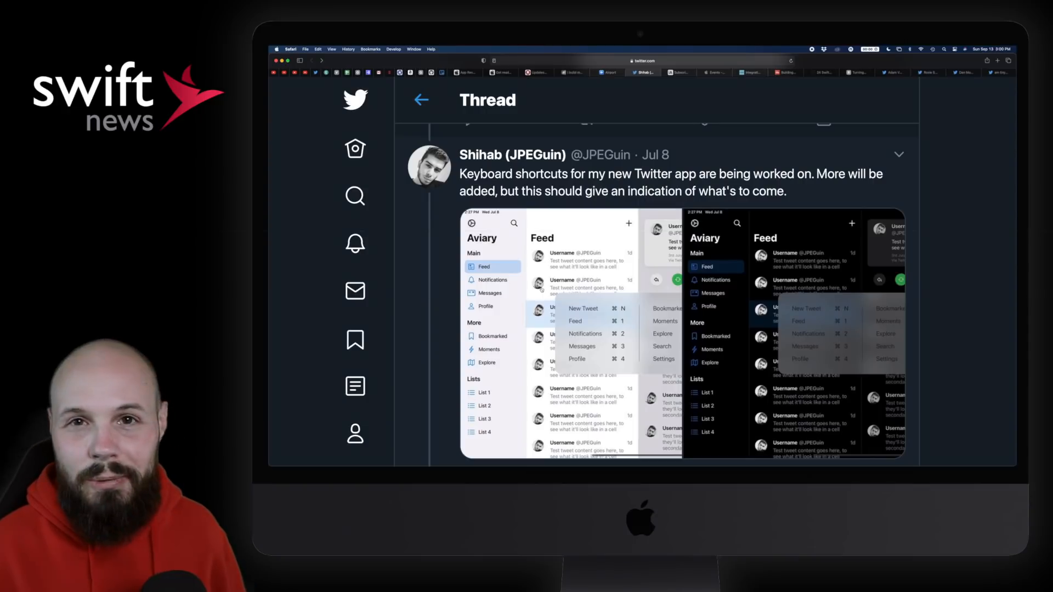
{"action": "left_click", "coordinate": [678, 72]}
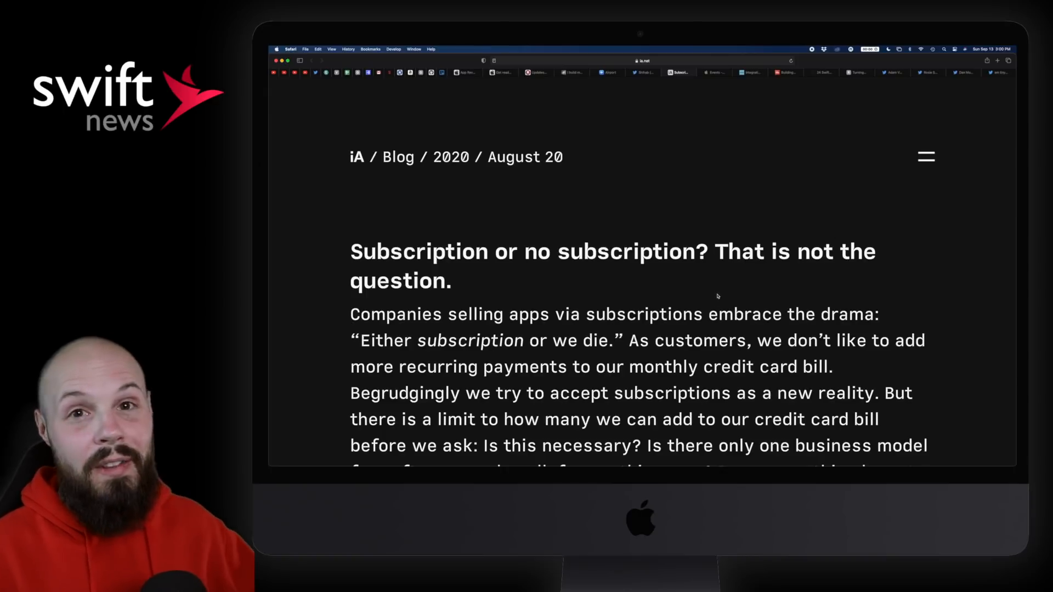
Read the iA subscriptions post past its intro and list of questions.
{"action": "scroll", "scroll_direction": "down", "scroll_amount": 3}
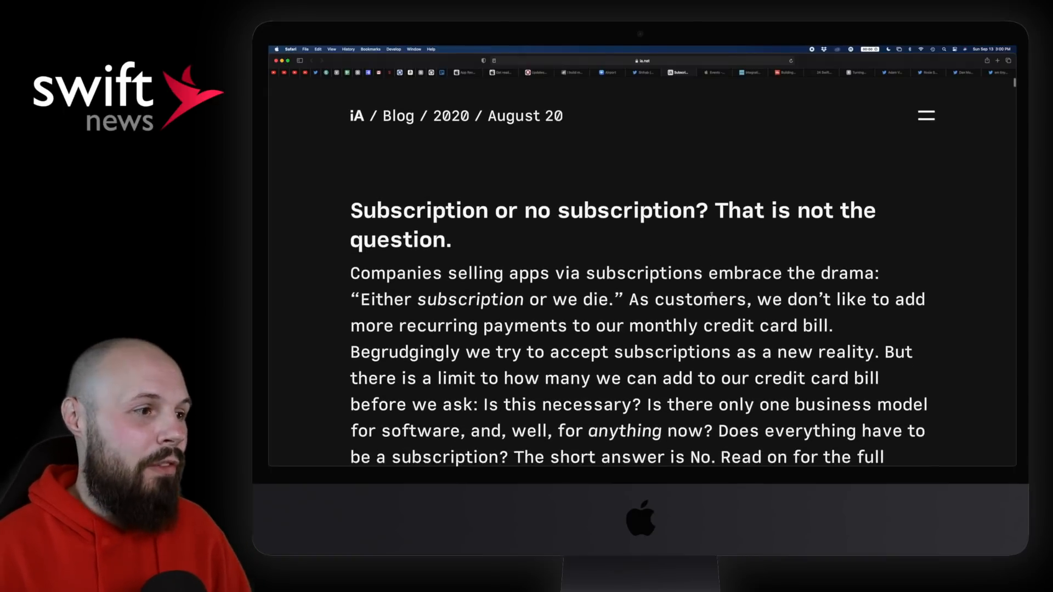
{"action": "scroll", "scroll_direction": "down", "scroll_amount": 3}
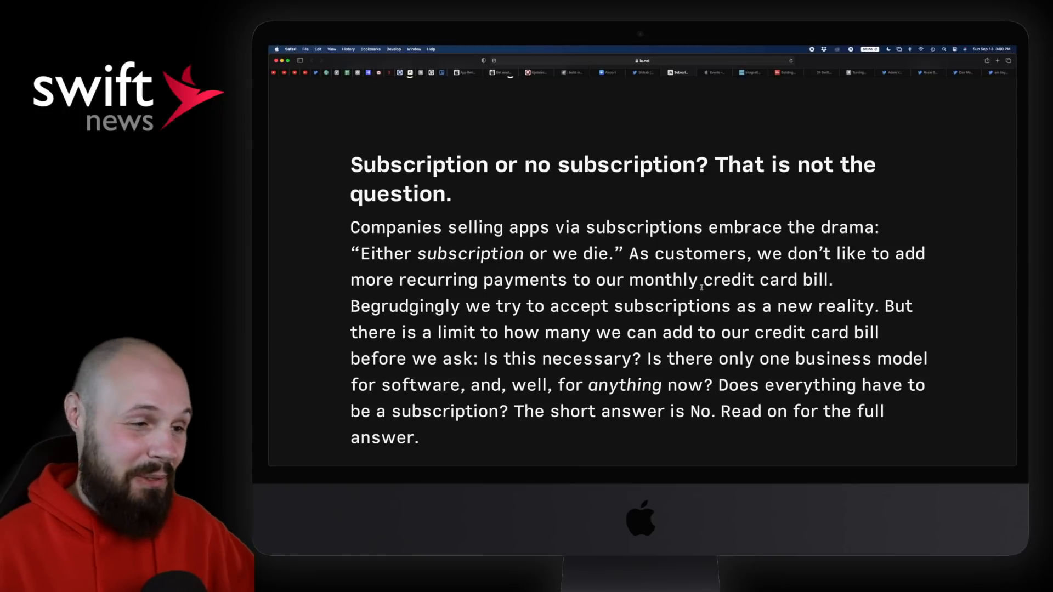
{"action": "scroll", "scroll_direction": "down", "scroll_amount": 3}
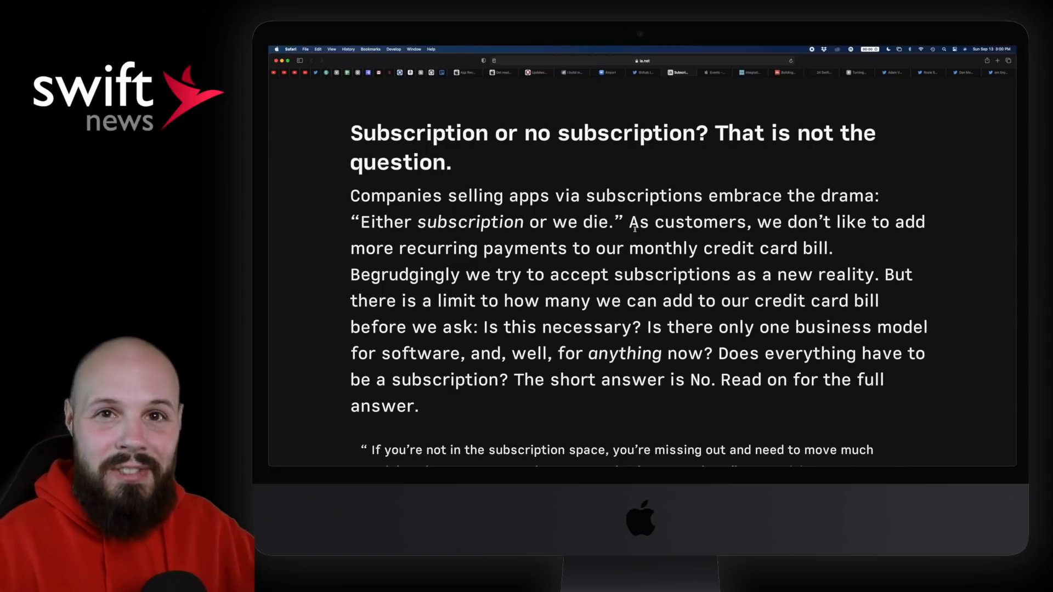
{"action": "scroll", "scroll_direction": "down", "scroll_amount": 3}
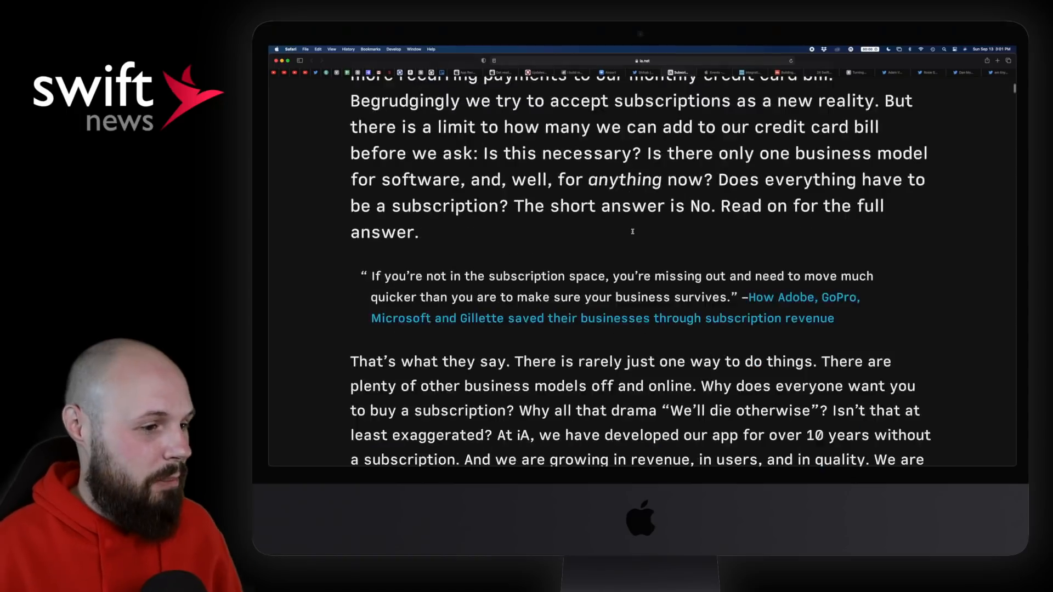
{"action": "scroll", "scroll_direction": "down", "scroll_amount": 3}
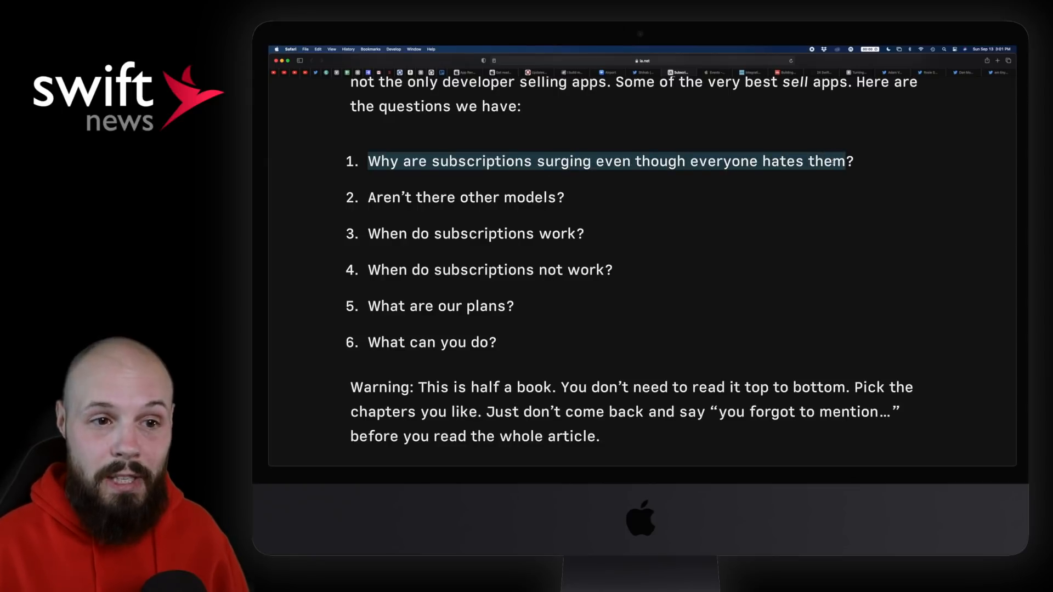
{"action": "left_click", "coordinate": [699, 182]}
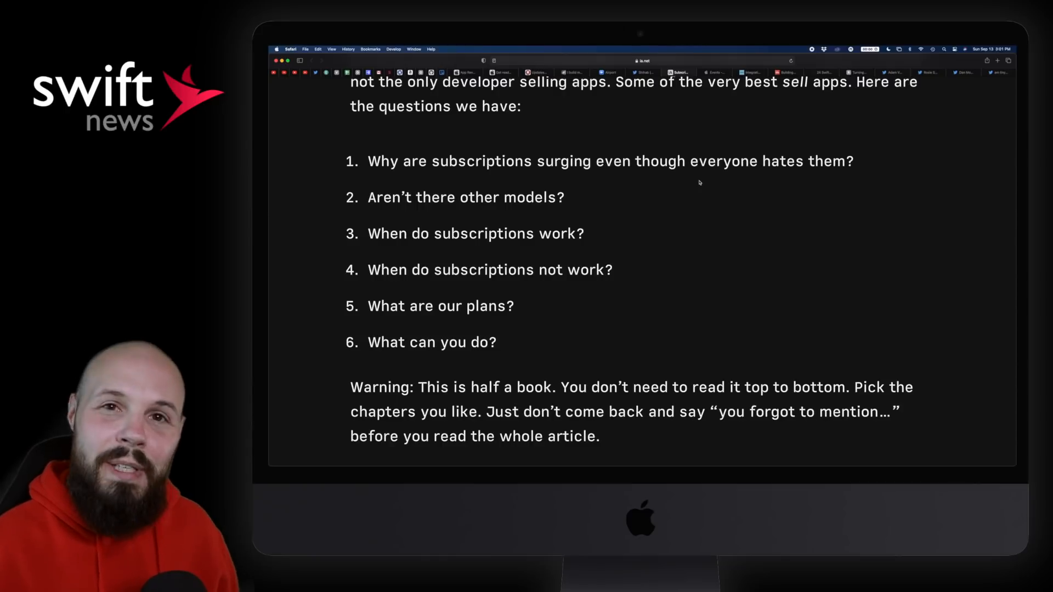
{"action": "mouse_move", "coordinate": [665, 182]}
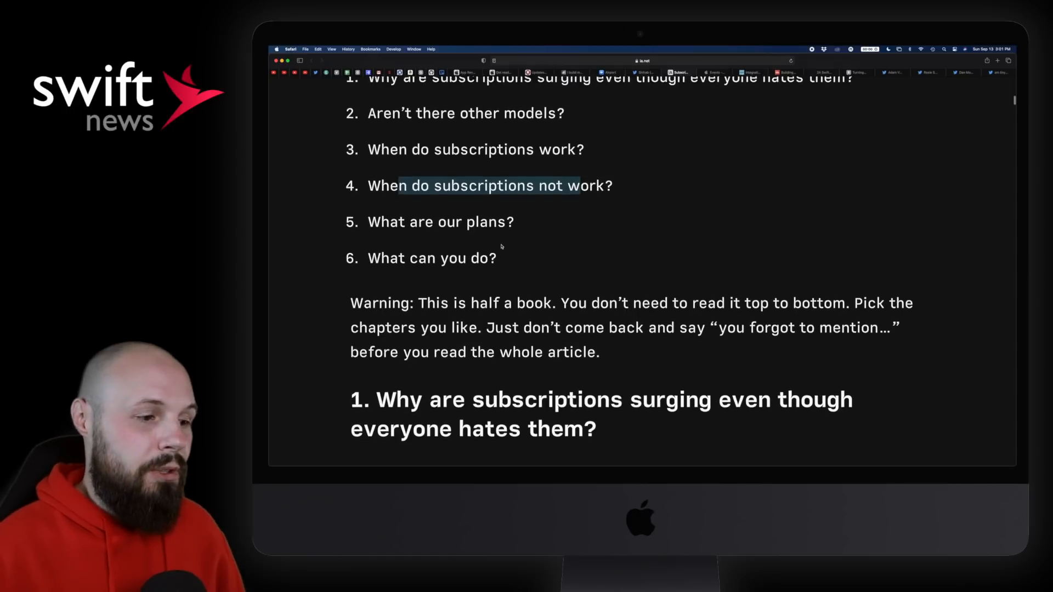
Reach section 1 'Everything is a subscription!' and highlight the 'This is half a book' sentence.
{"action": "scroll", "scroll_direction": "down", "scroll_amount": 3}
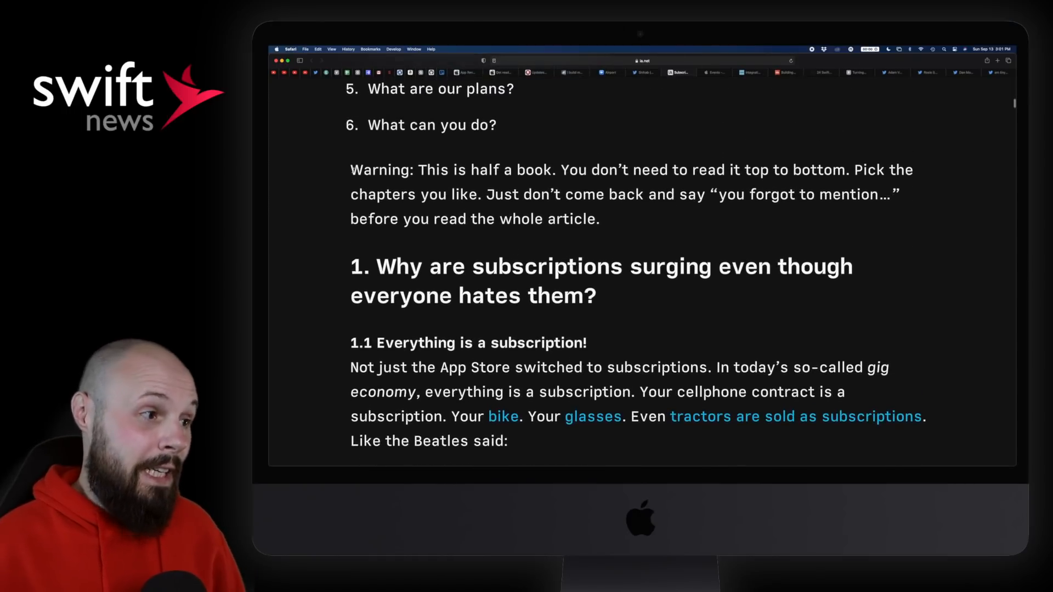
{"action": "left_click_drag", "start_coordinate": [419, 171], "coordinate": [550, 170]}
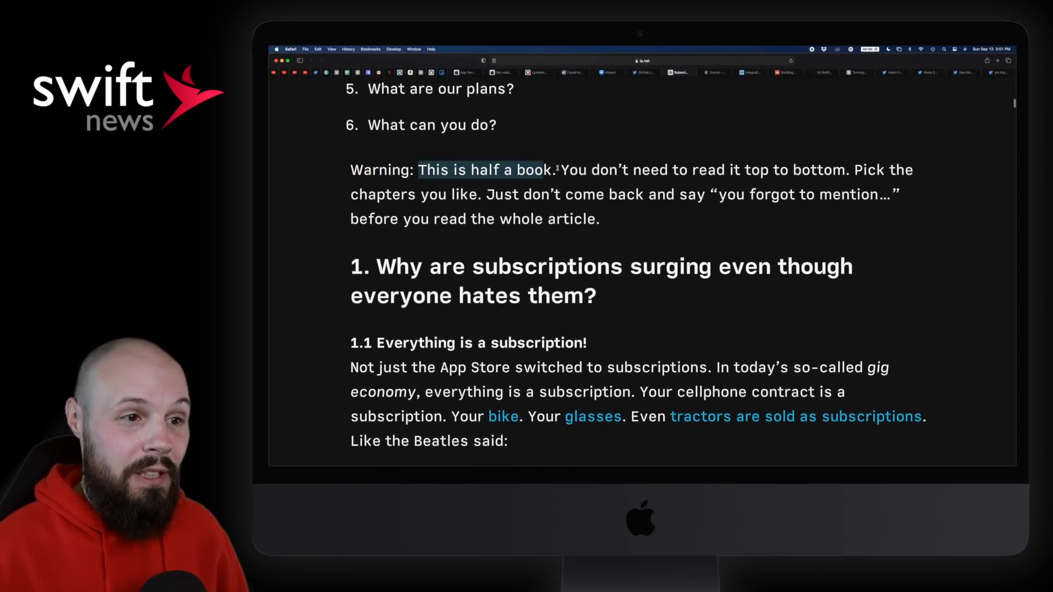
{"action": "left_click_drag", "start_coordinate": [557, 169], "coordinate": [833, 169]}
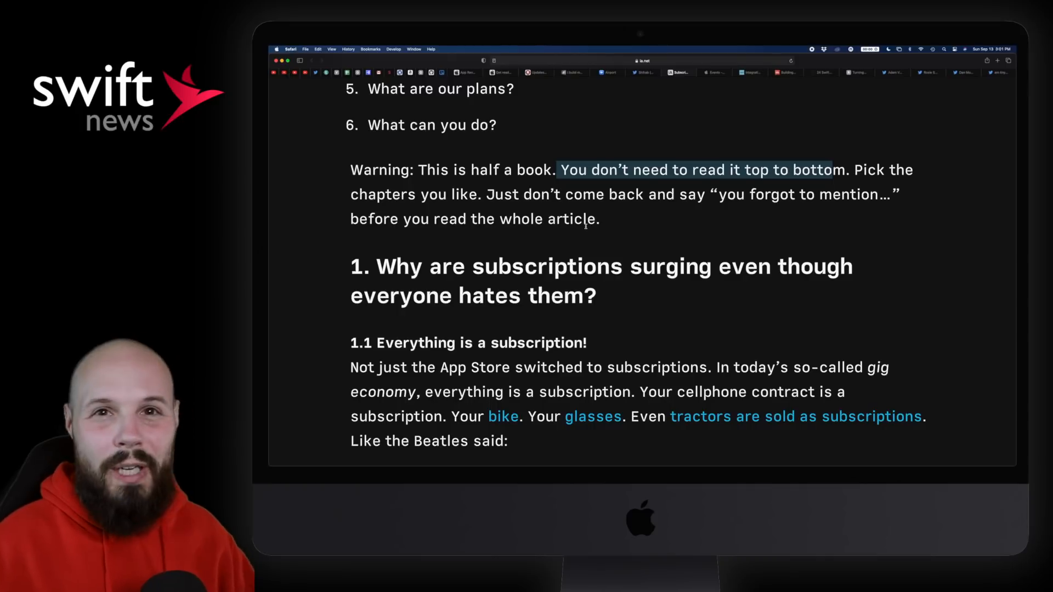
Read on through the article's section 2 into section 3's reasons subscriptions work.
{"action": "scroll", "scroll_direction": "down", "scroll_amount": 3}
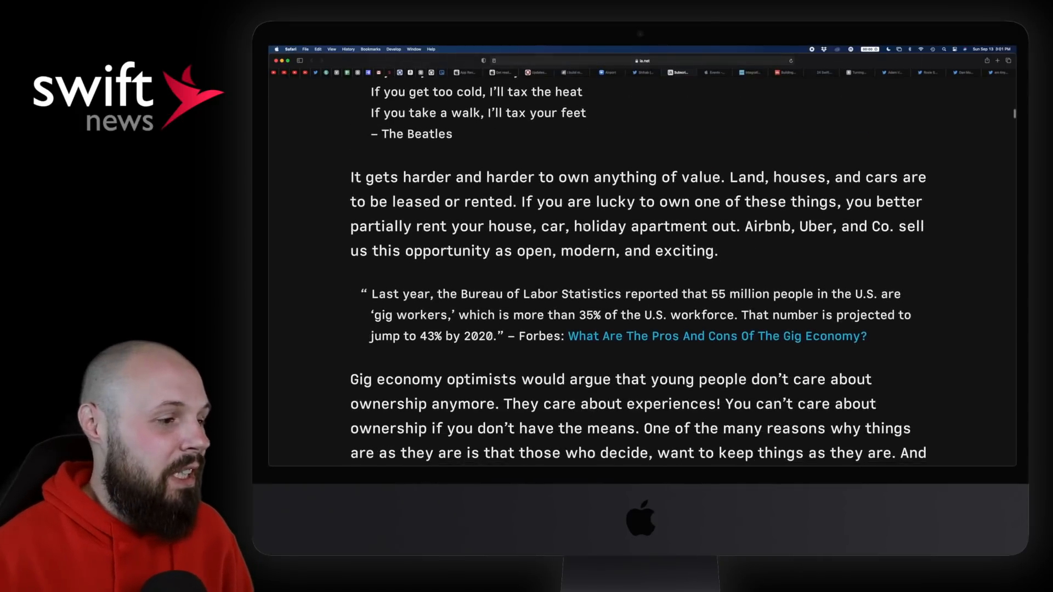
{"action": "scroll", "scroll_direction": "down", "scroll_amount": 3}
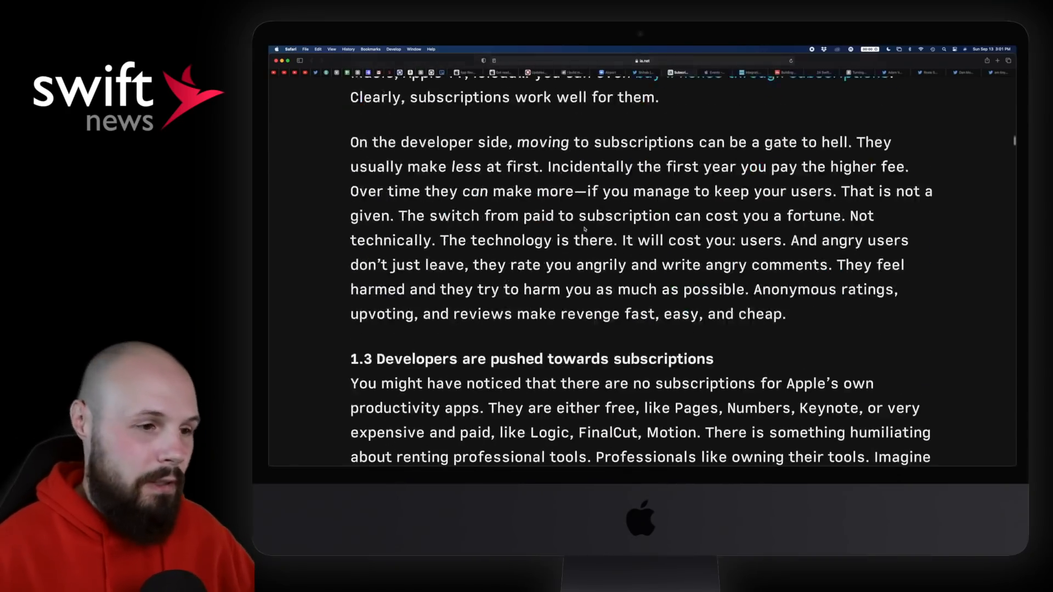
{"action": "scroll", "scroll_direction": "down", "scroll_amount": 3}
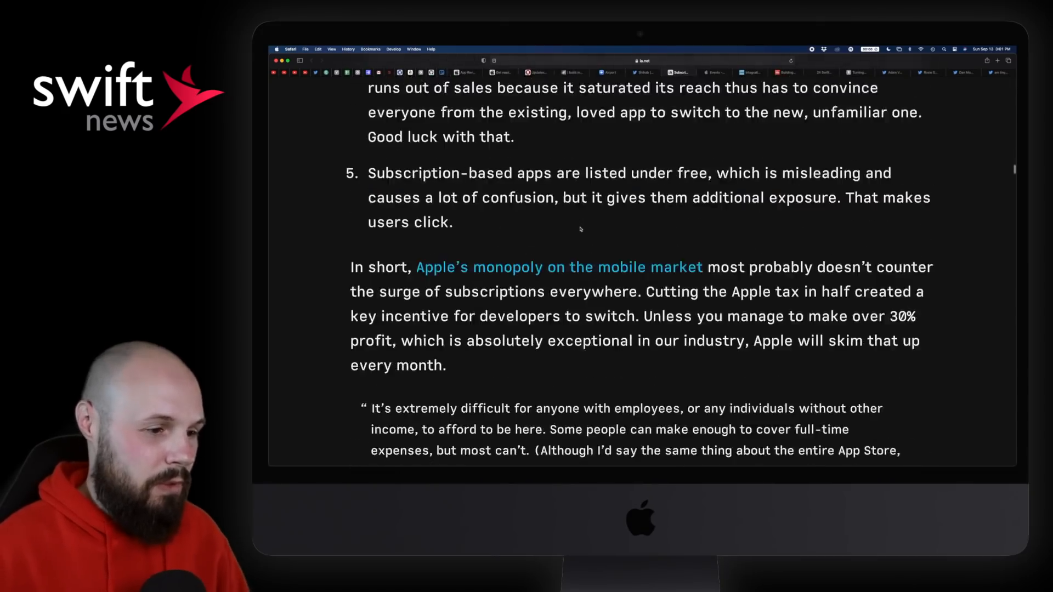
{"action": "scroll", "scroll_direction": "down", "scroll_amount": 3}
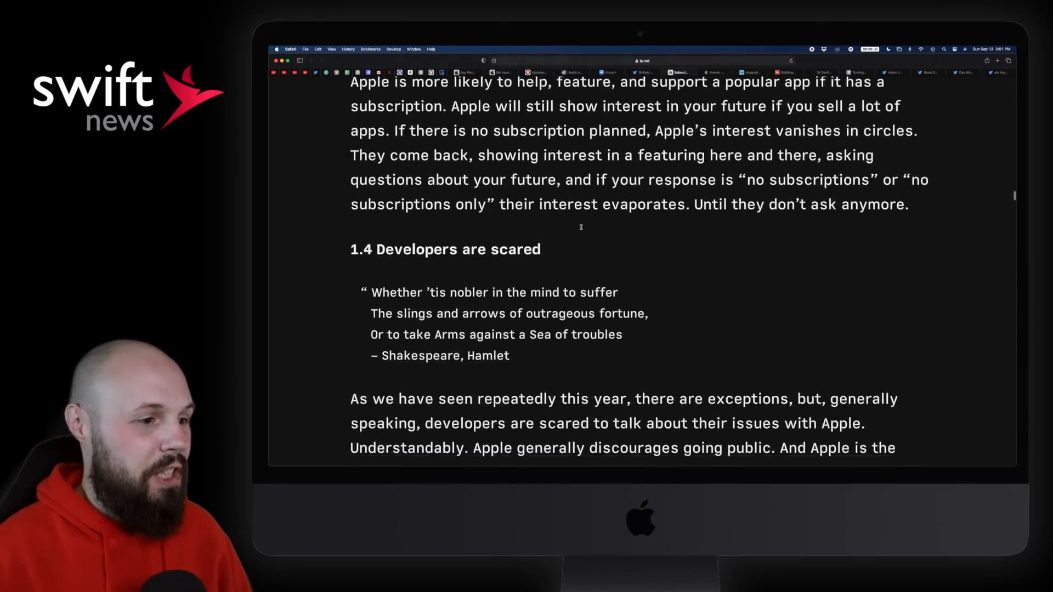
{"action": "scroll", "scroll_direction": "down", "scroll_amount": 3}
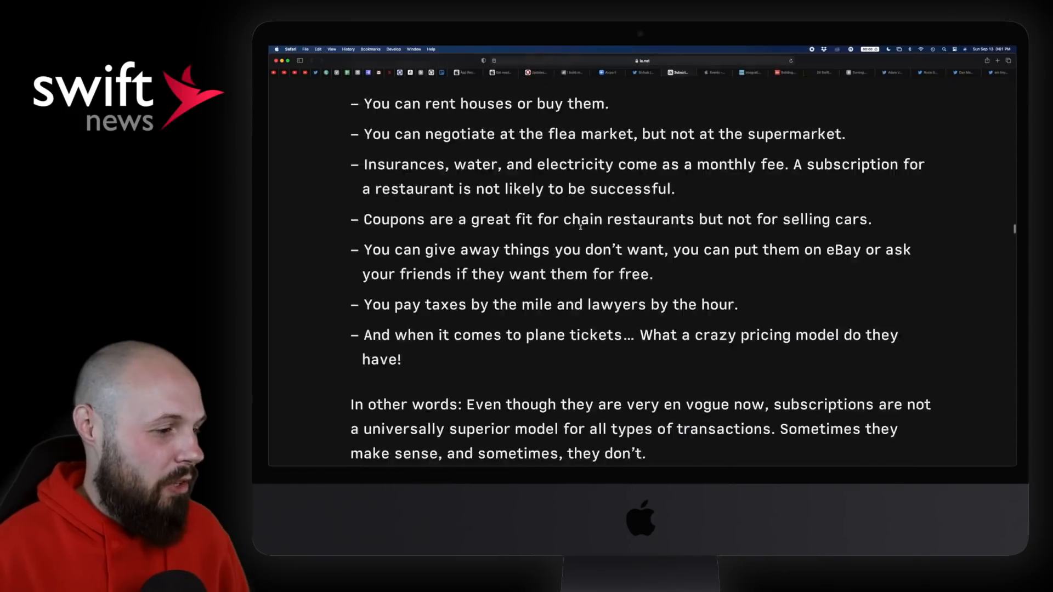
{"action": "scroll", "scroll_direction": "down", "scroll_amount": 3}
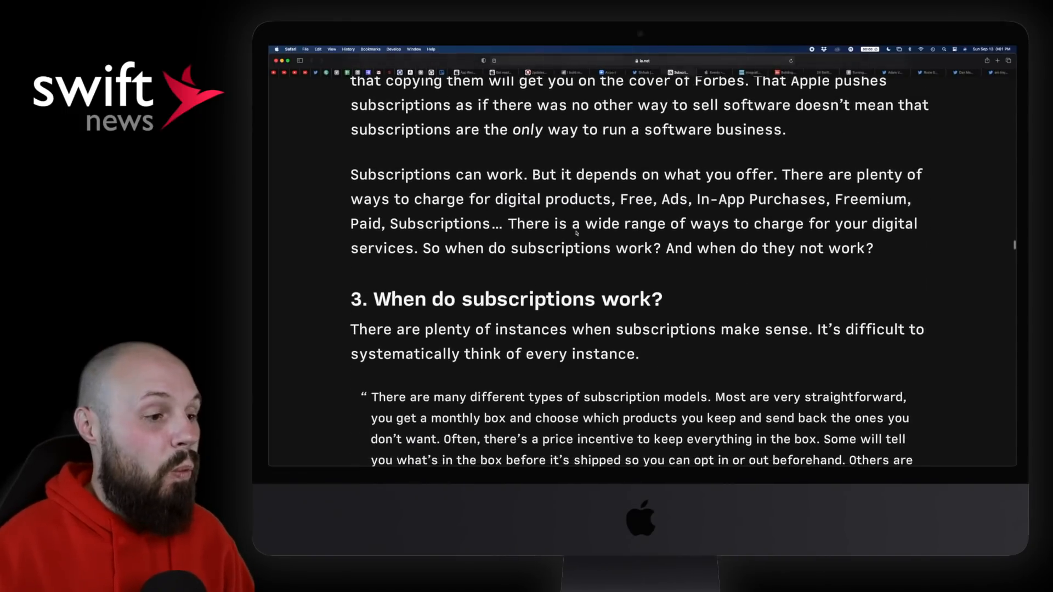
{"action": "scroll", "scroll_direction": "down", "scroll_amount": 3}
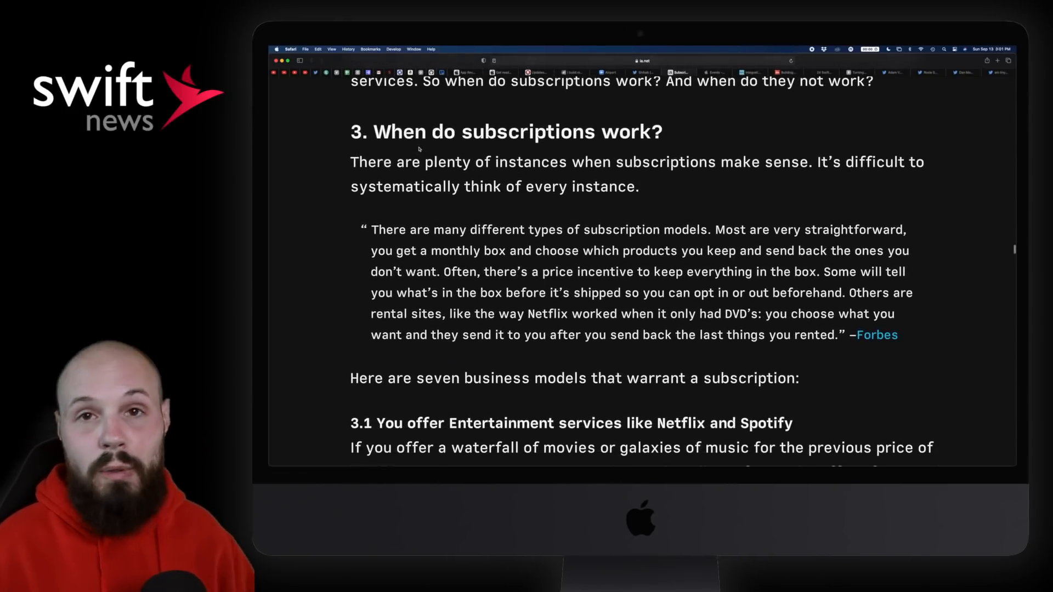
{"action": "scroll", "scroll_direction": "down", "scroll_amount": 3}
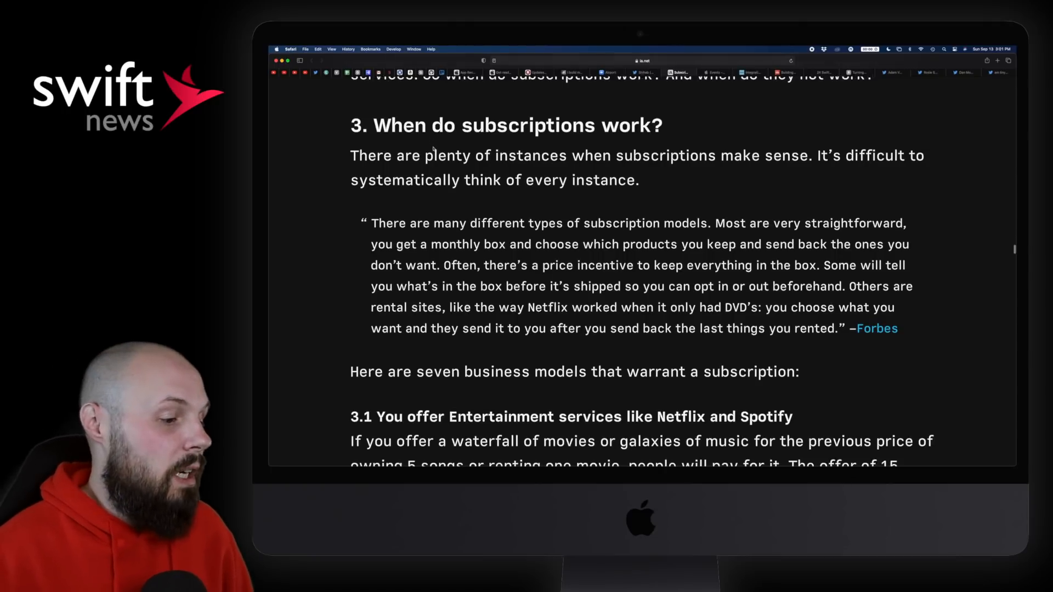
{"action": "scroll", "scroll_direction": "down", "scroll_amount": 3}
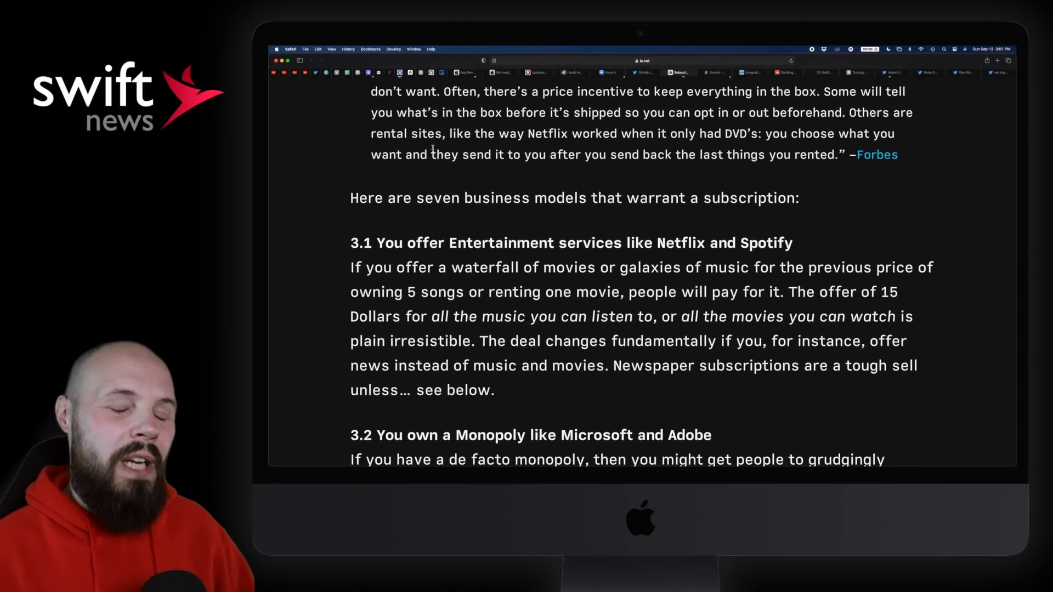
Reach and highlight the 3.2 heading about owning a monopoly, then read past it.
{"action": "scroll", "scroll_direction": "down", "scroll_amount": 3}
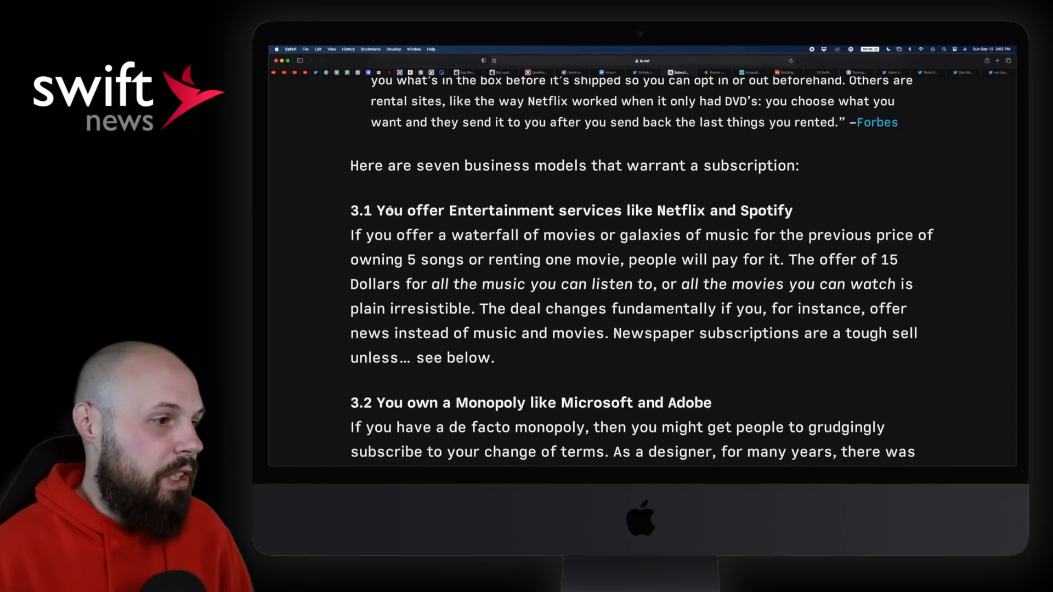
{"action": "scroll", "scroll_direction": "down", "scroll_amount": 3}
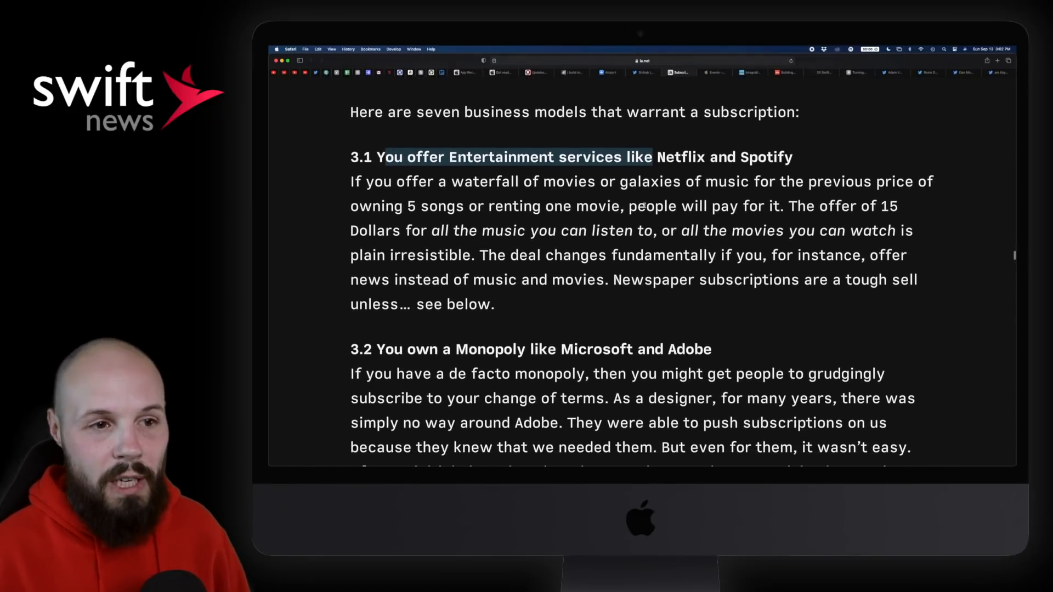
{"action": "scroll", "scroll_direction": "down", "scroll_amount": 3}
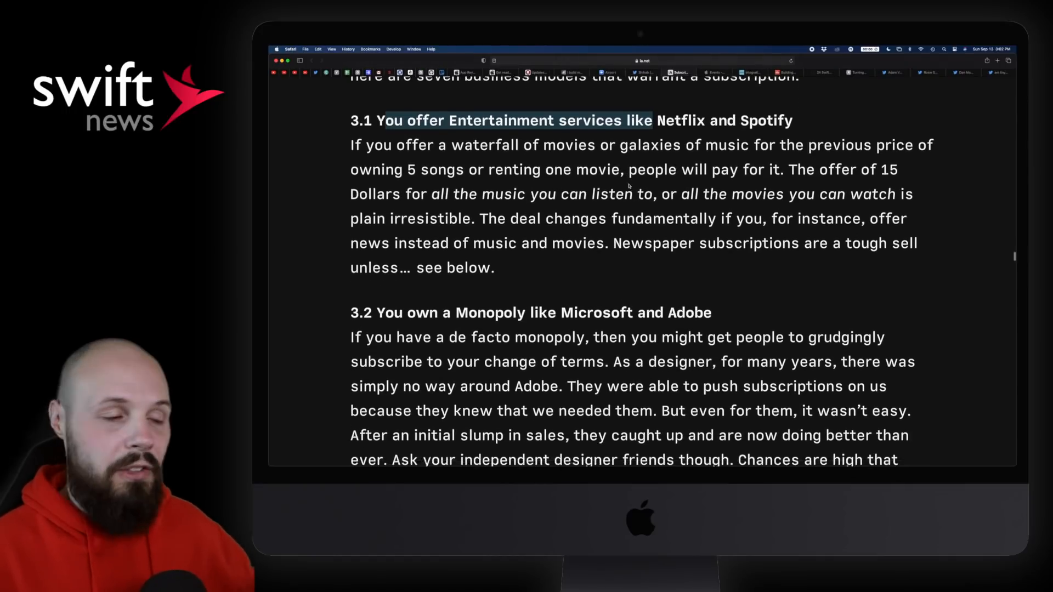
{"action": "scroll", "scroll_direction": "down", "scroll_amount": 3}
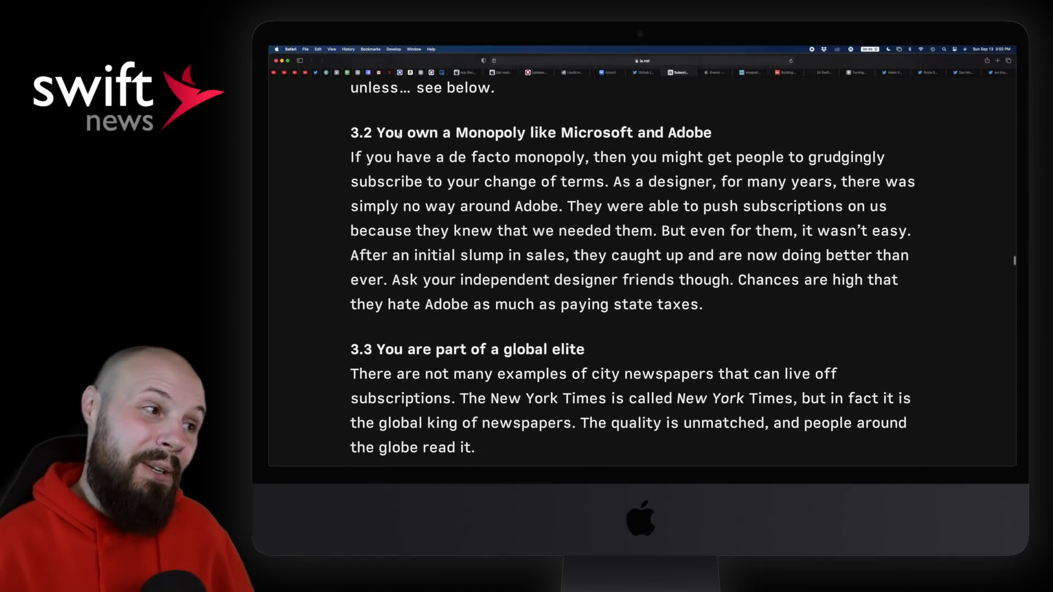
{"action": "left_click_drag", "start_coordinate": [391, 132], "coordinate": [712, 132]}
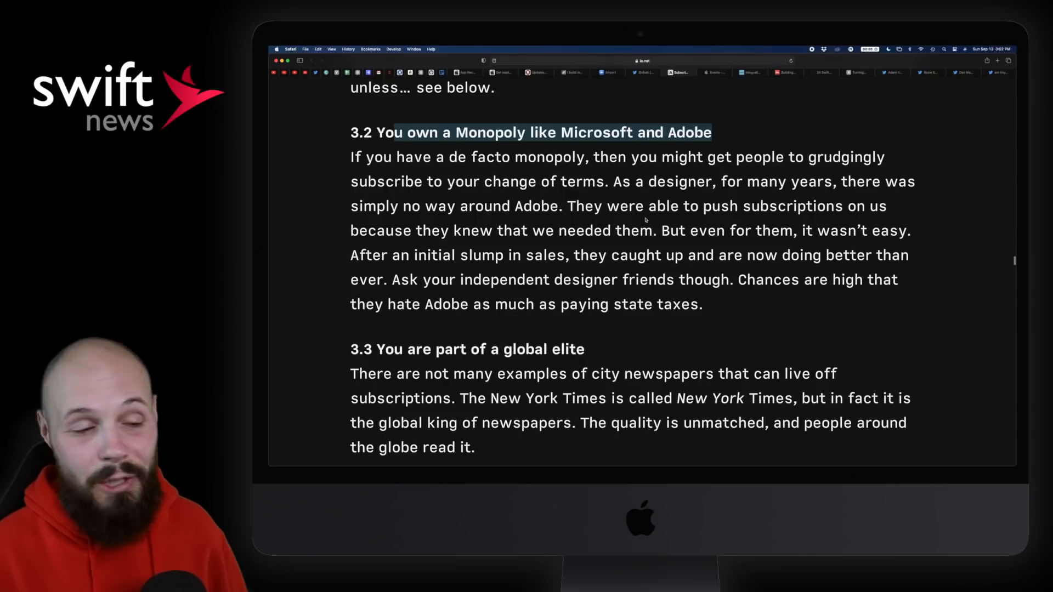
{"action": "scroll", "scroll_direction": "down", "scroll_amount": 3}
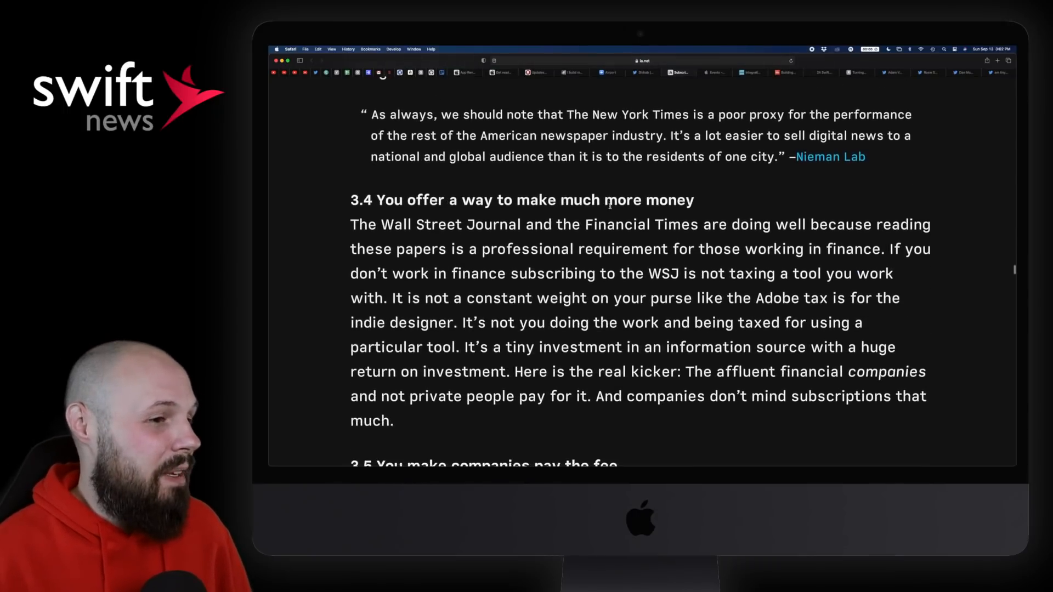
{"action": "scroll", "scroll_direction": "down", "scroll_amount": 3}
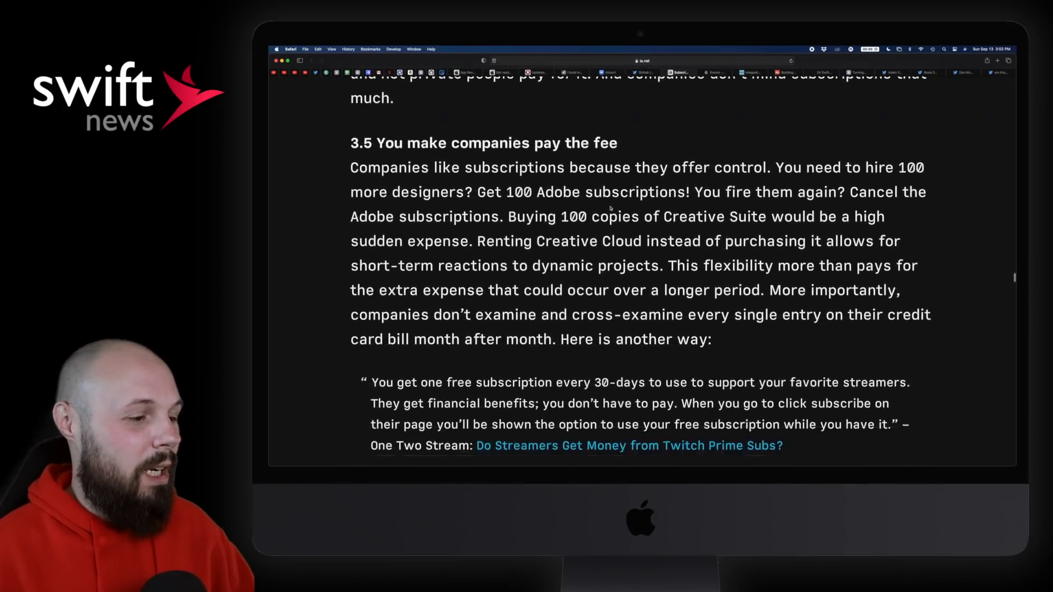
Continue into section 4 'Subscriptions do not work when…' until point 4.1 is on screen.
{"action": "scroll", "scroll_direction": "down", "scroll_amount": 3}
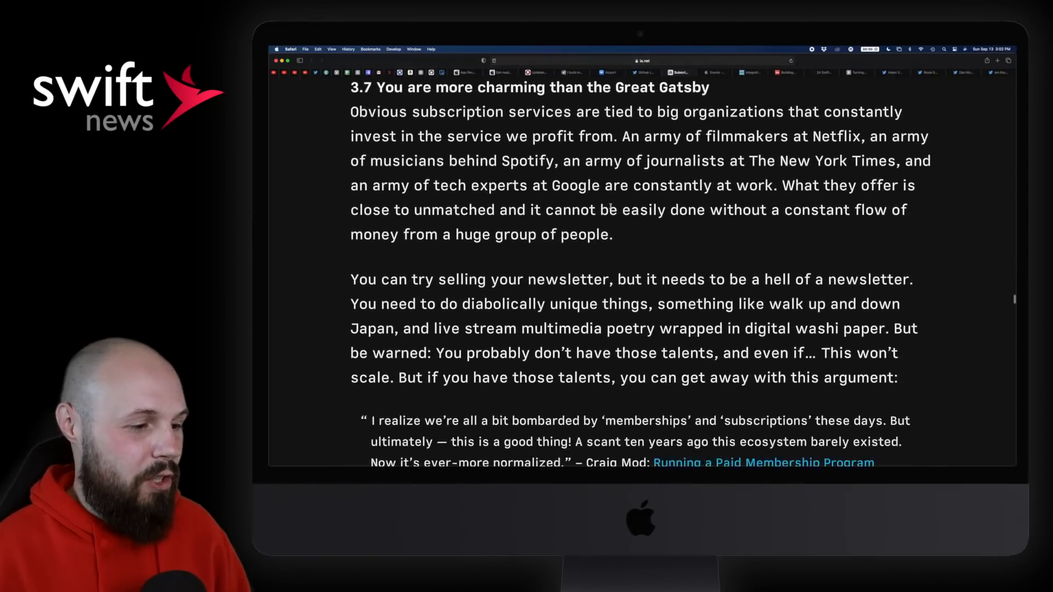
{"action": "scroll", "scroll_direction": "down", "scroll_amount": 3}
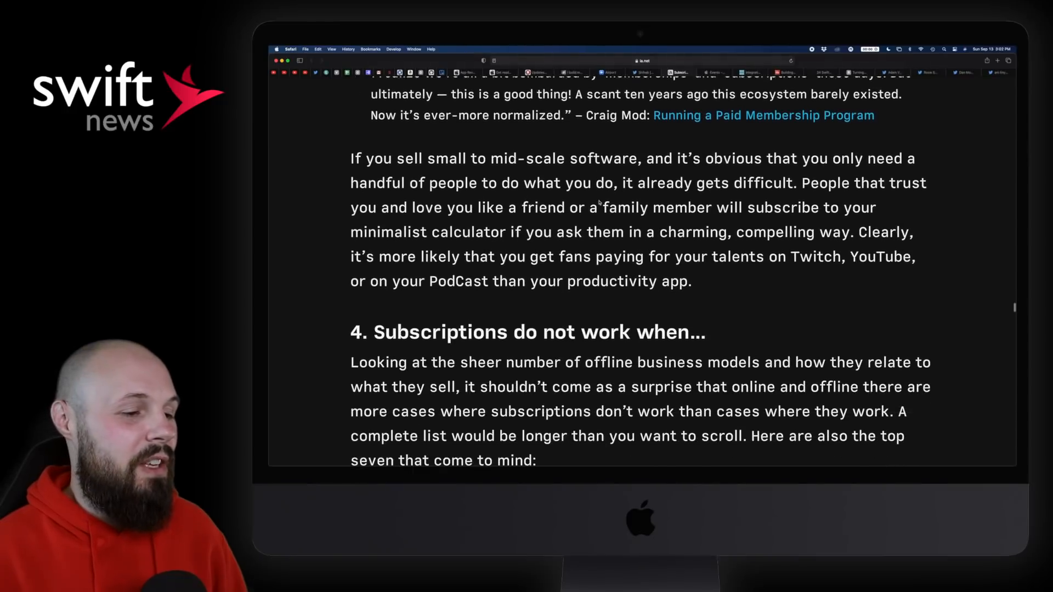
{"action": "scroll", "scroll_direction": "down", "scroll_amount": 3}
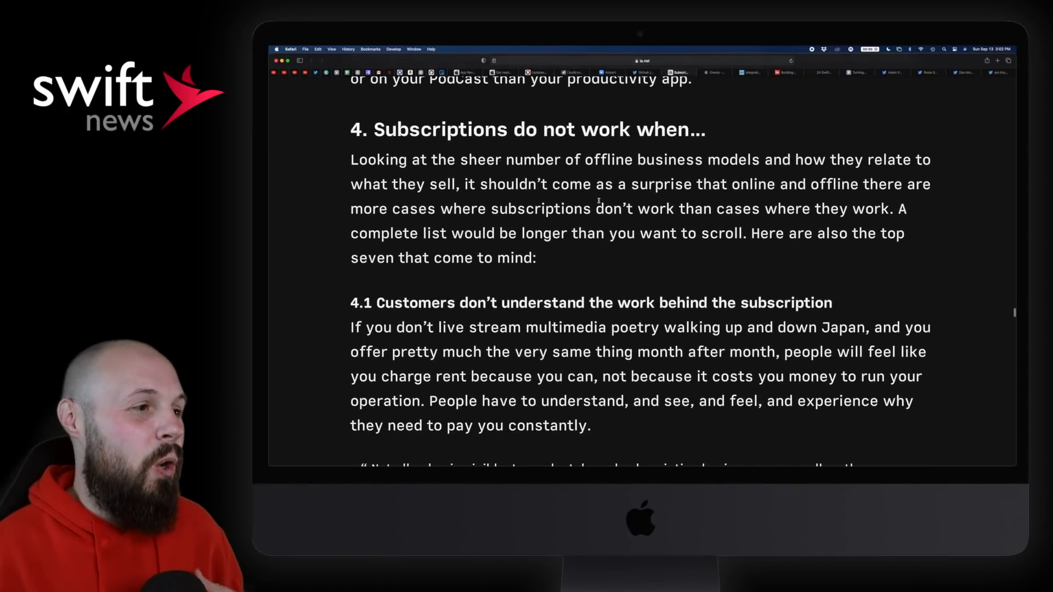
{"action": "scroll", "scroll_direction": "down", "scroll_amount": 3}
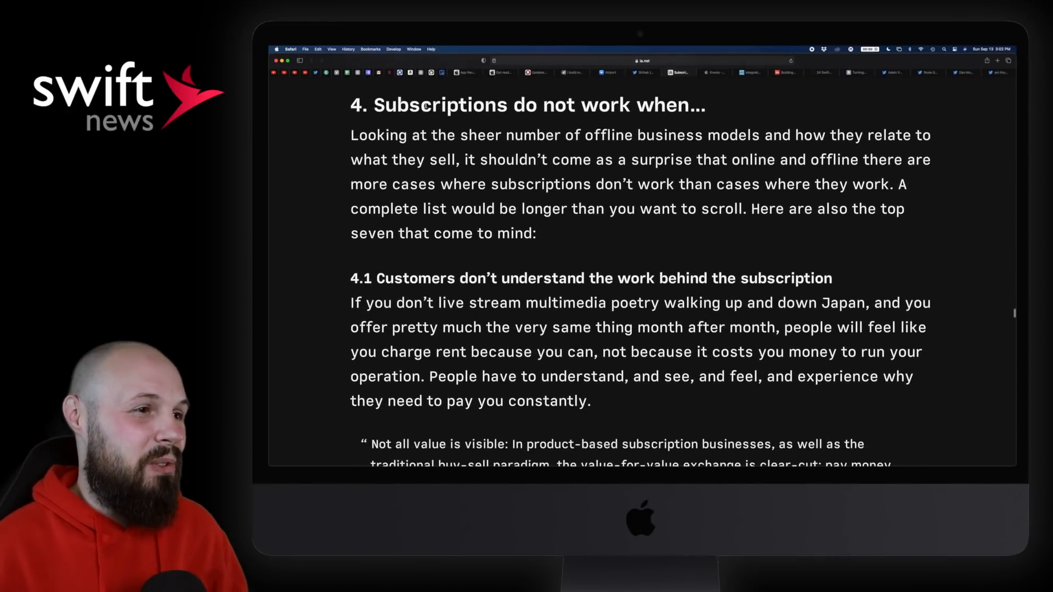
{"action": "scroll", "scroll_direction": "down", "scroll_amount": 3}
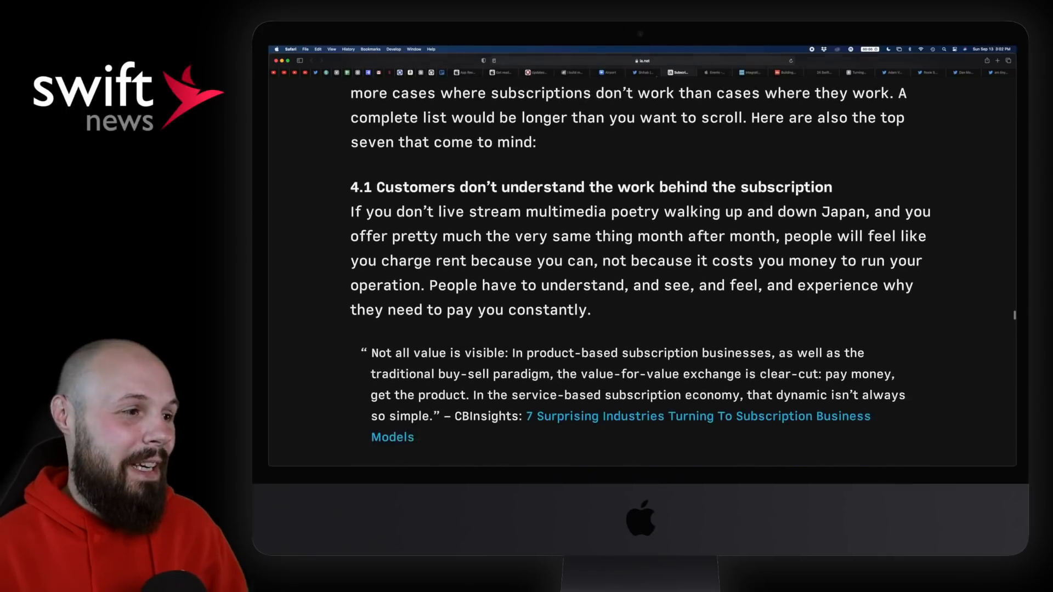
{"action": "scroll", "scroll_direction": "down", "scroll_amount": 3}
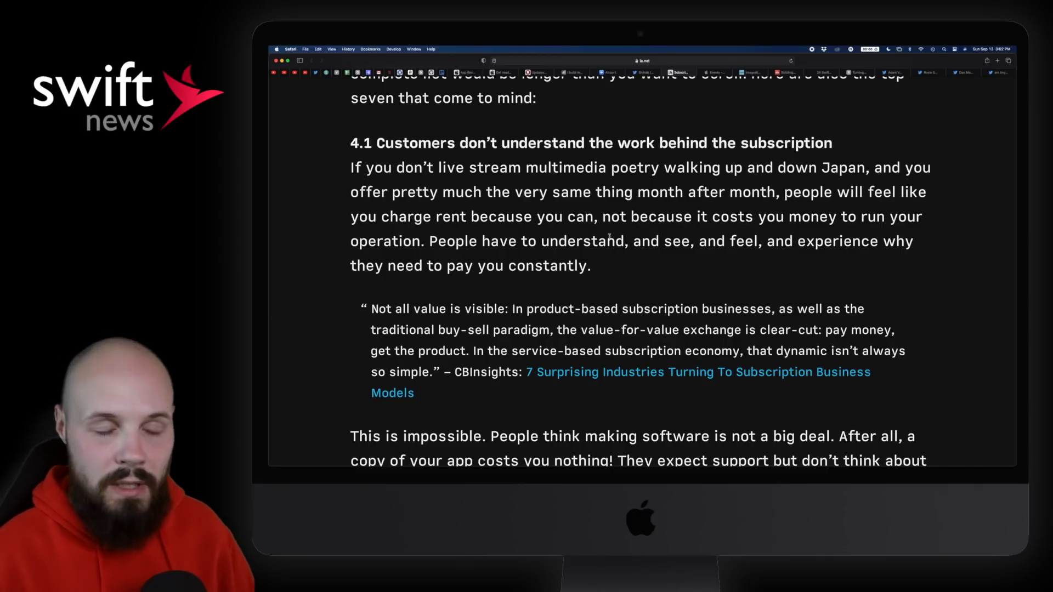
{"action": "left_click_drag", "start_coordinate": [378, 143], "coordinate": [577, 143]}
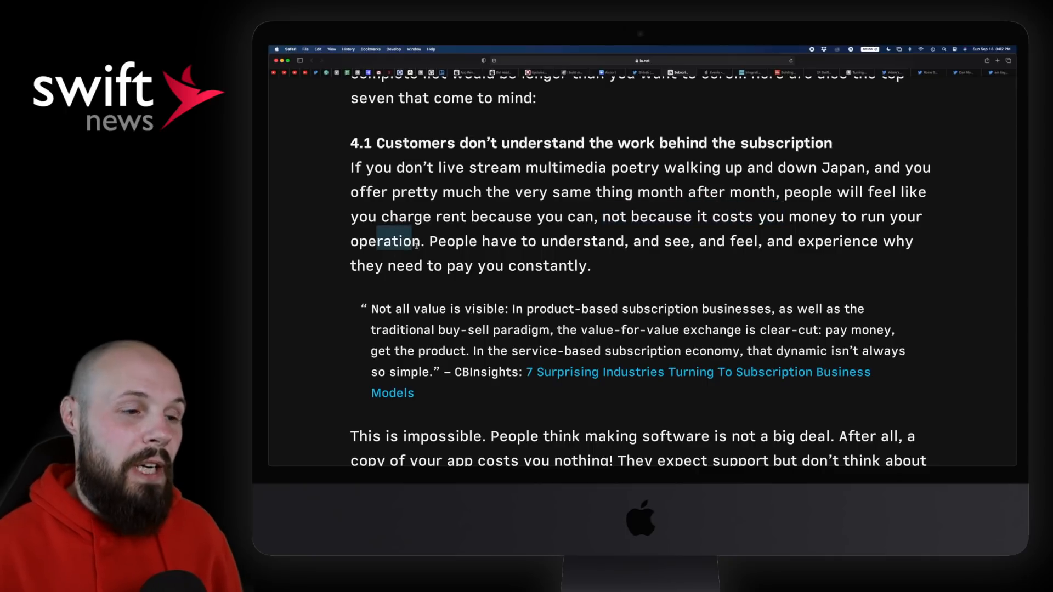
{"action": "left_click_drag", "start_coordinate": [431, 241], "coordinate": [628, 241]}
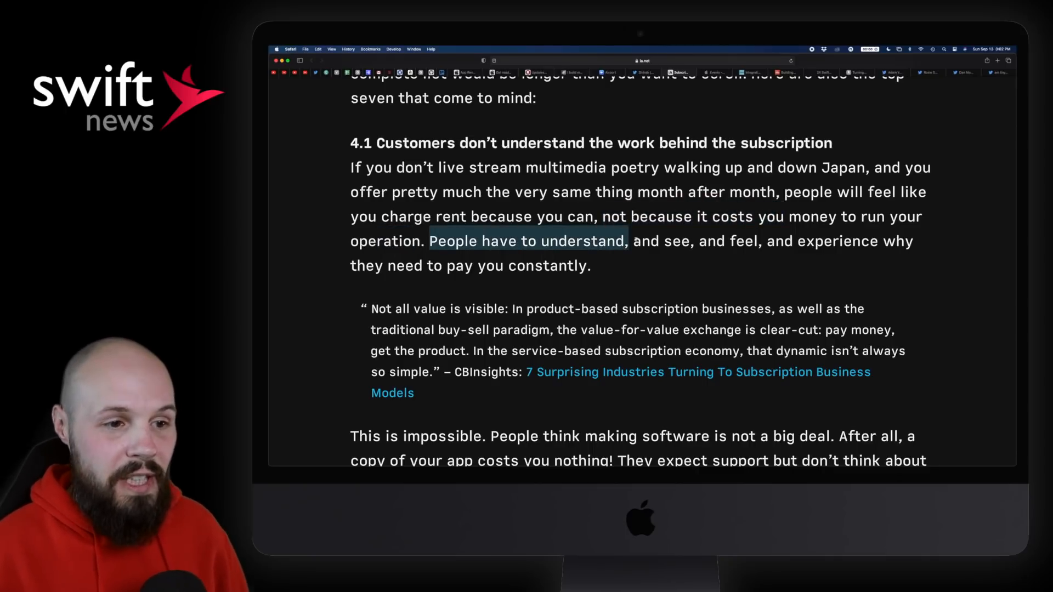
{"action": "left_click_drag", "start_coordinate": [628, 241], "coordinate": [793, 241]}
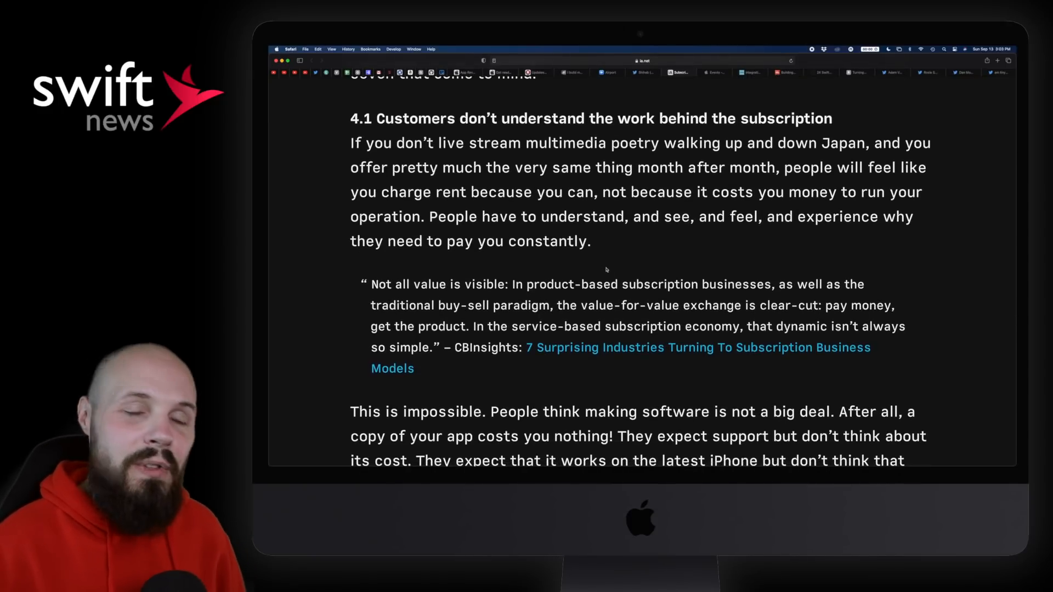
{"action": "scroll", "scroll_direction": "down", "scroll_amount": 3}
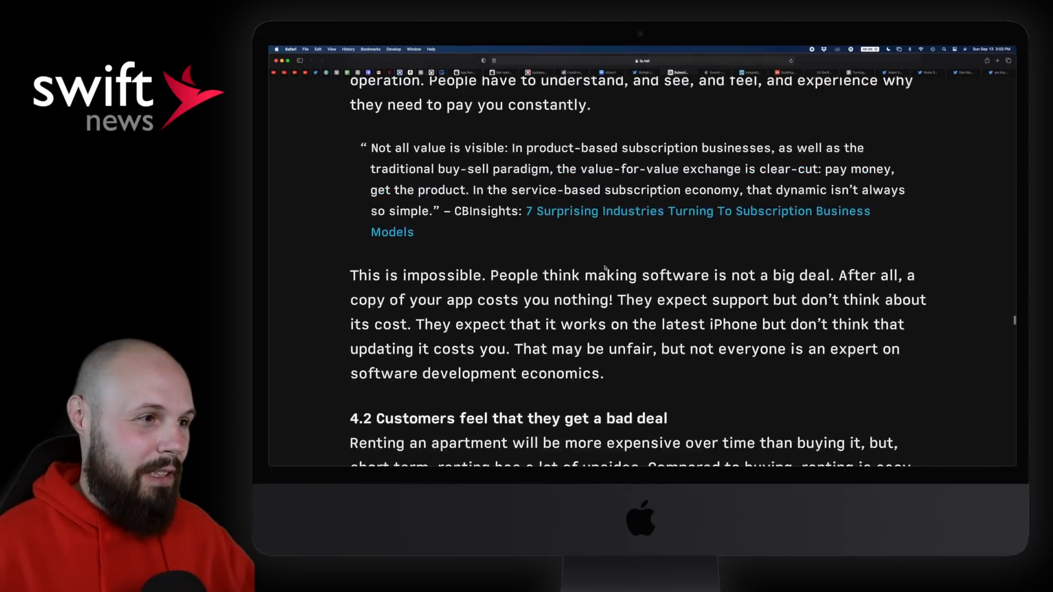
{"action": "scroll", "scroll_direction": "down", "scroll_amount": 3}
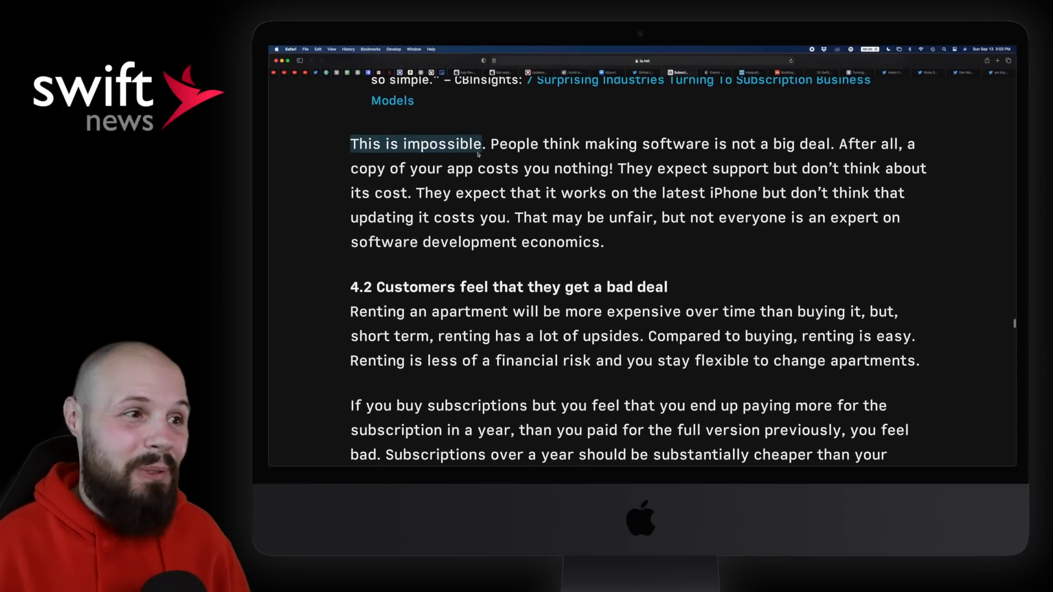
{"action": "left_click_drag", "start_coordinate": [491, 143], "coordinate": [793, 144]}
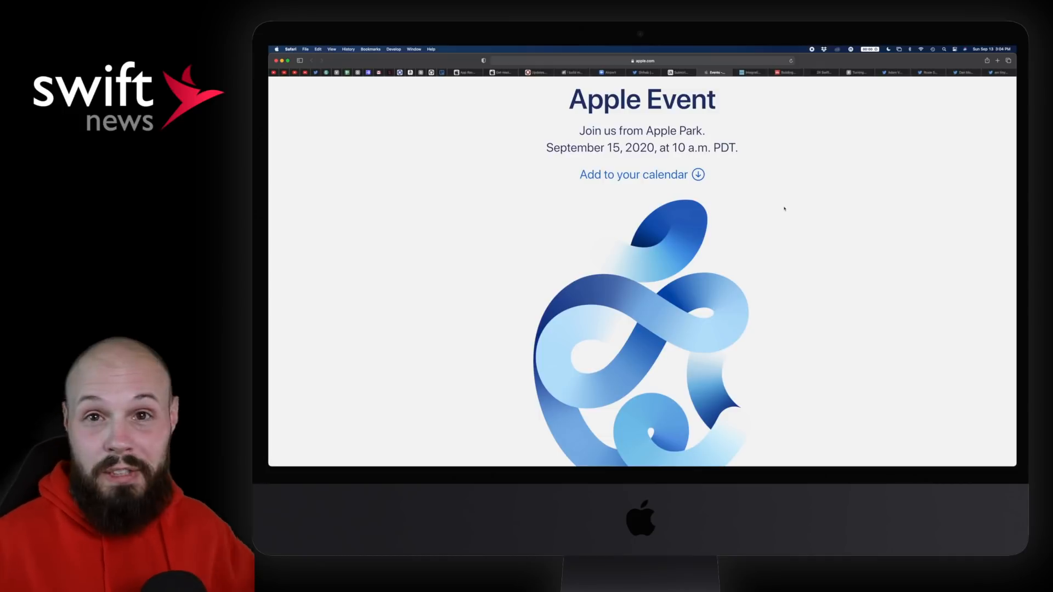
{"action": "mouse_move", "coordinate": [789, 209]}
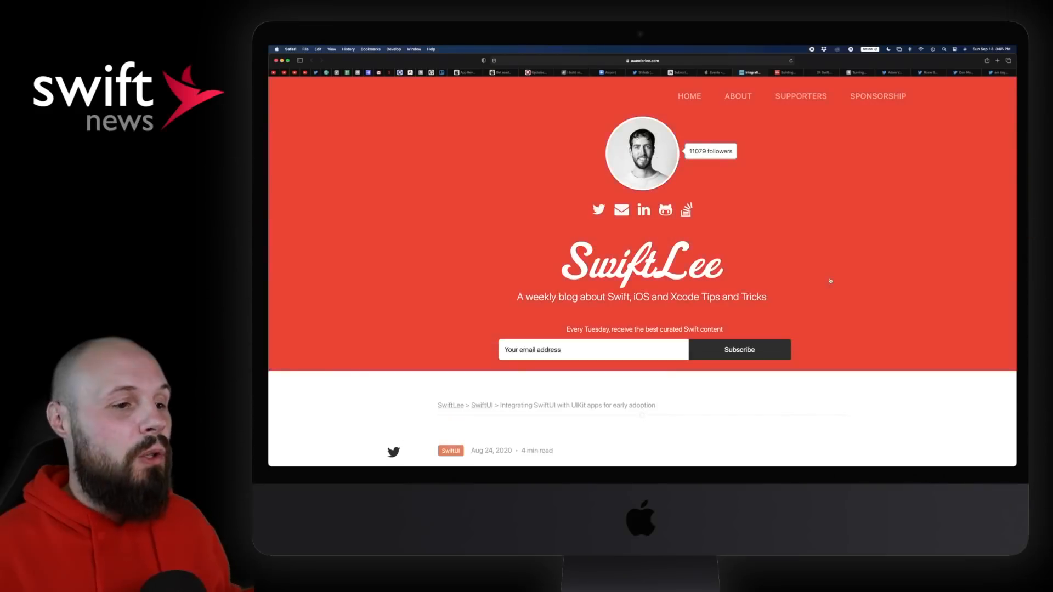
Read the SwiftLee SwiftUI integration post through its opening sections.
{"action": "scroll", "scroll_direction": "down", "scroll_amount": 3}
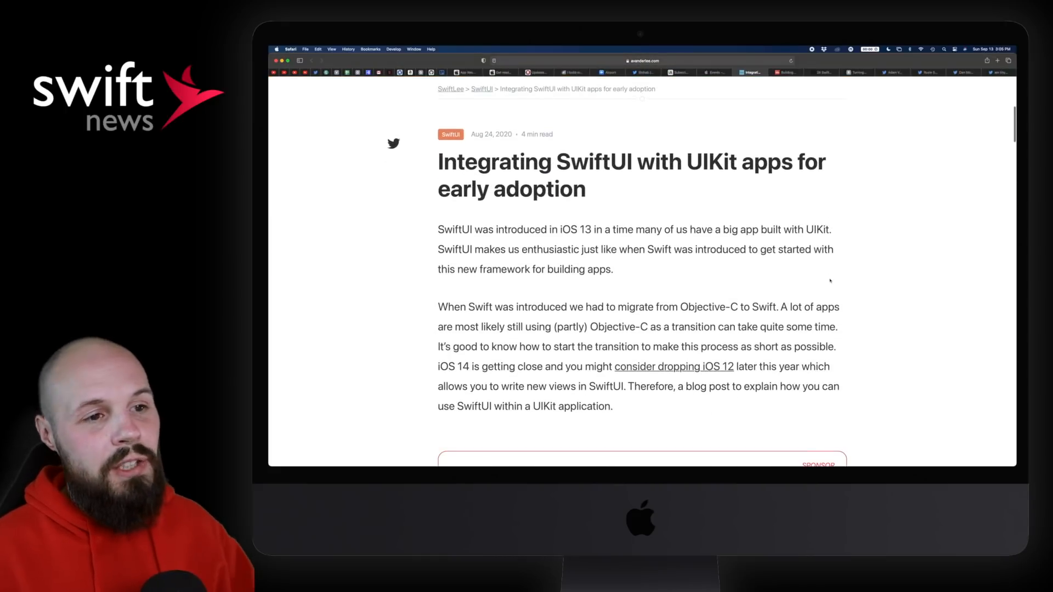
{"action": "scroll", "scroll_direction": "down", "scroll_amount": 3}
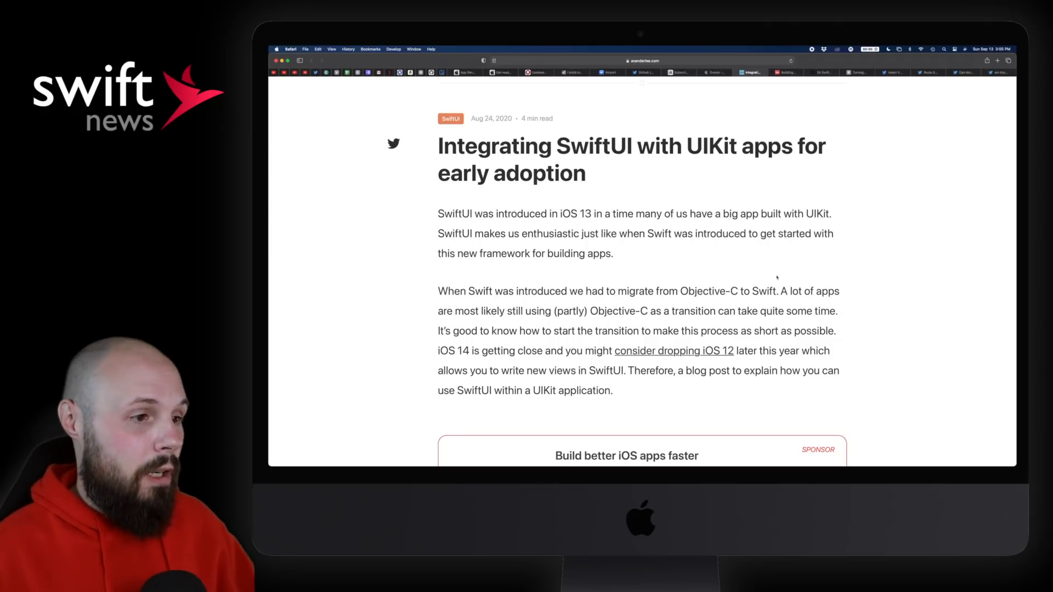
{"action": "scroll", "scroll_direction": "down", "scroll_amount": 3}
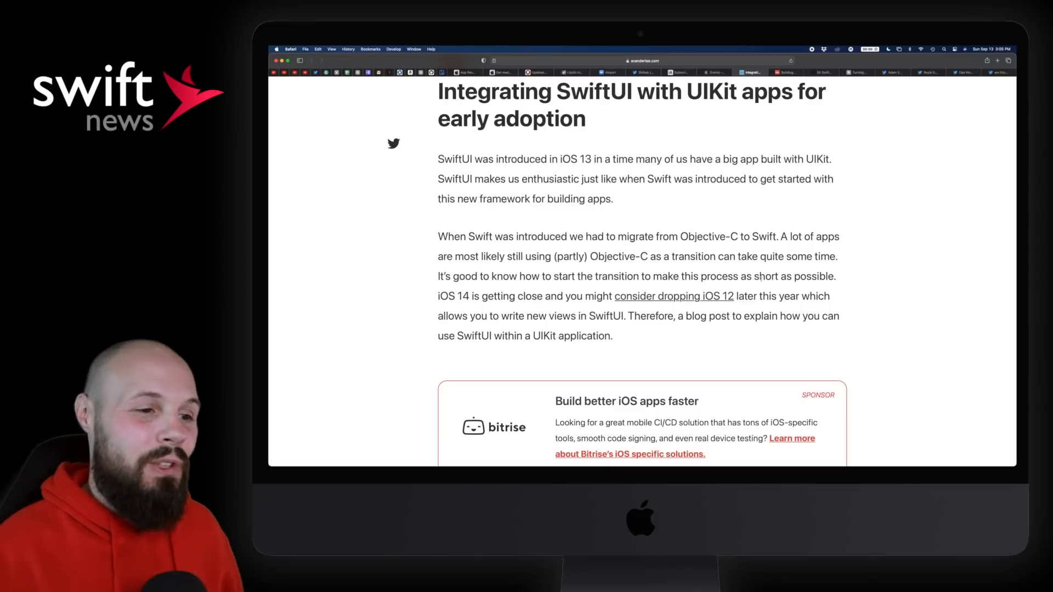
{"action": "scroll", "scroll_direction": "down", "scroll_amount": 3}
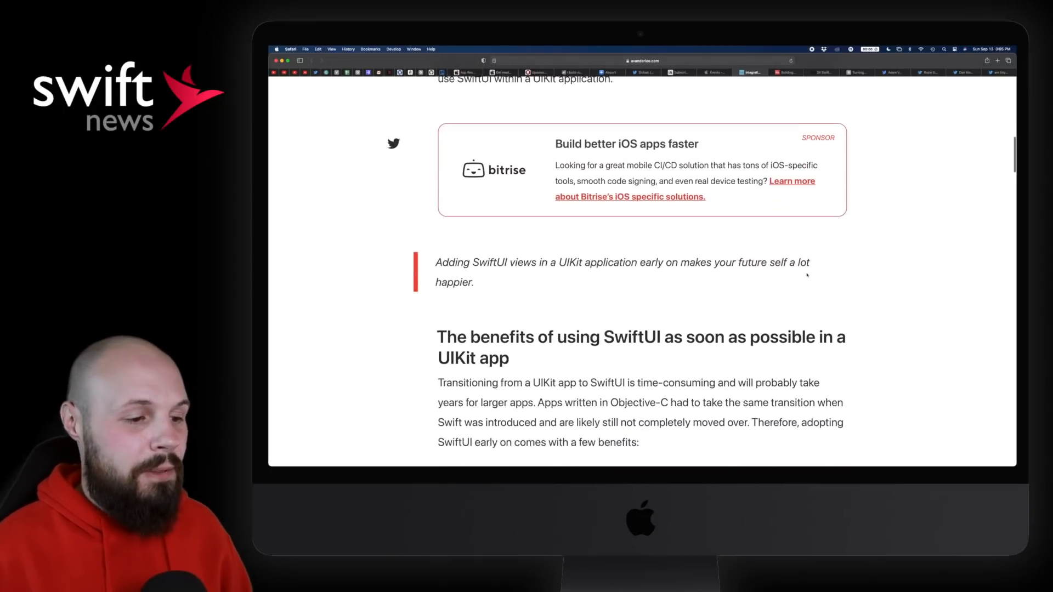
{"action": "scroll", "scroll_direction": "down", "scroll_amount": 3}
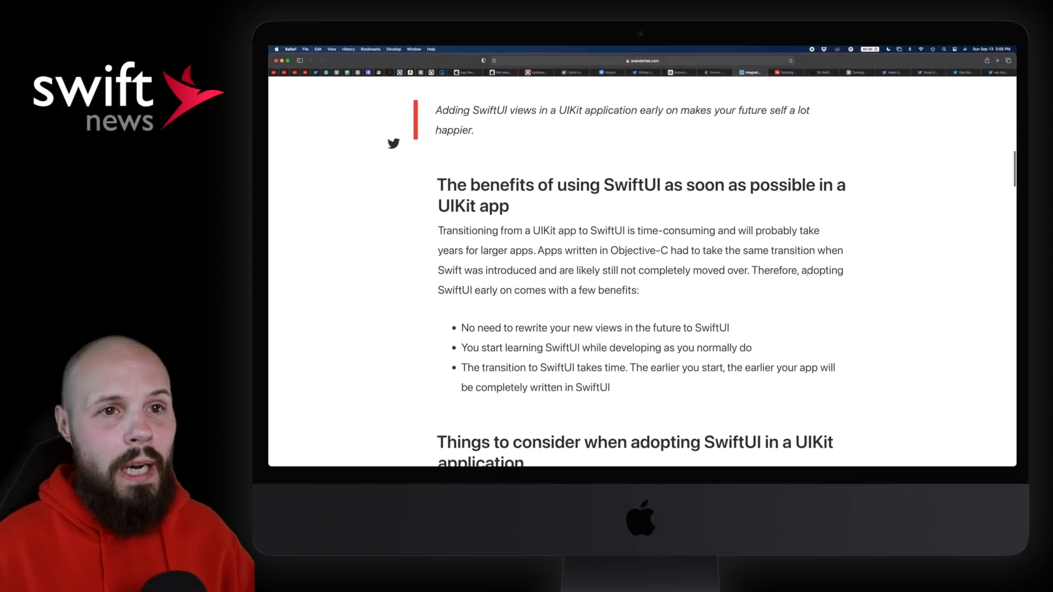
{"action": "scroll", "scroll_direction": "down", "scroll_amount": 3}
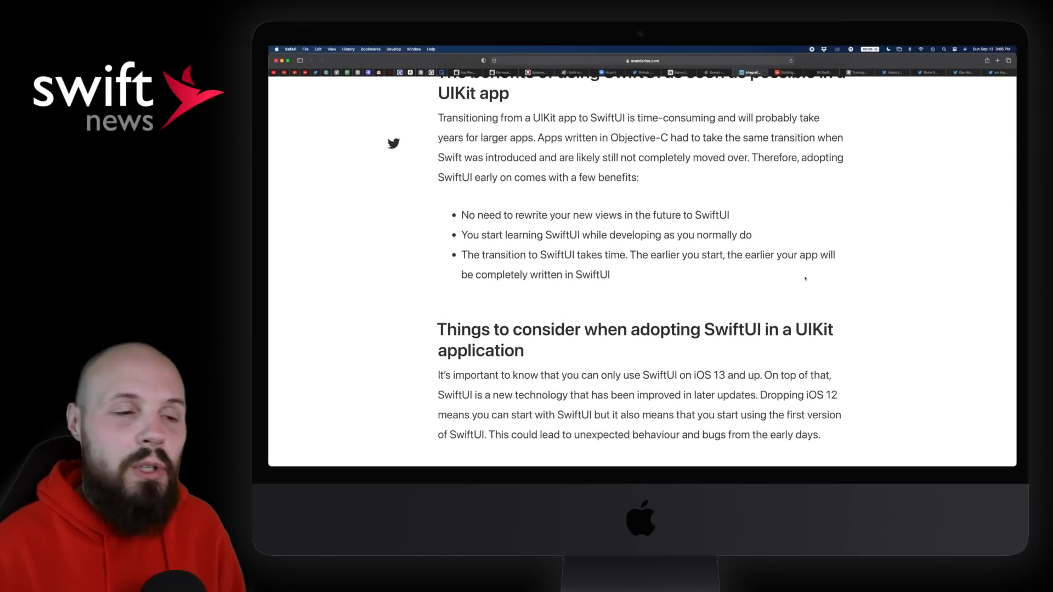
Continue down to 'Adding a SwiftUI view to a UIKit view' and its child view controller code.
{"action": "scroll", "scroll_direction": "down", "scroll_amount": 3}
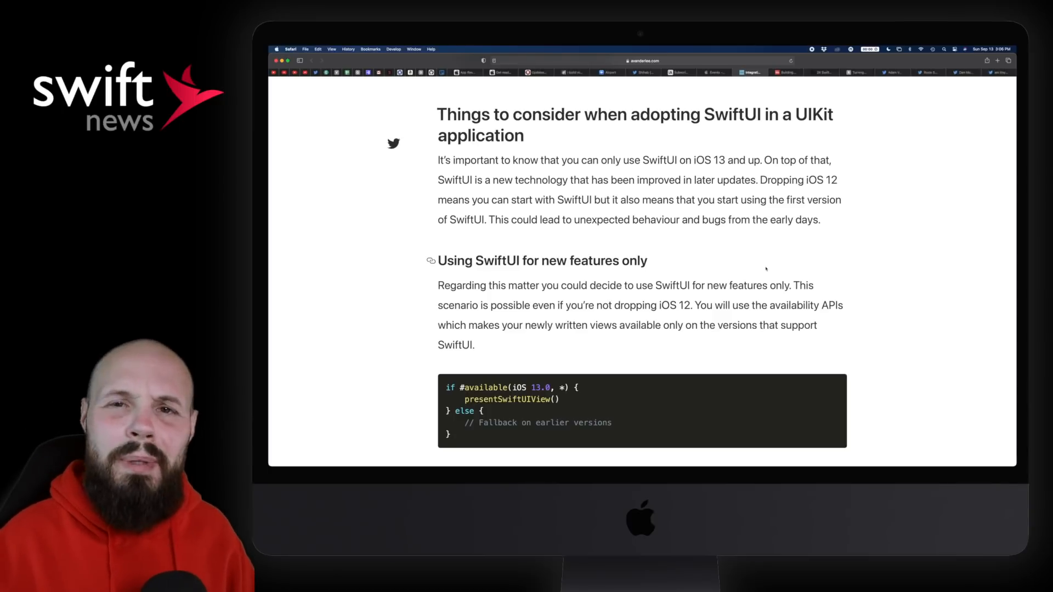
{"action": "scroll", "scroll_direction": "down", "scroll_amount": 3}
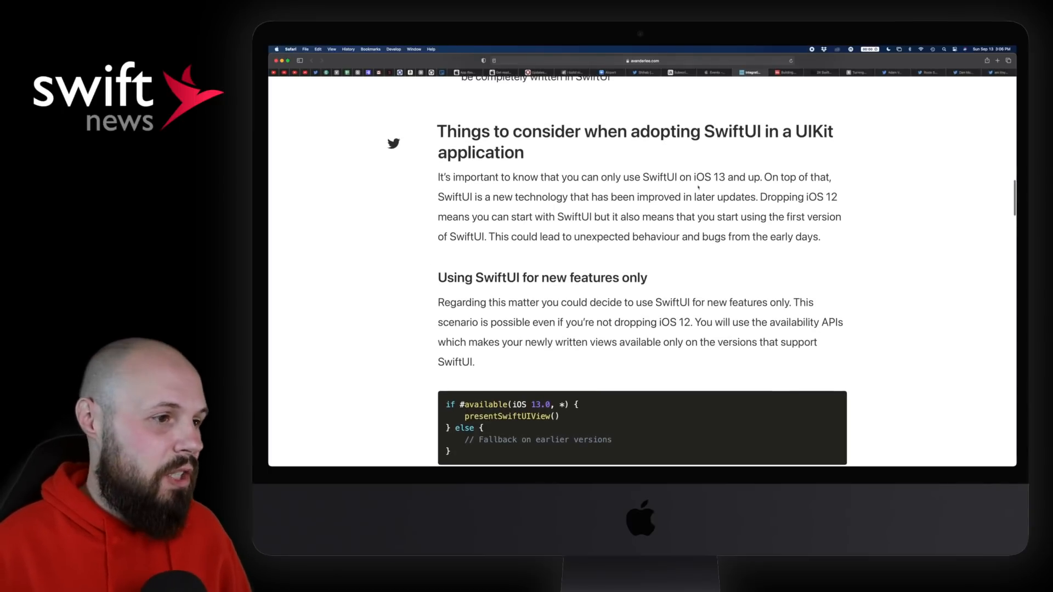
{"action": "scroll", "scroll_direction": "down", "scroll_amount": 3}
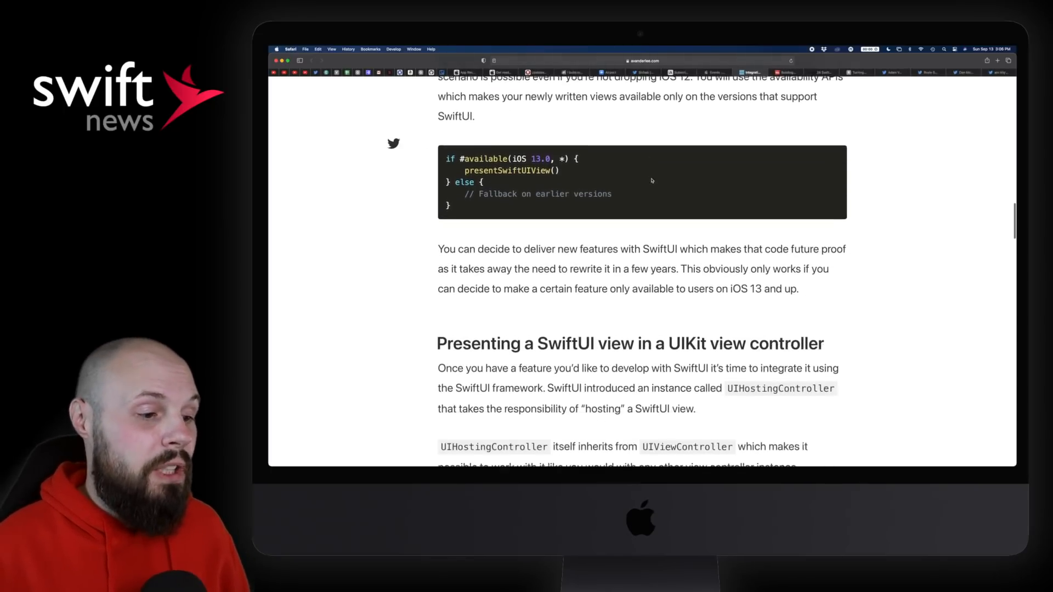
{"action": "scroll", "scroll_direction": "down", "scroll_amount": 3}
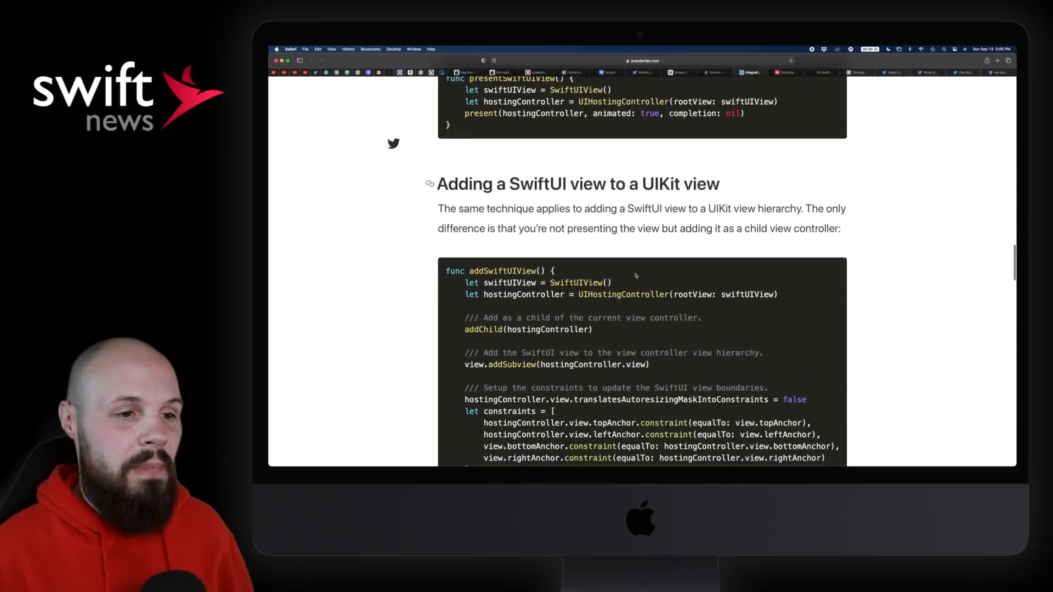
{"action": "scroll", "scroll_direction": "down", "scroll_amount": 3}
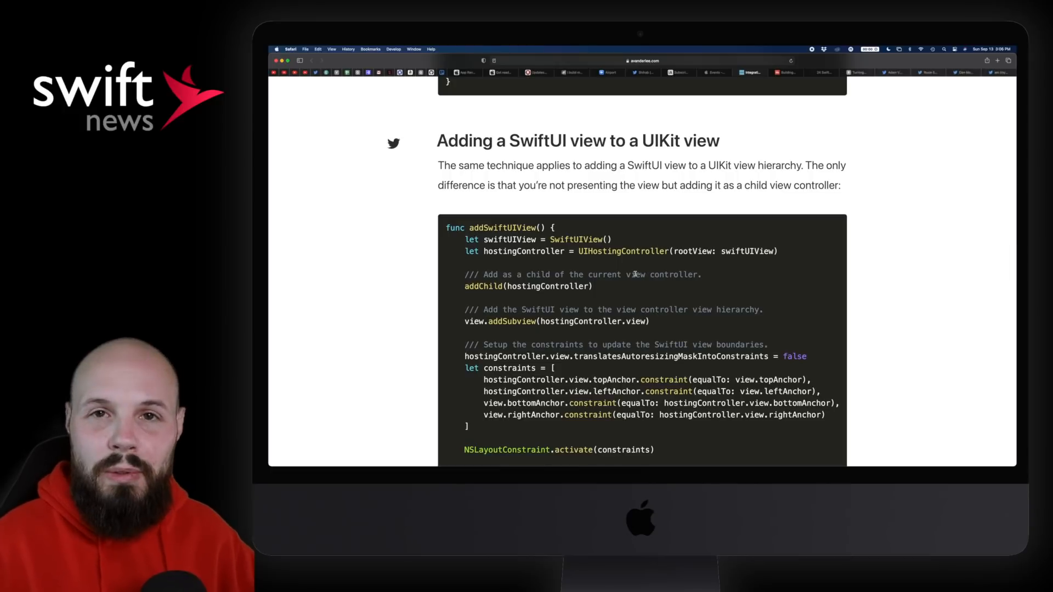
{"action": "mouse_move", "coordinate": [672, 260]}
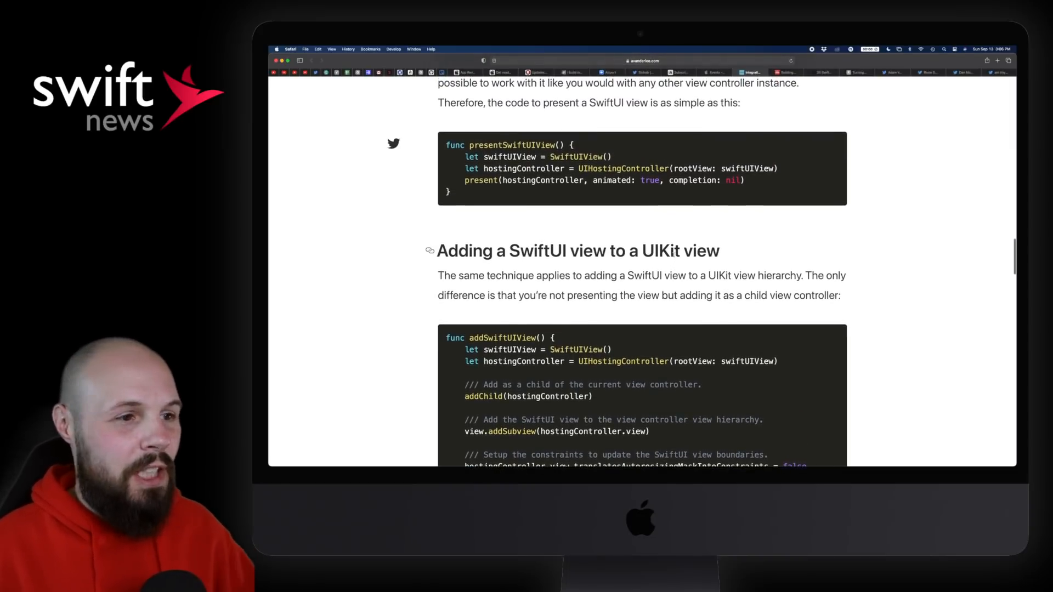
{"action": "scroll", "scroll_direction": "down", "scroll_amount": 3}
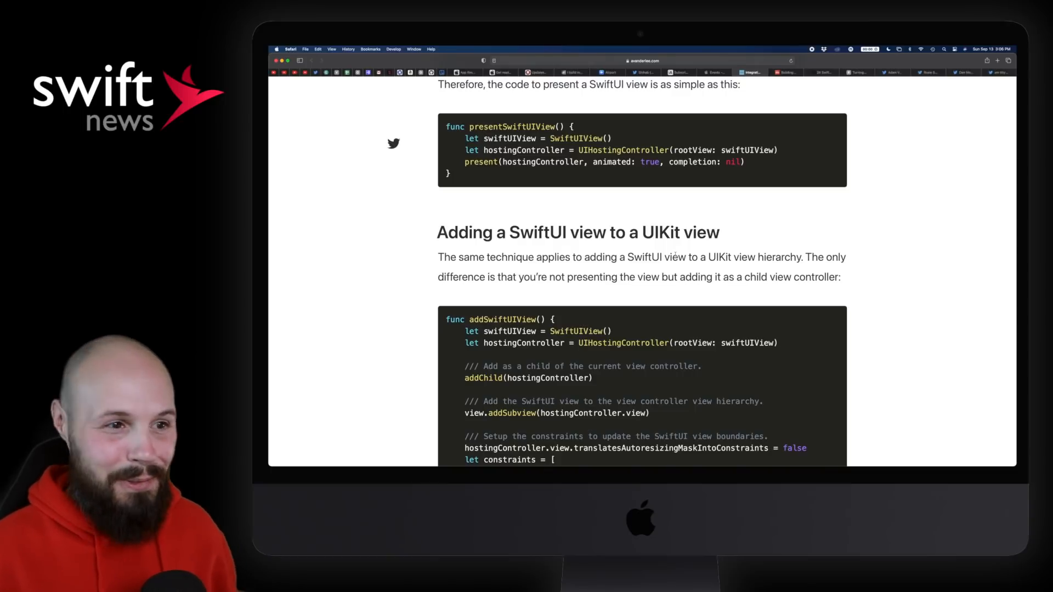
{"action": "mouse_move", "coordinate": [793, 249]}
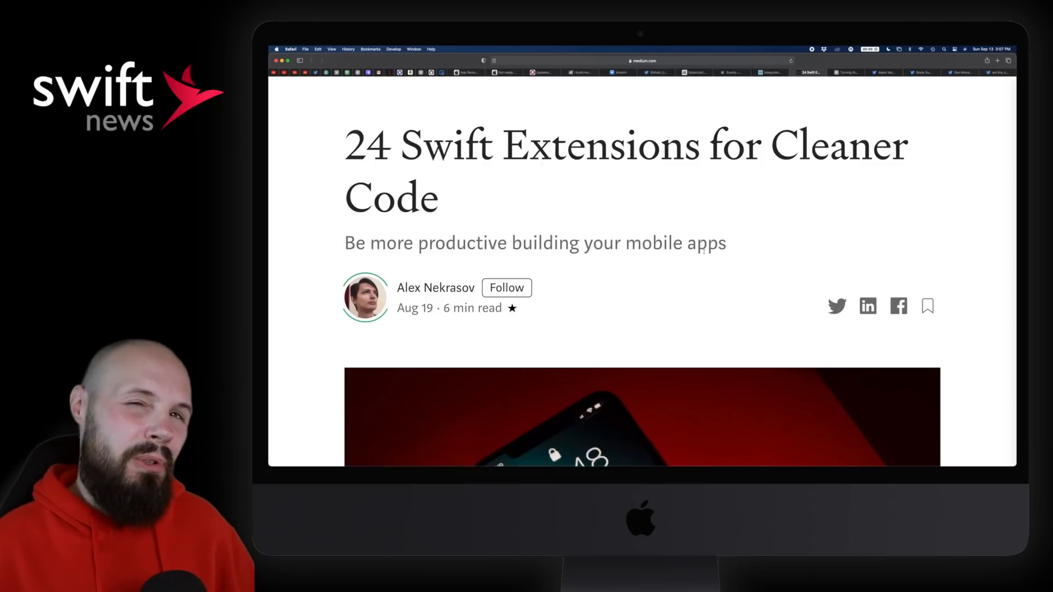
Scroll through the early extensions in Medium's '24 Swift Extensions' article.
{"action": "scroll", "scroll_direction": "down", "scroll_amount": 3}
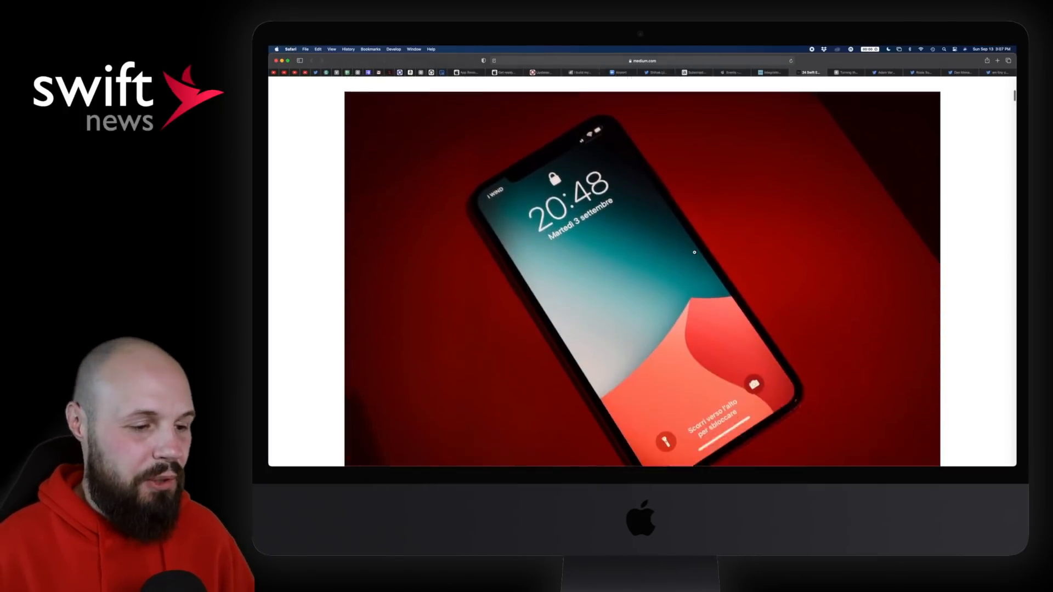
{"action": "scroll", "scroll_direction": "down", "scroll_amount": 3}
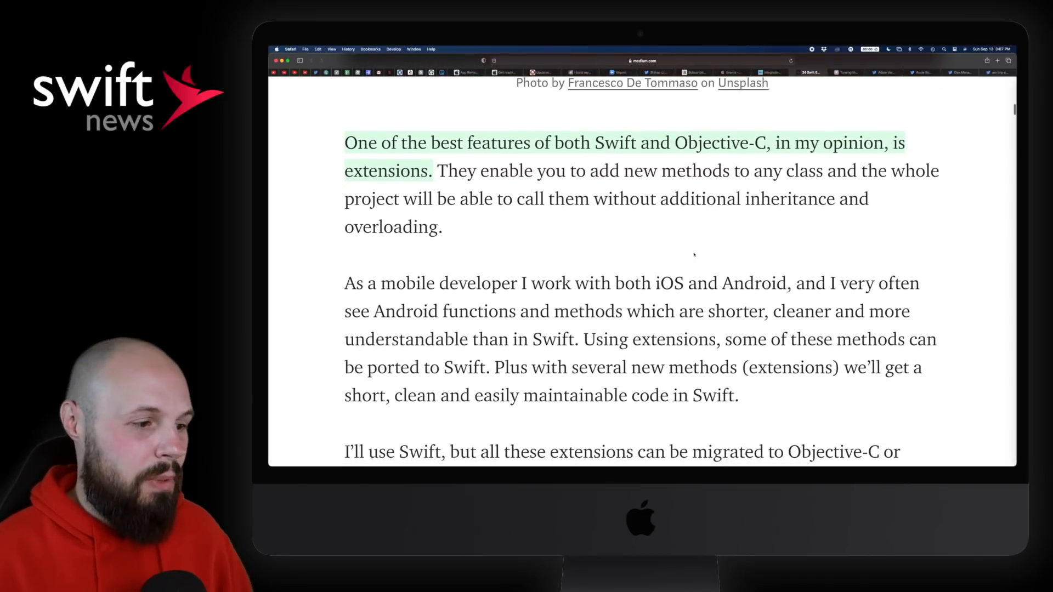
{"action": "scroll", "scroll_direction": "down", "scroll_amount": 3}
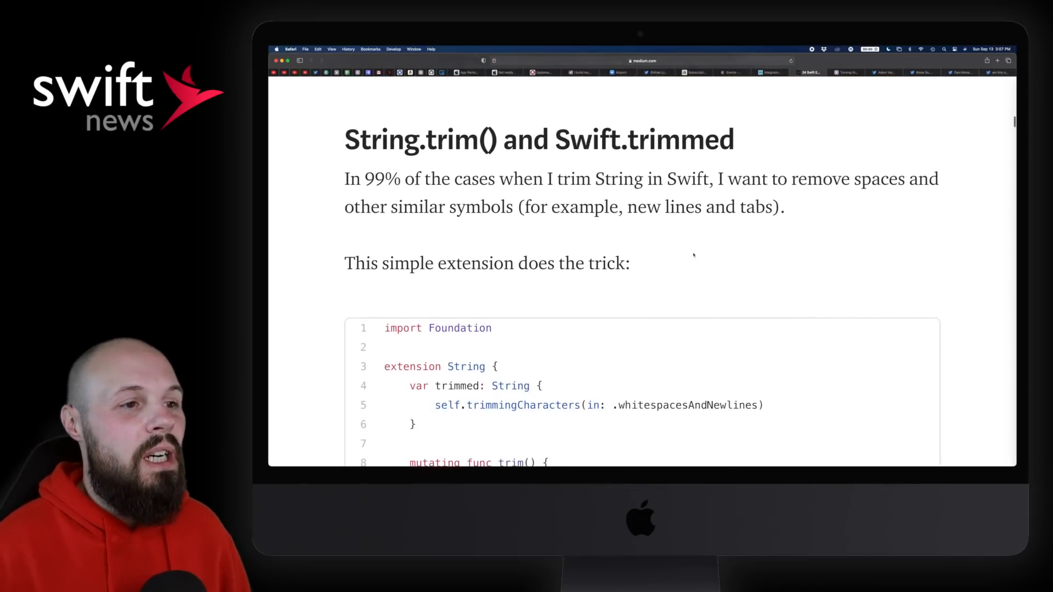
{"action": "scroll", "scroll_direction": "down", "scroll_amount": 3}
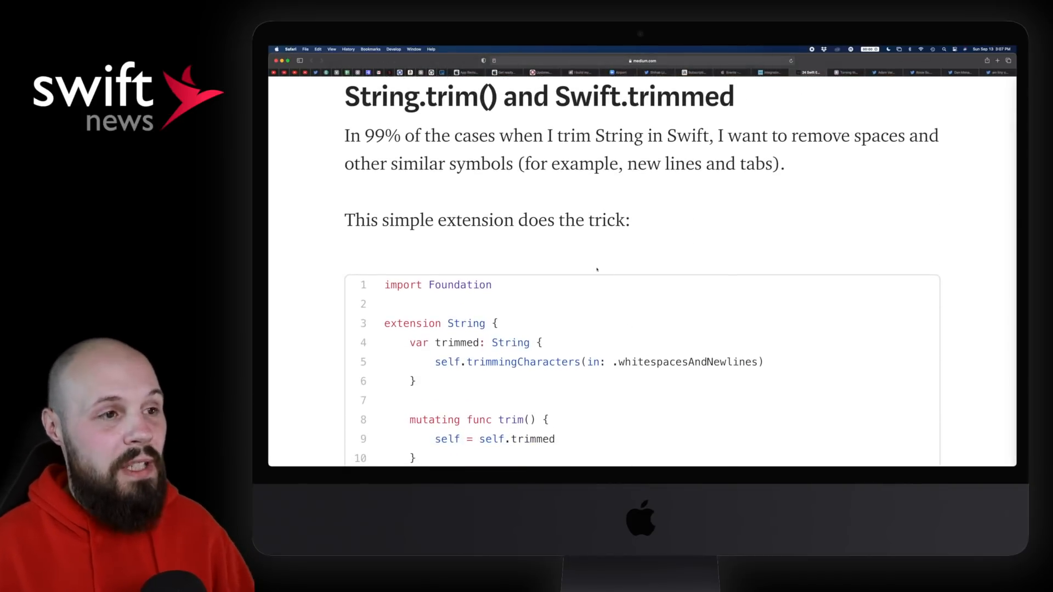
{"action": "scroll", "scroll_direction": "down", "scroll_amount": 3}
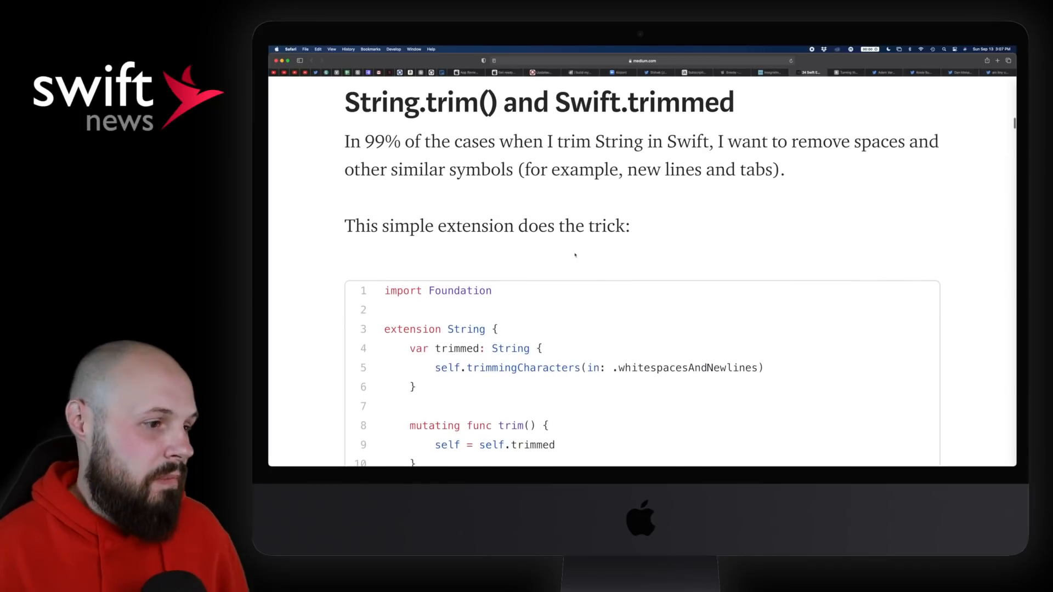
{"action": "scroll", "scroll_direction": "down", "scroll_amount": 3}
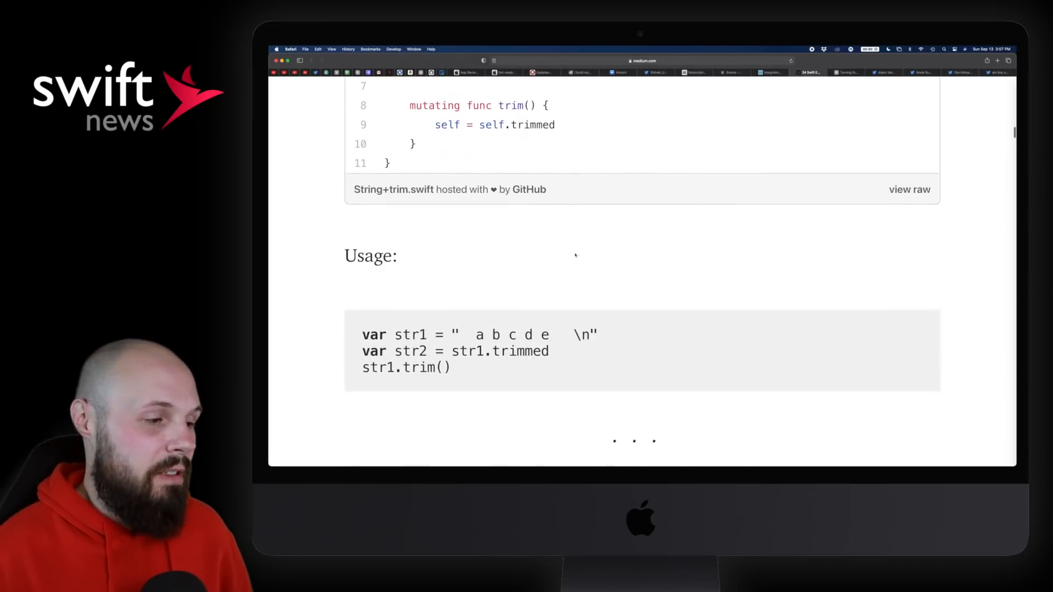
{"action": "scroll", "scroll_direction": "down", "scroll_amount": 3}
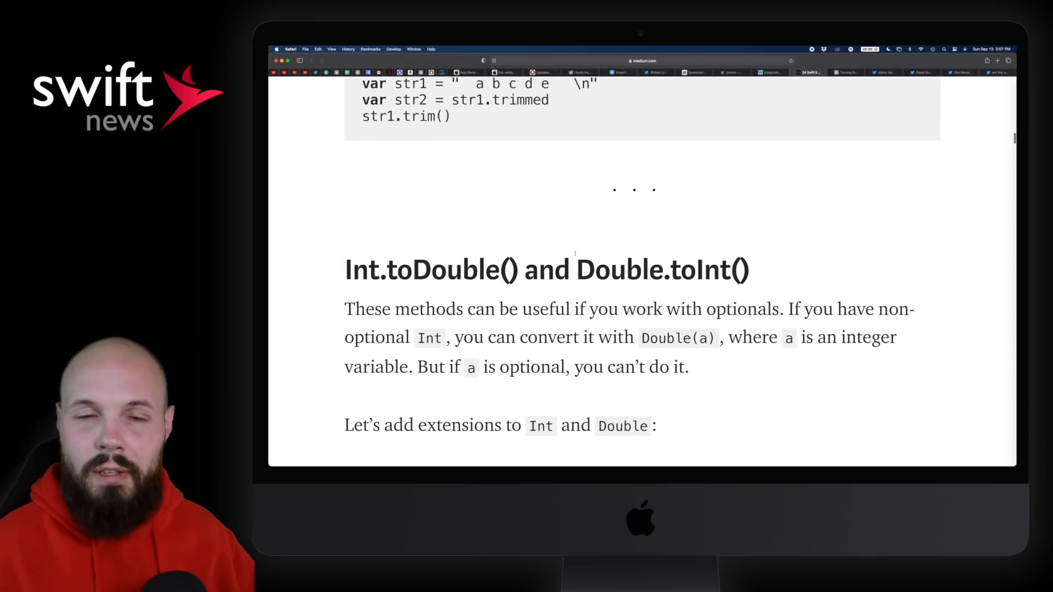
{"action": "scroll", "scroll_direction": "down", "scroll_amount": 3}
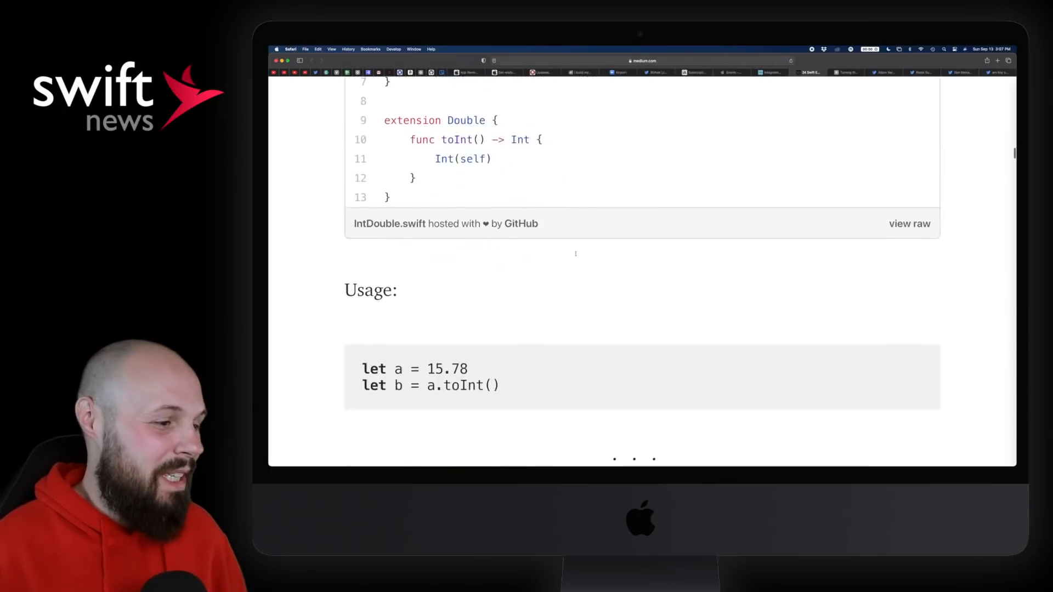
{"action": "scroll", "scroll_direction": "down", "scroll_amount": 3}
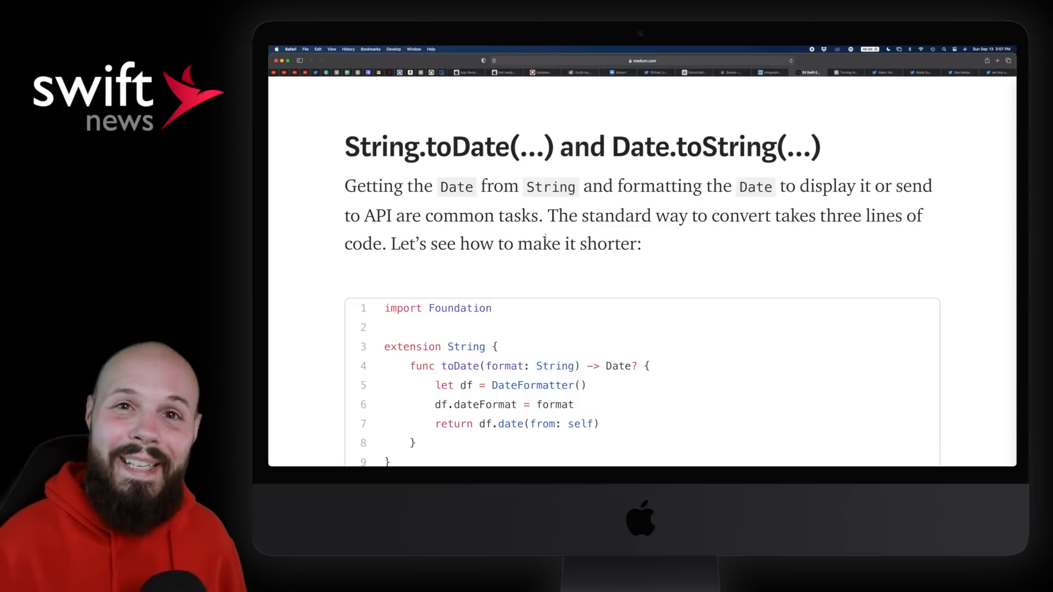
Reach the date extension and select the date format string in its usage example.
{"action": "scroll", "scroll_direction": "down", "scroll_amount": 3}
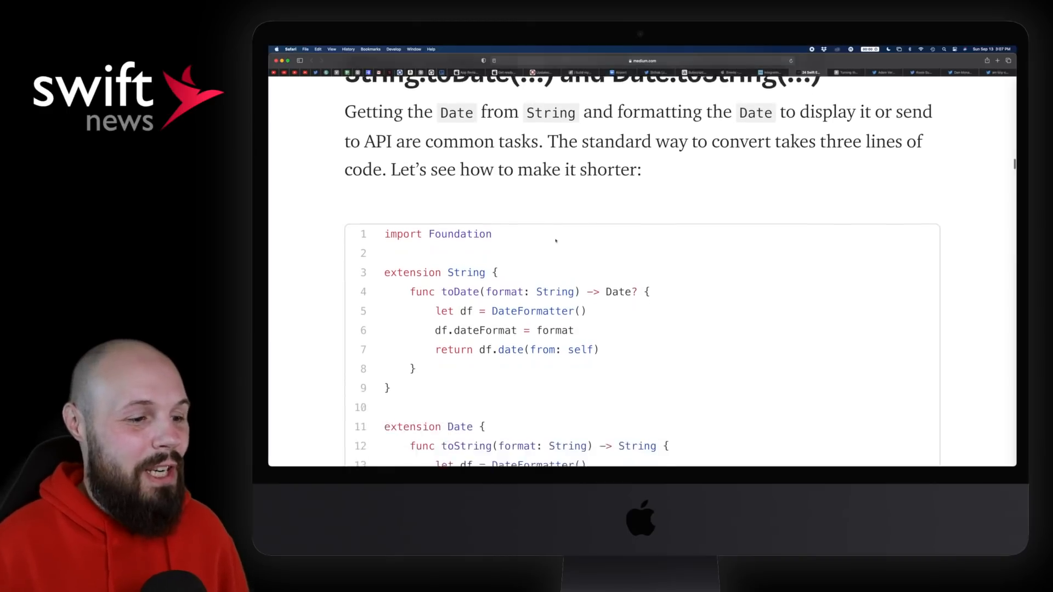
{"action": "scroll", "scroll_direction": "down", "scroll_amount": 3}
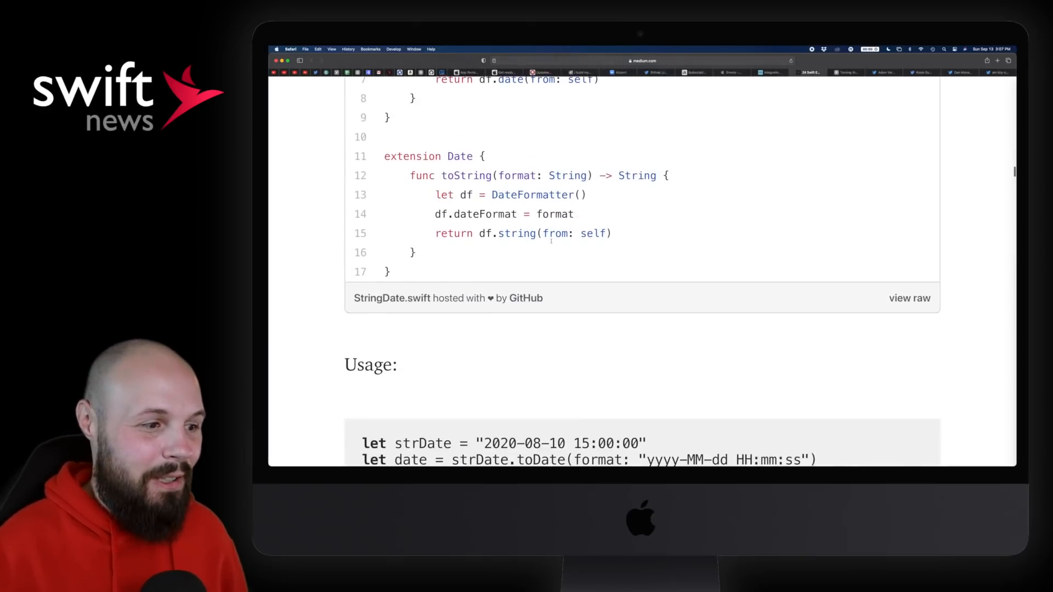
{"action": "scroll", "scroll_direction": "down", "scroll_amount": 3}
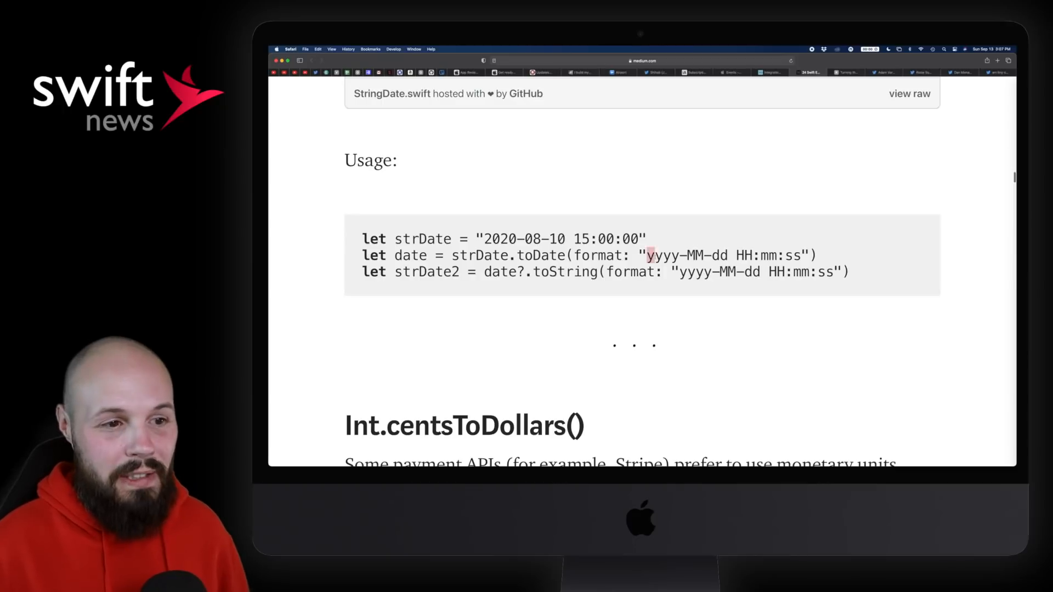
{"action": "left_click_drag", "start_coordinate": [646, 255], "coordinate": [801, 255]}
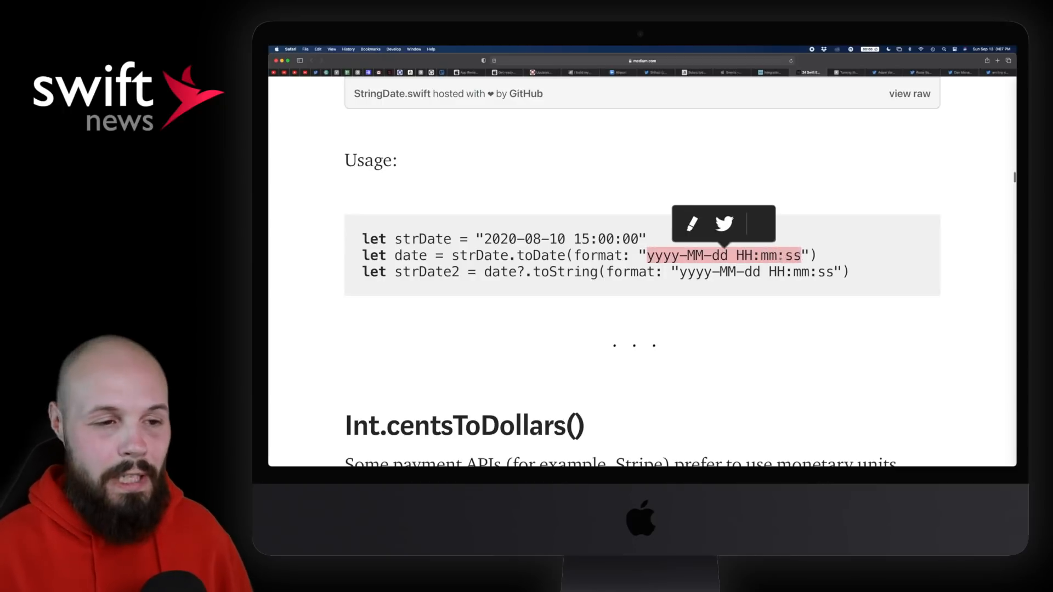
{"action": "scroll", "scroll_direction": "down", "scroll_amount": 3}
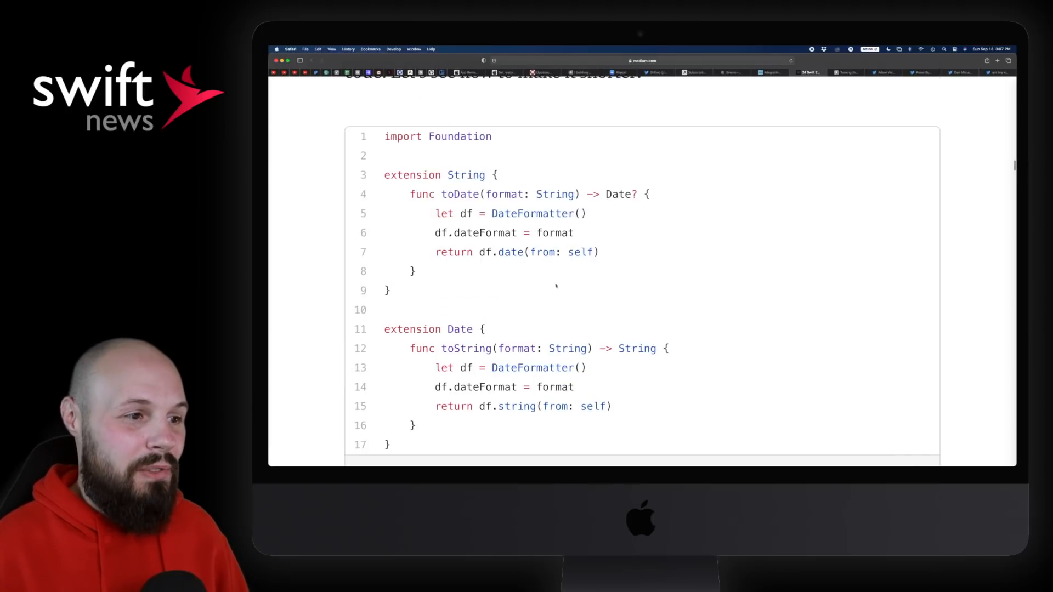
{"action": "scroll", "scroll_direction": "down", "scroll_amount": 3}
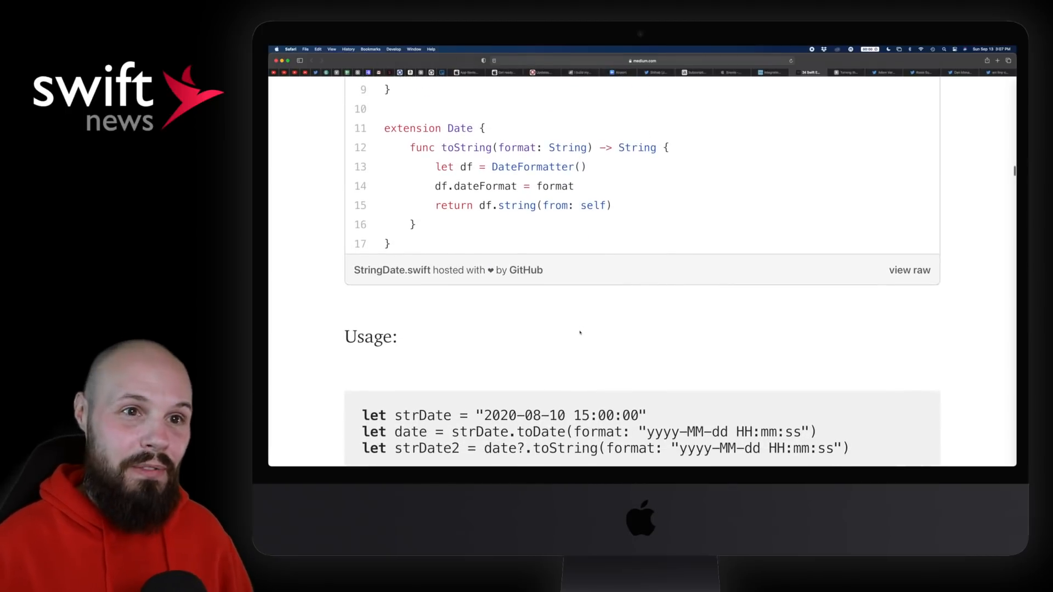
{"action": "scroll", "scroll_direction": "down", "scroll_amount": 3}
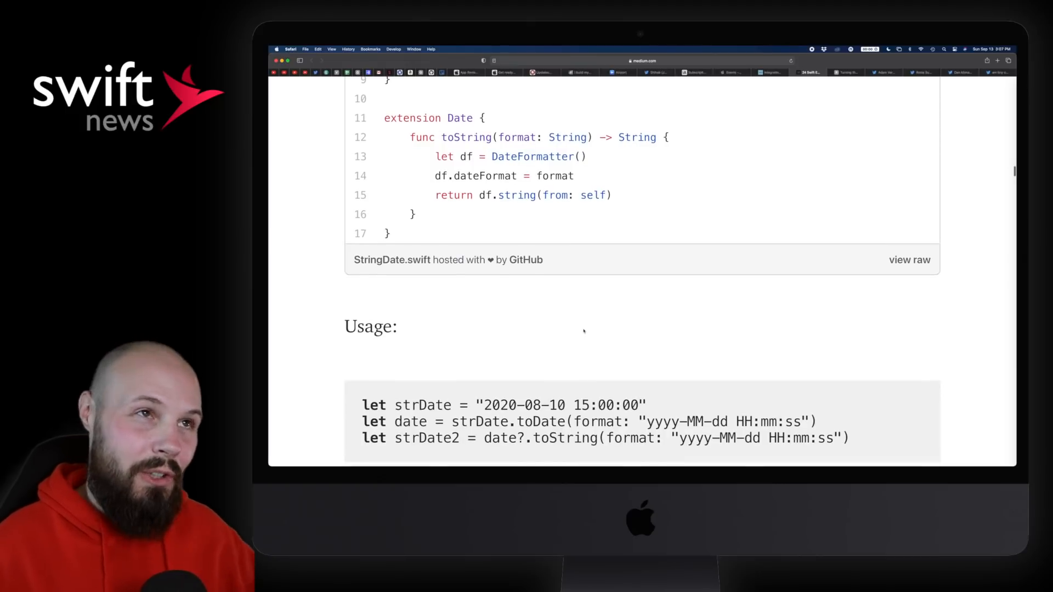
Read past the coordinates and URL extensions, then bring up the ChibiStudio App Clip post.
{"action": "scroll", "scroll_direction": "down", "scroll_amount": 3}
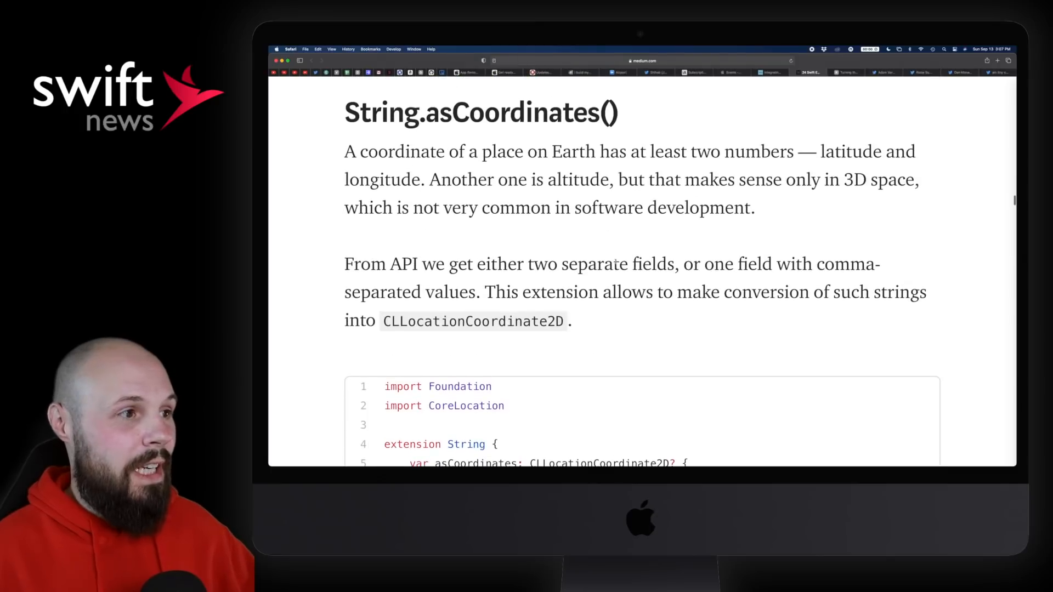
{"action": "scroll", "scroll_direction": "down", "scroll_amount": 3}
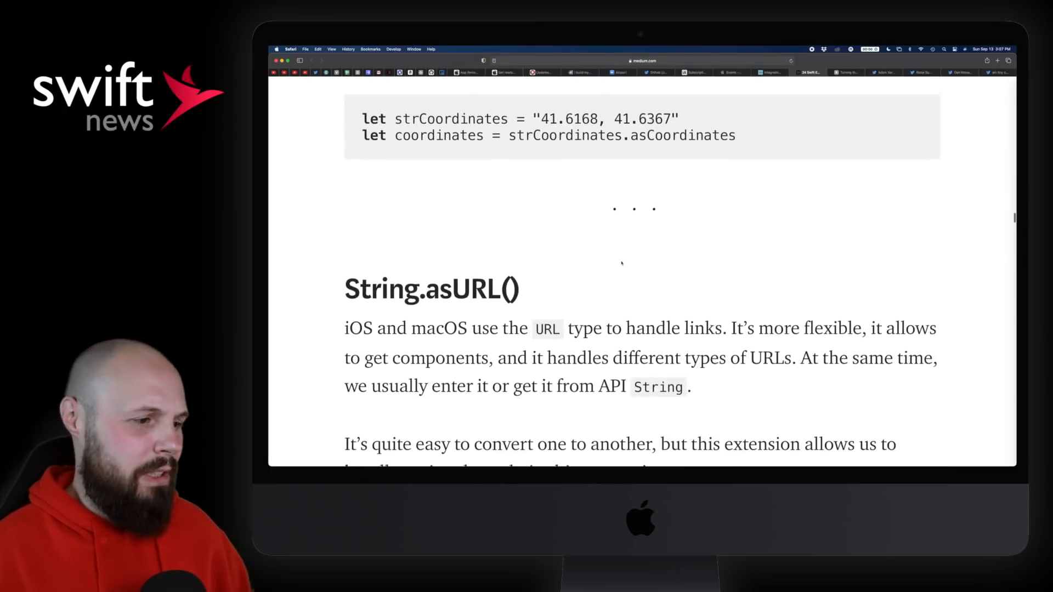
{"action": "scroll", "scroll_direction": "down", "scroll_amount": 3}
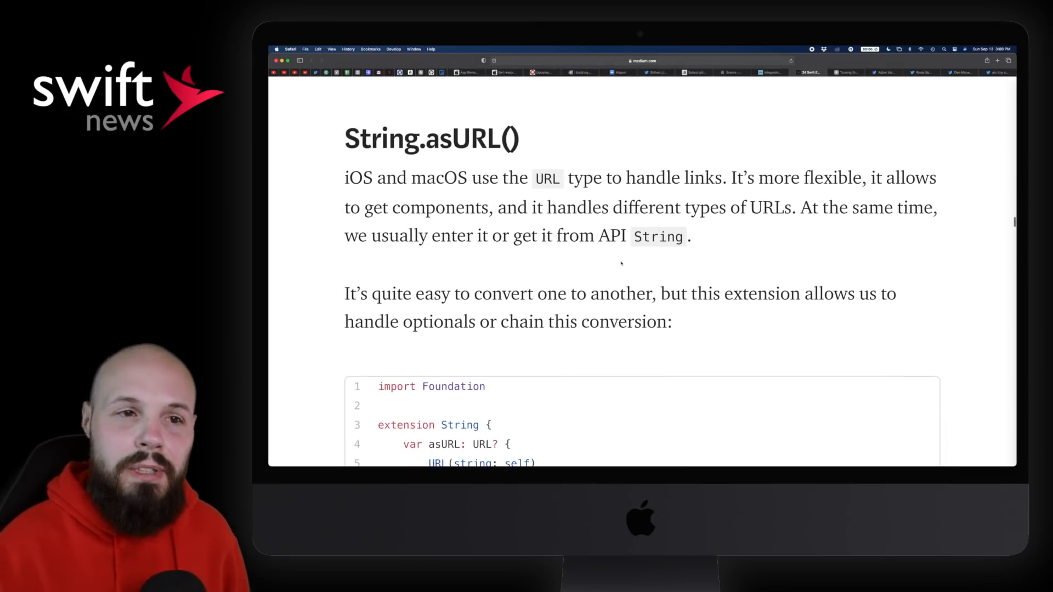
{"action": "left_click", "coordinate": [847, 72]}
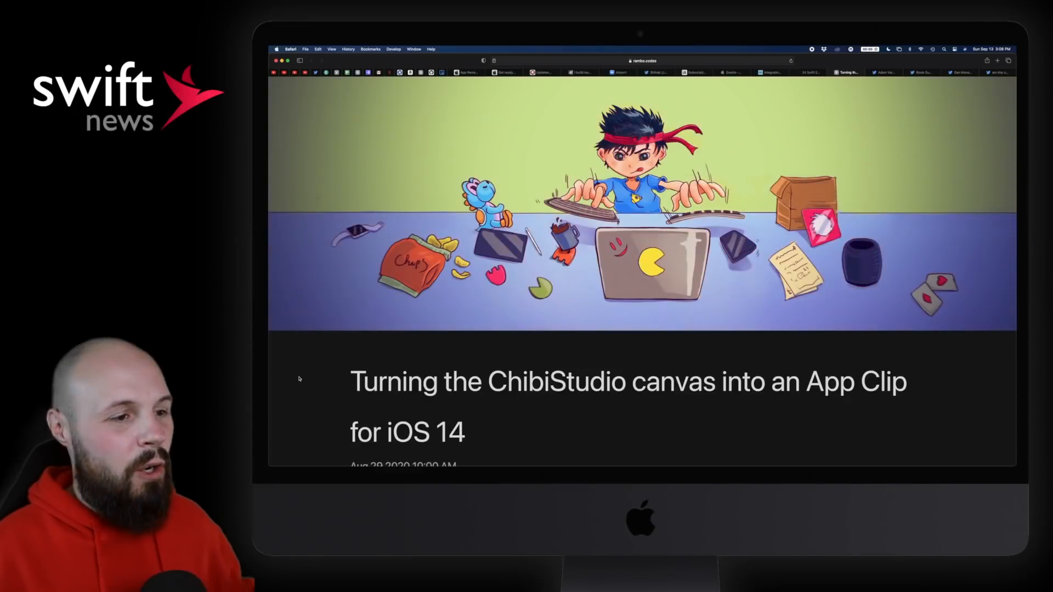
Scroll the rambo.codes App Clip post to the embedded demo video and play it.
{"action": "scroll", "scroll_direction": "down", "scroll_amount": 3}
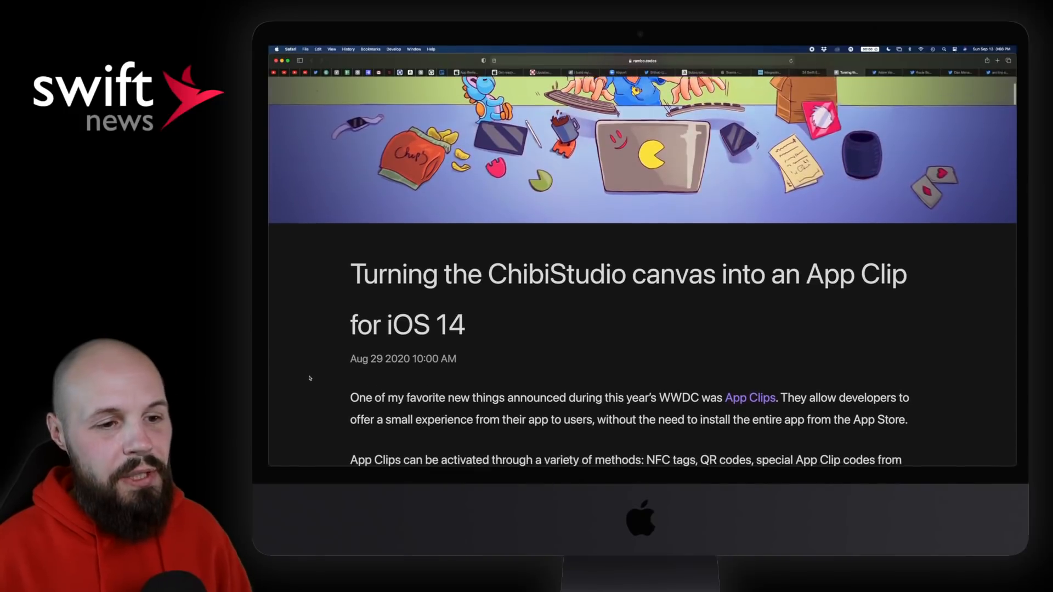
{"action": "scroll", "scroll_direction": "down", "scroll_amount": 3}
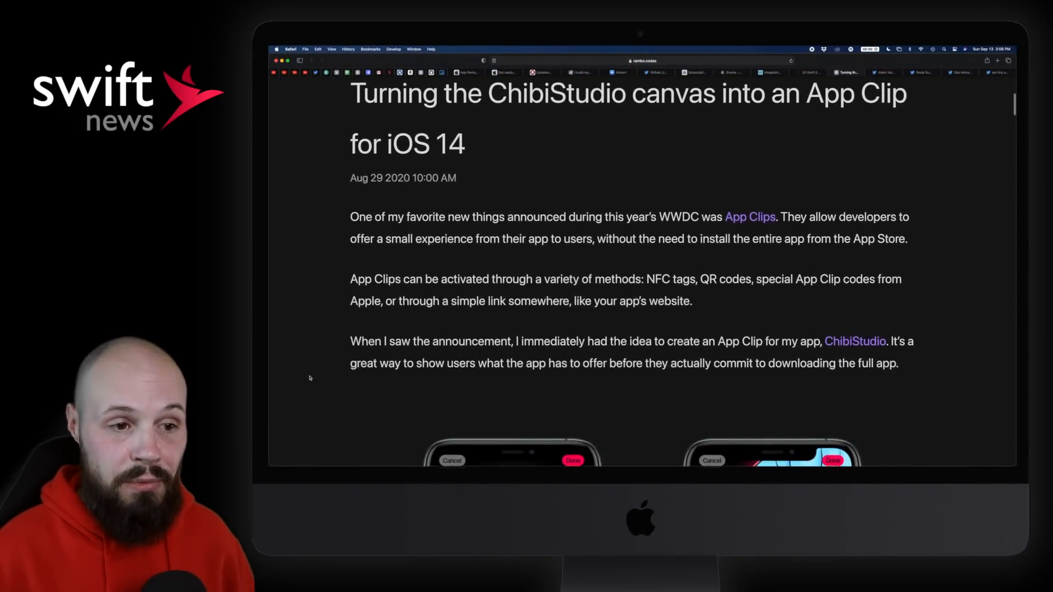
{"action": "scroll", "scroll_direction": "down", "scroll_amount": 3}
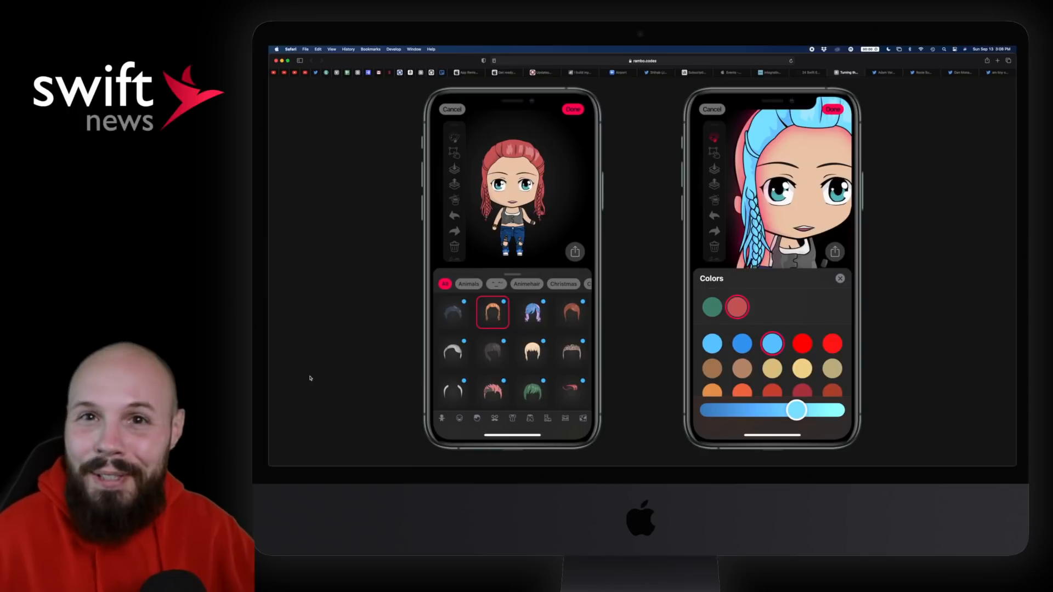
{"action": "mouse_move", "coordinate": [329, 377]}
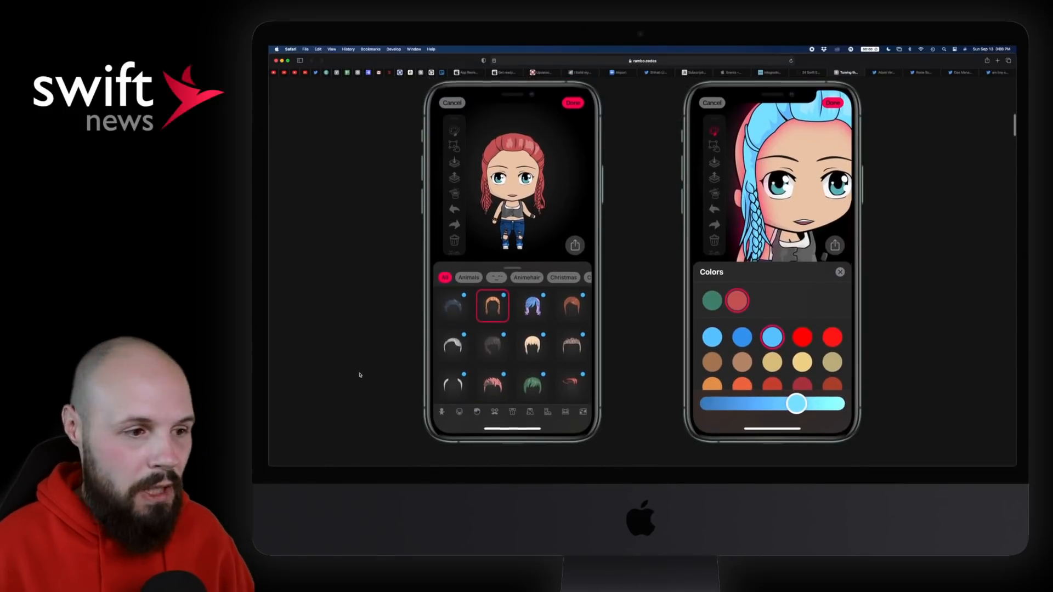
{"action": "scroll", "scroll_direction": "down", "scroll_amount": 3}
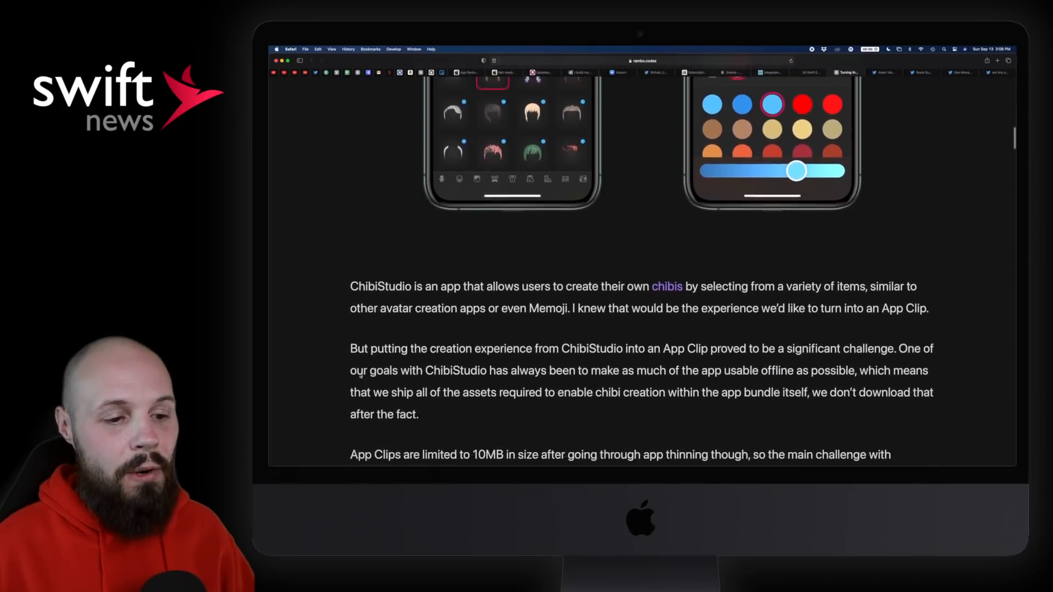
{"action": "scroll", "scroll_direction": "down", "scroll_amount": 3}
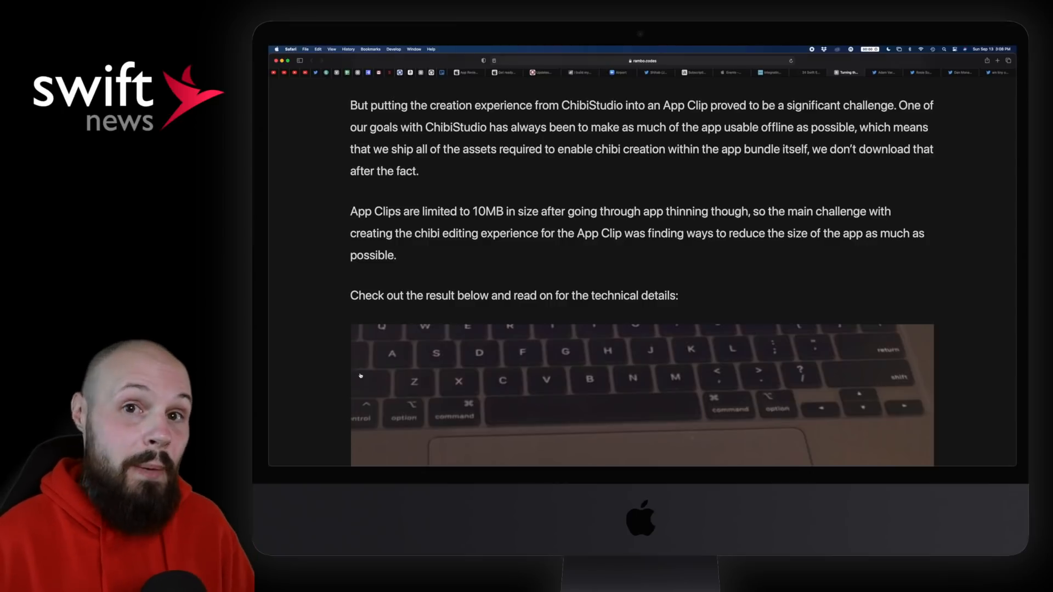
{"action": "scroll", "scroll_direction": "down", "scroll_amount": 3}
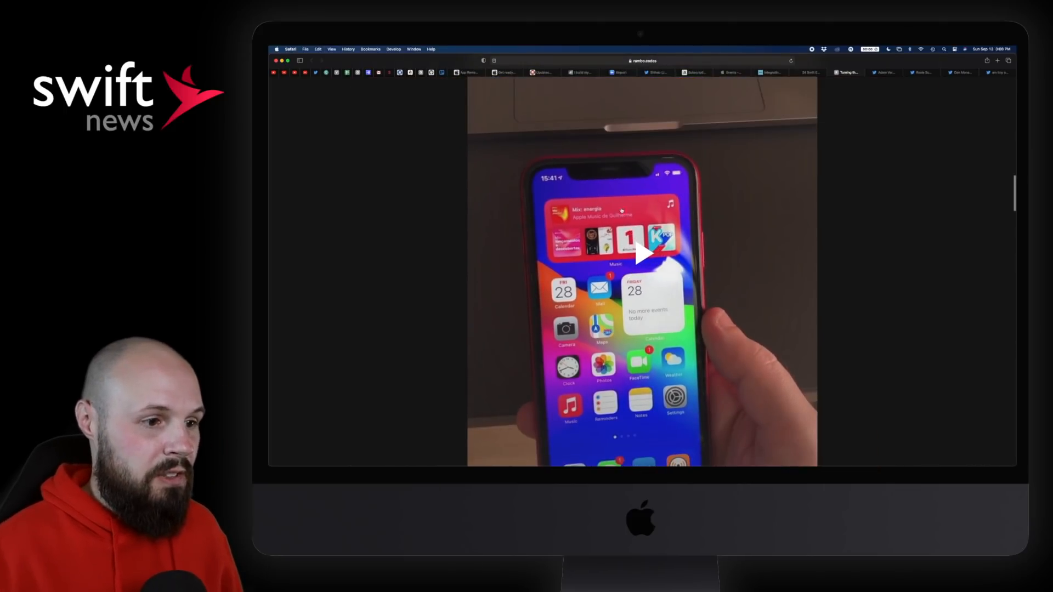
{"action": "left_click", "coordinate": [641, 252]}
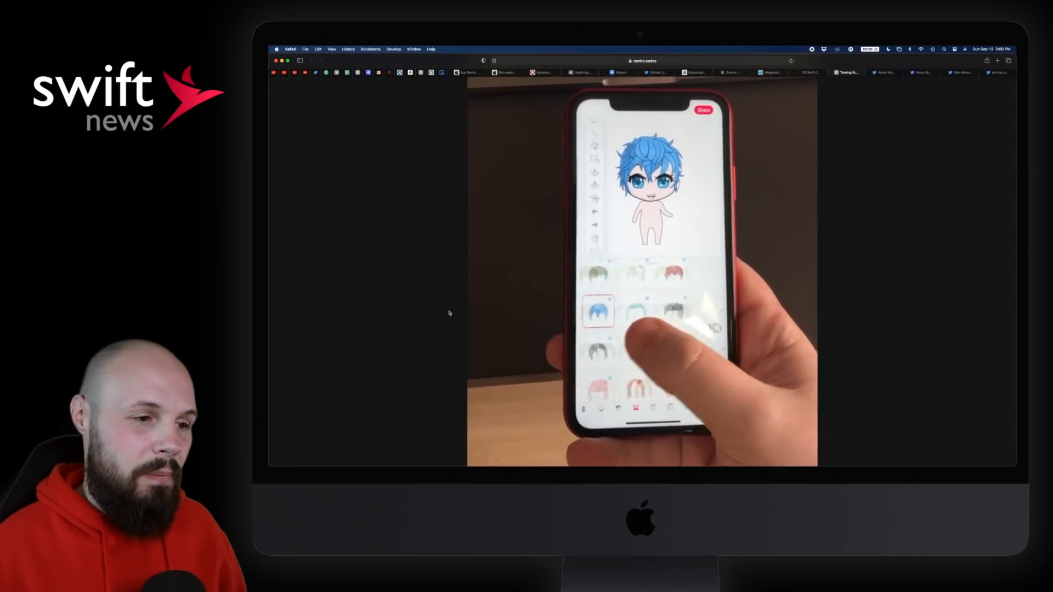
Read on into the post's section on the App Clip's thinned size.
{"action": "scroll", "scroll_direction": "down", "scroll_amount": 3}
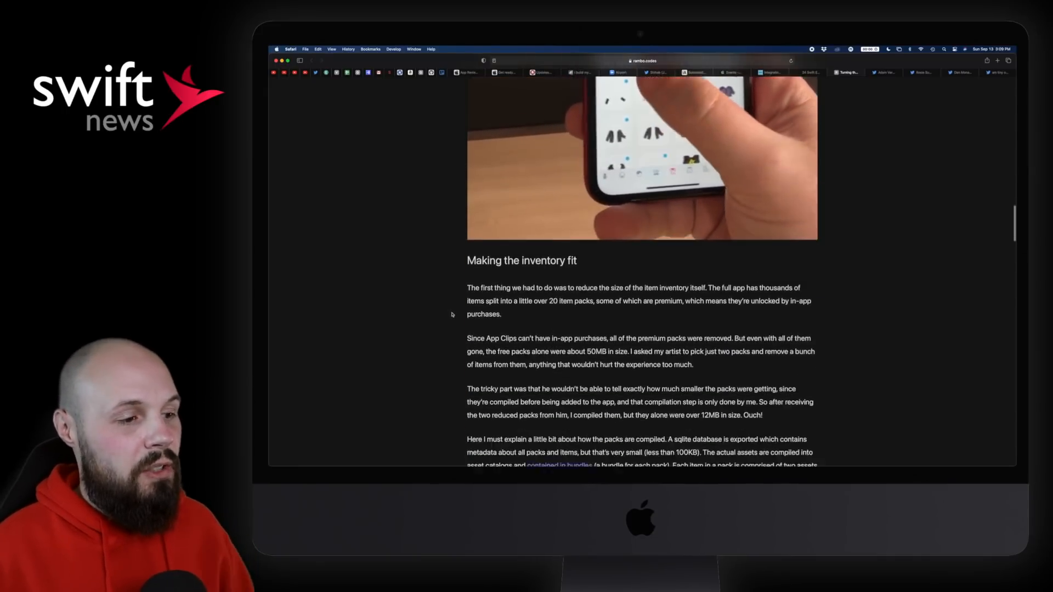
{"action": "scroll", "scroll_direction": "down", "scroll_amount": 3}
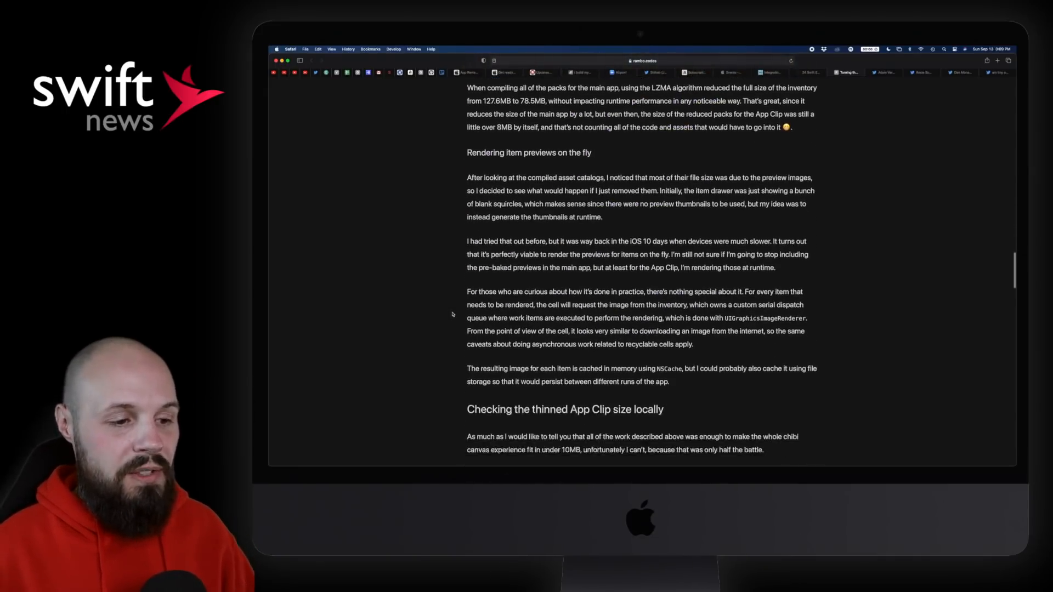
{"action": "scroll", "scroll_direction": "down", "scroll_amount": 3}
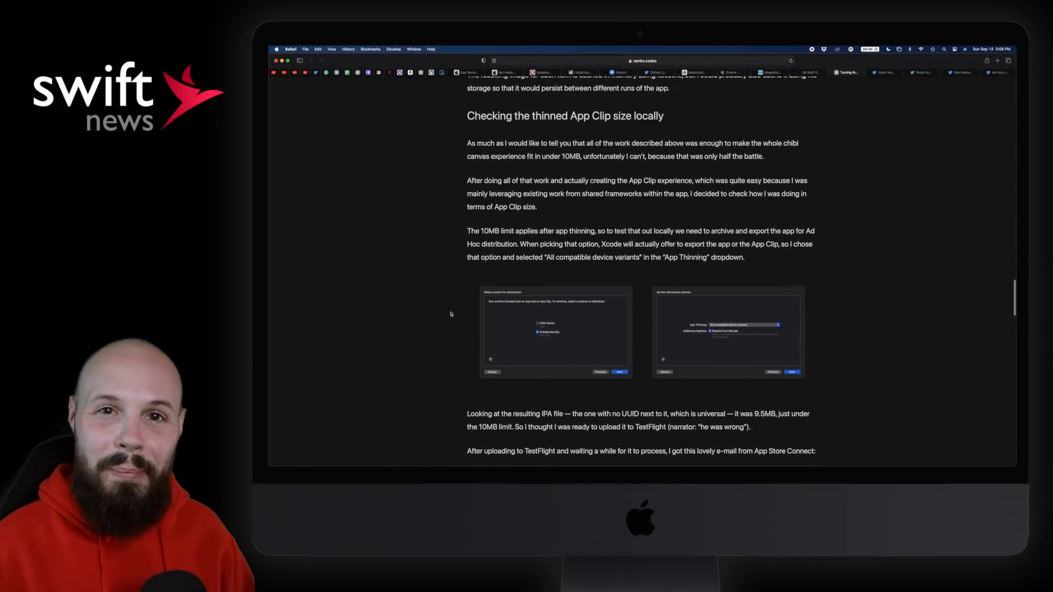
{"action": "scroll", "scroll_direction": "down", "scroll_amount": 3}
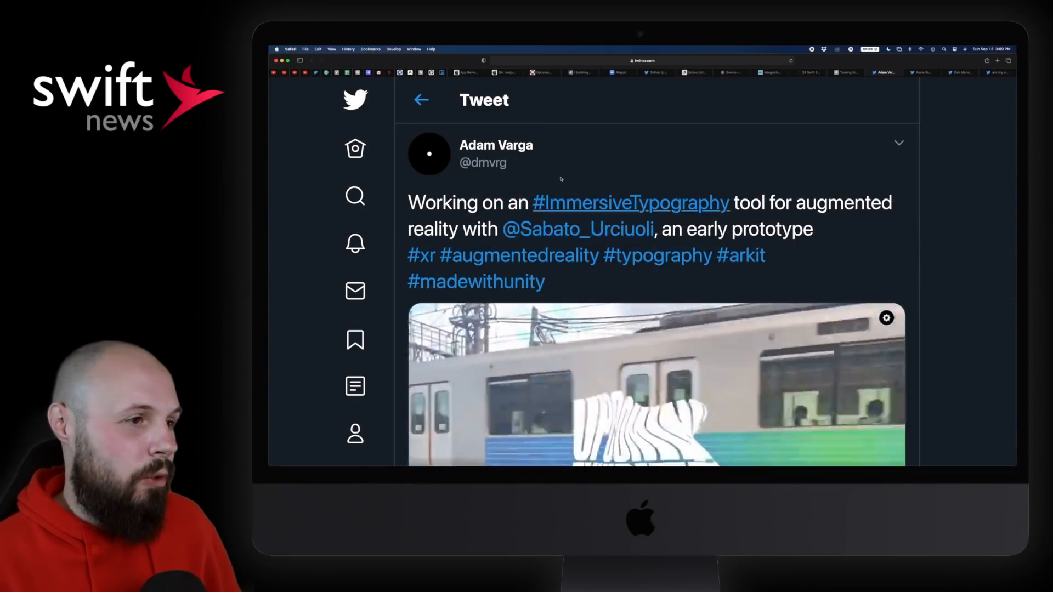
View Rosie Summers' AR black hole painting tweet and scroll through its media.
{"action": "left_click", "coordinate": [656, 383]}
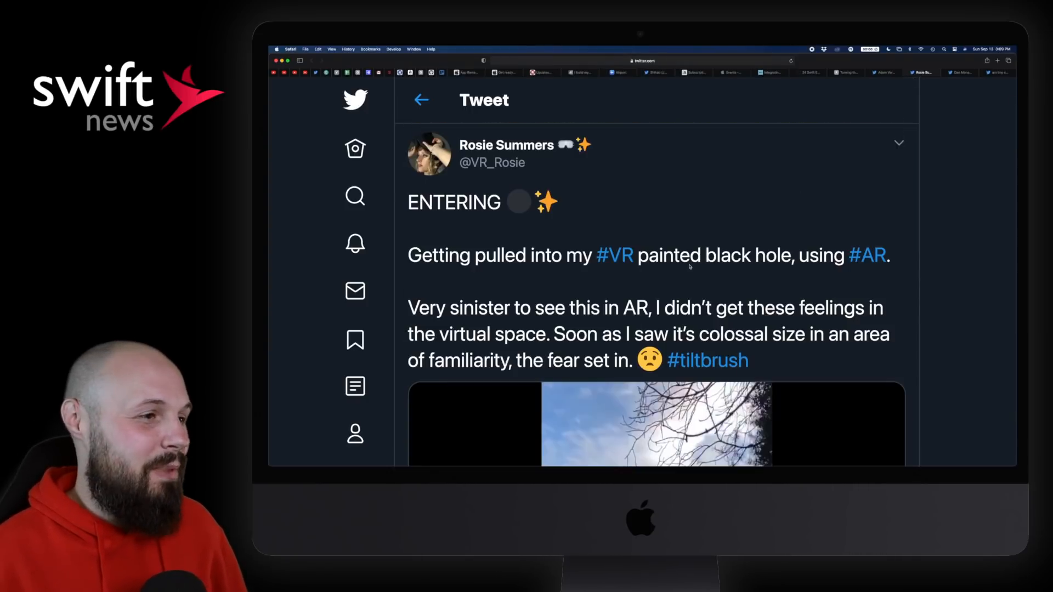
{"action": "scroll", "scroll_direction": "down", "scroll_amount": 3}
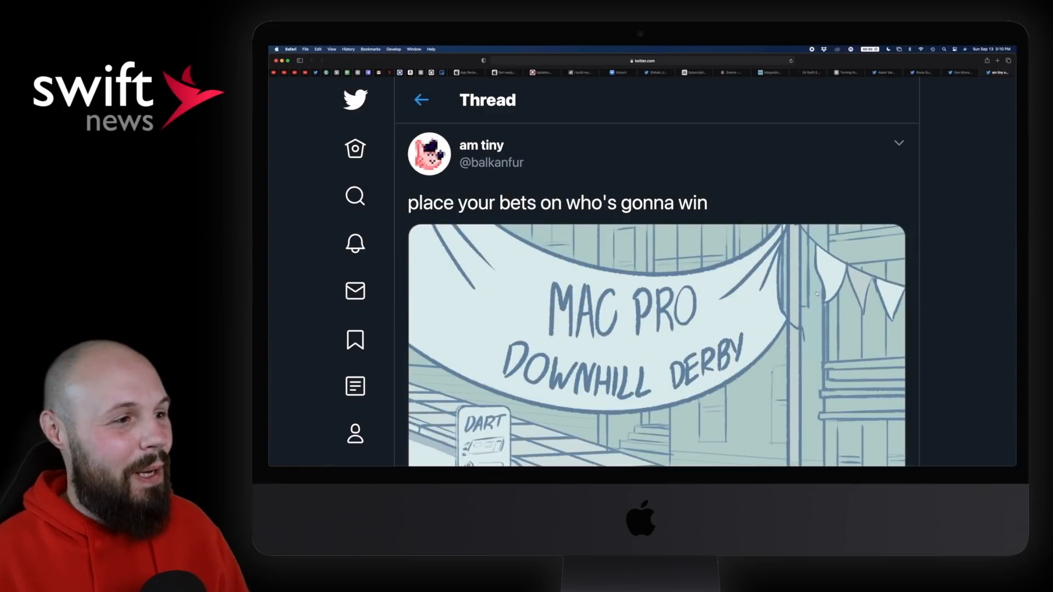
{"action": "scroll", "scroll_direction": "down", "scroll_amount": 3}
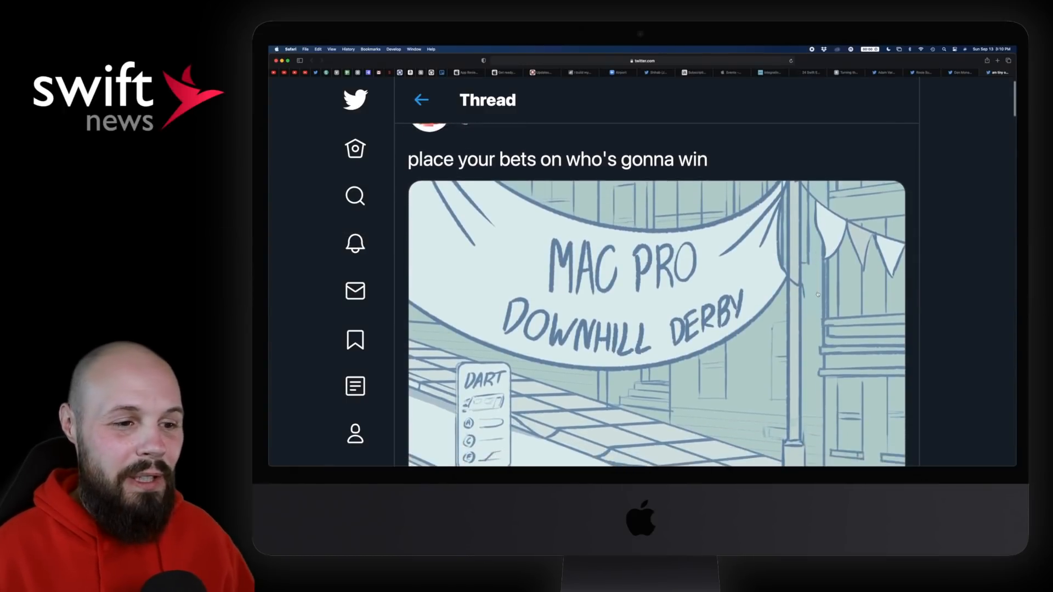
{"action": "scroll", "scroll_direction": "down", "scroll_amount": 3}
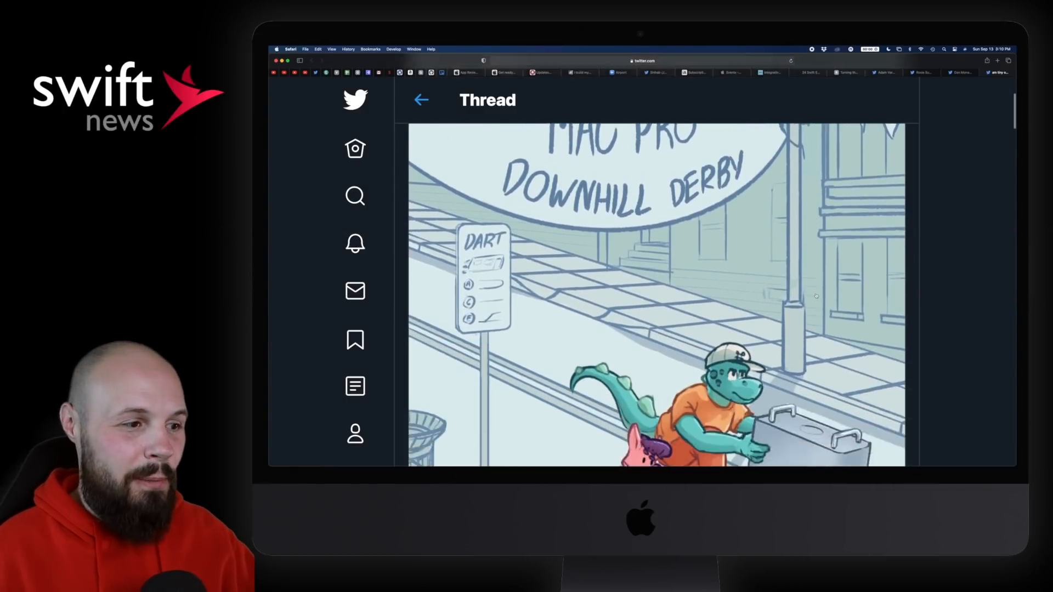
{"action": "scroll", "scroll_direction": "down", "scroll_amount": 3}
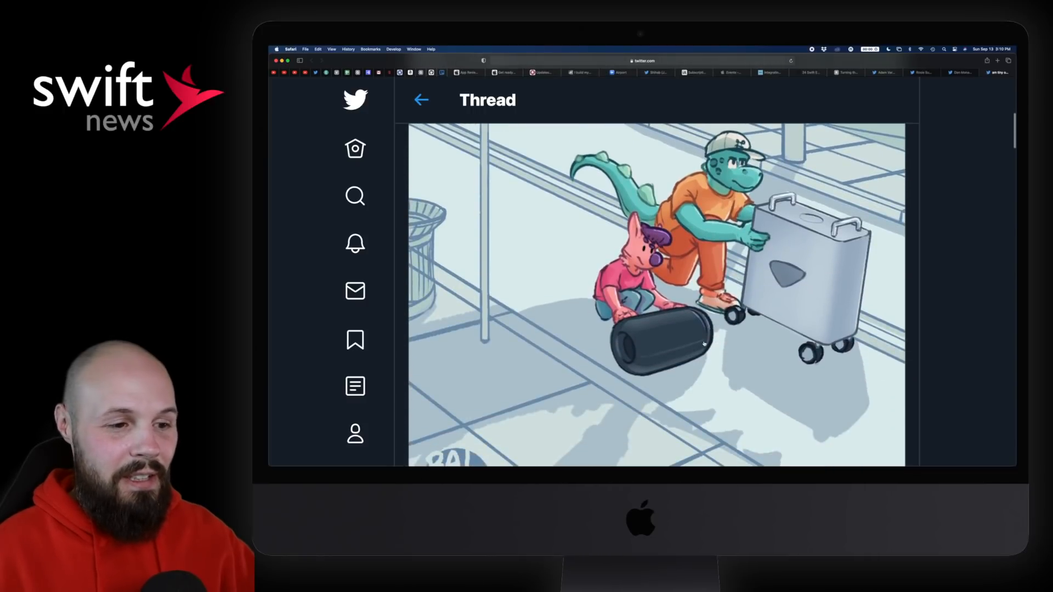